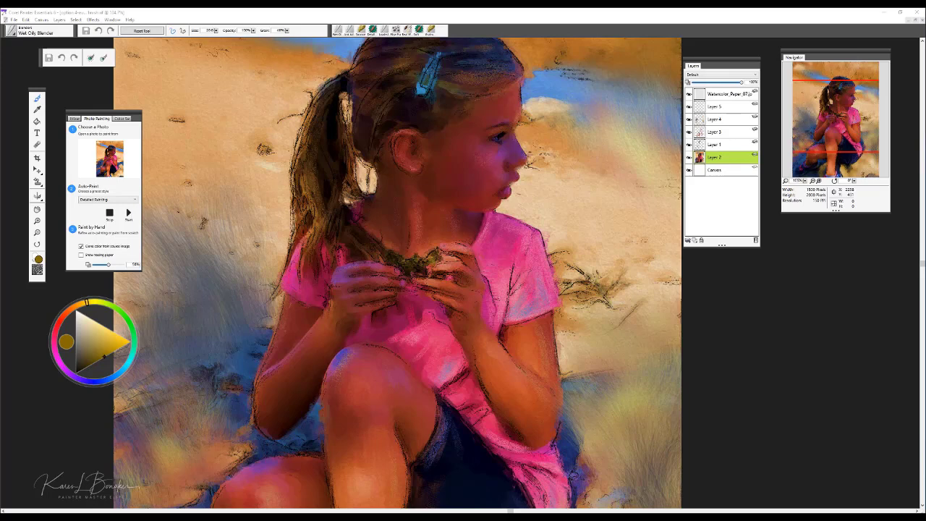
mouse_move(211, 348)
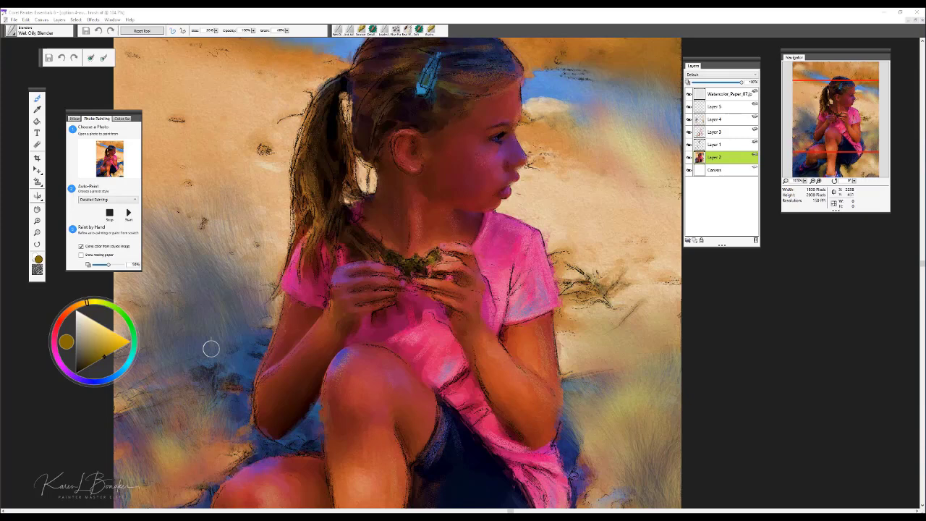
mouse_move(214, 336)
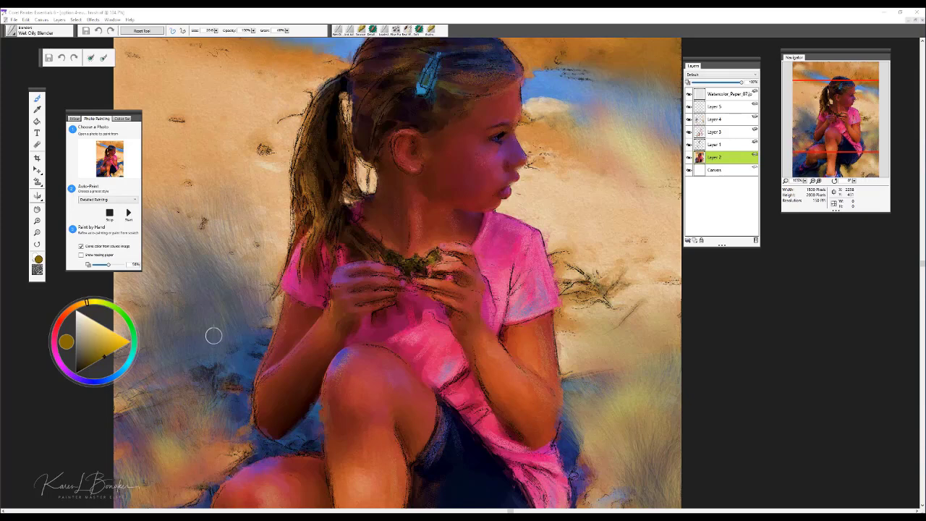
mouse_move(104, 321)
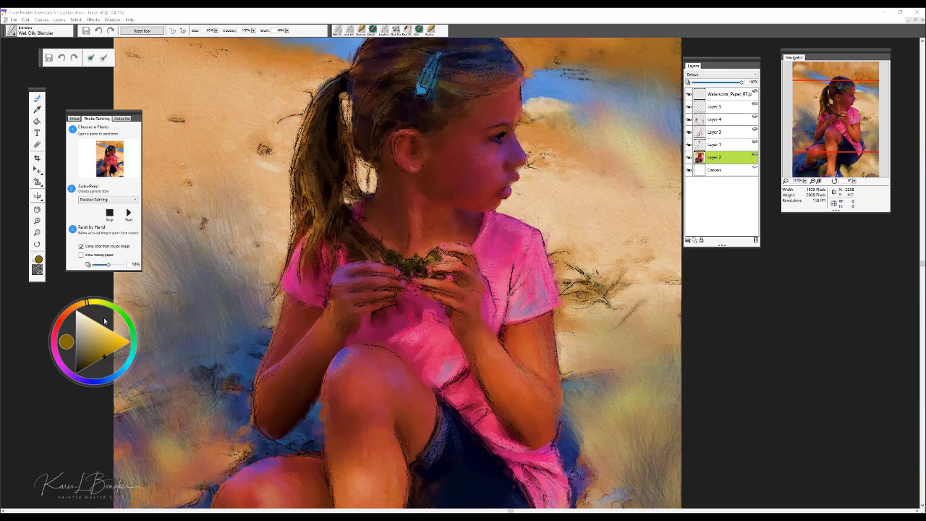
- Move the Photo Painting panel by its title bar to a new spot over the portrait close-up
drag(94, 341, 232, 101)
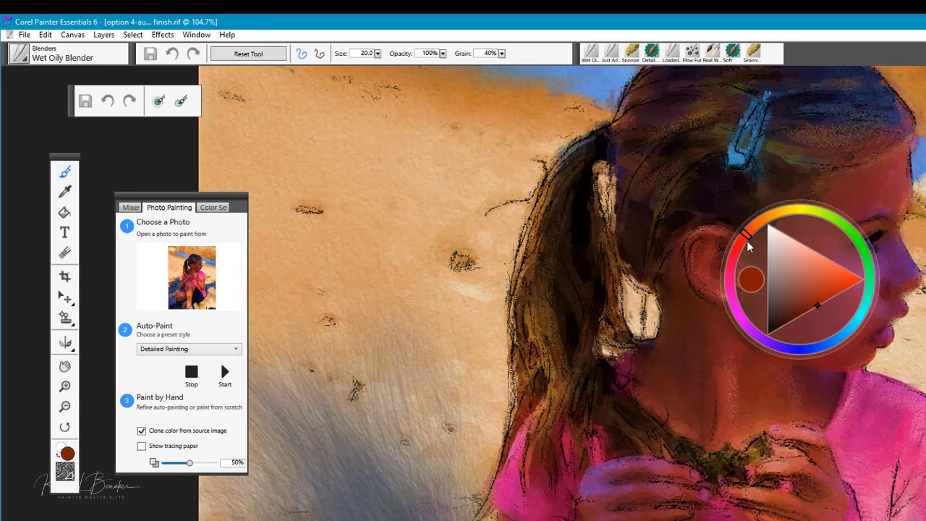
mouse_move(781, 220)
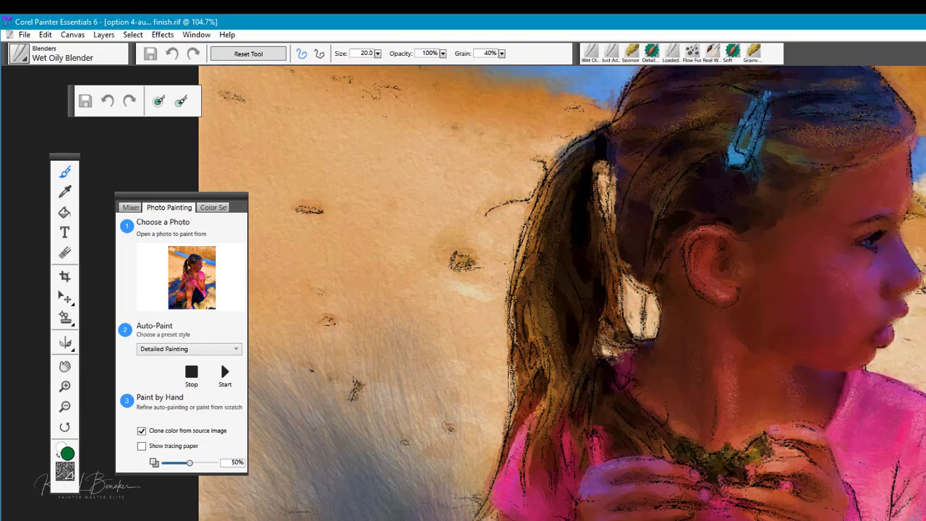
mouse_move(220, 201)
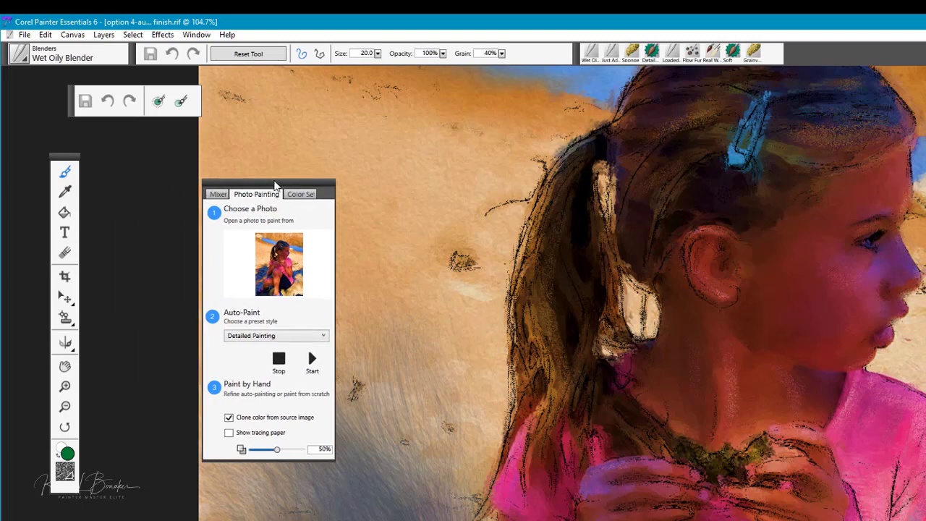
drag(275, 187, 307, 172)
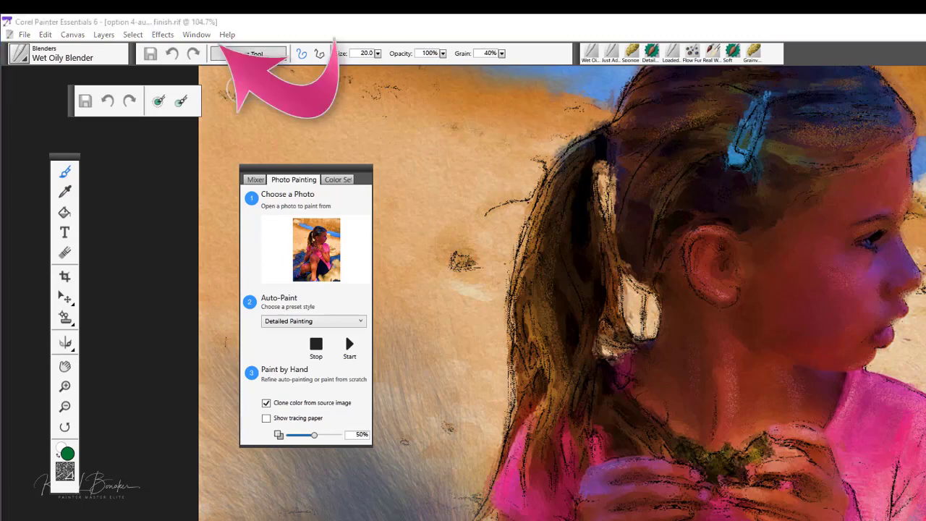
mouse_move(195, 47)
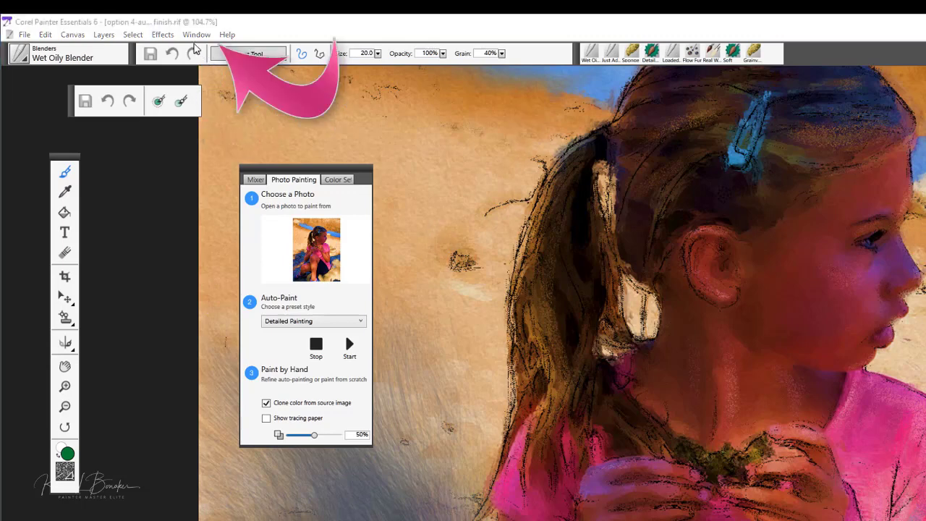
- Bring up the Window menu listing panels and the open Quinn.jpg document
click(197, 35)
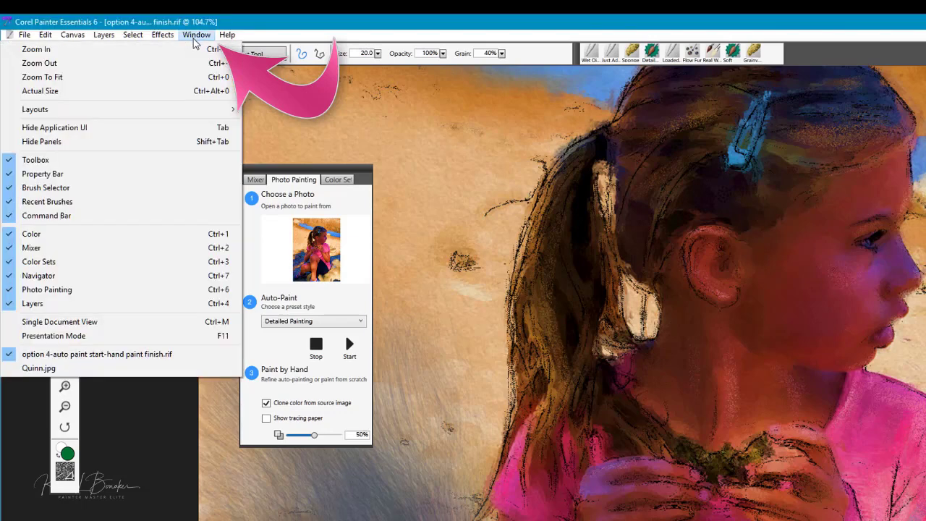
mouse_move(94, 216)
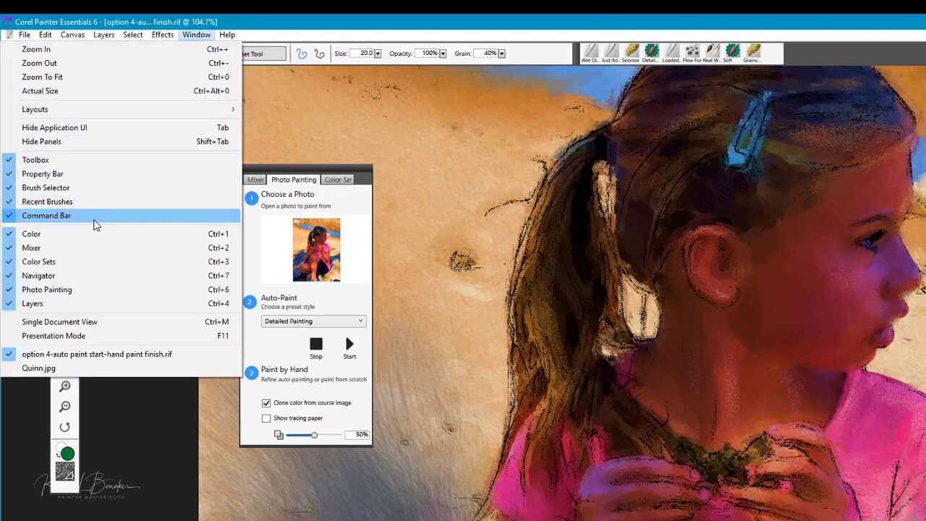
mouse_move(84, 304)
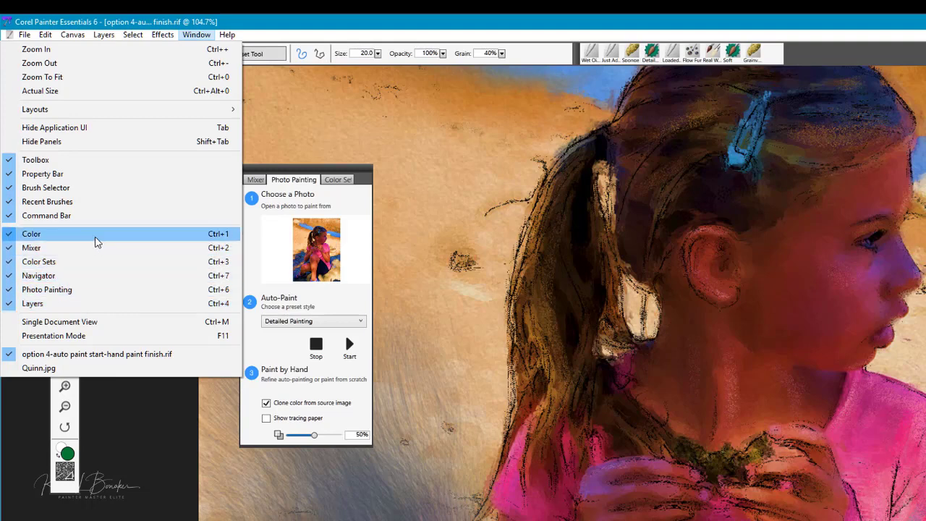
mouse_move(84, 261)
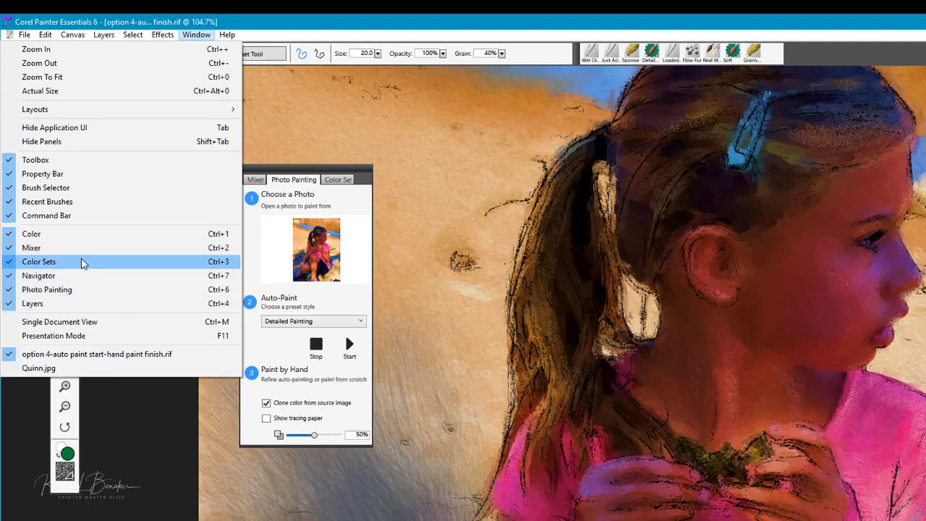
mouse_move(78, 275)
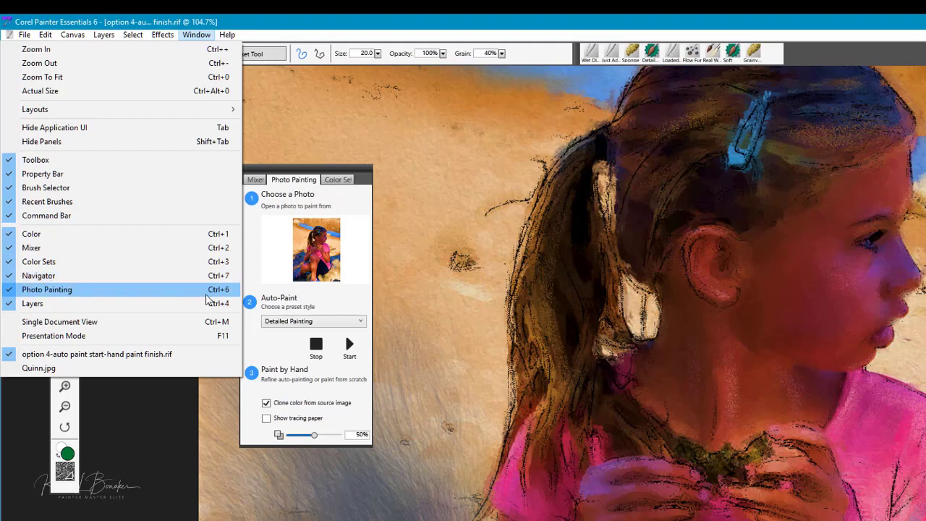
mouse_move(123, 298)
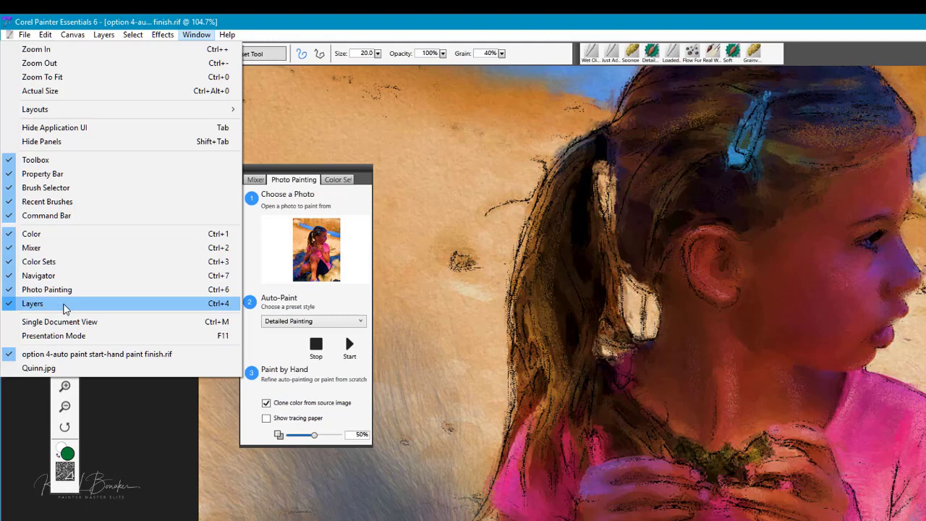
mouse_move(80, 275)
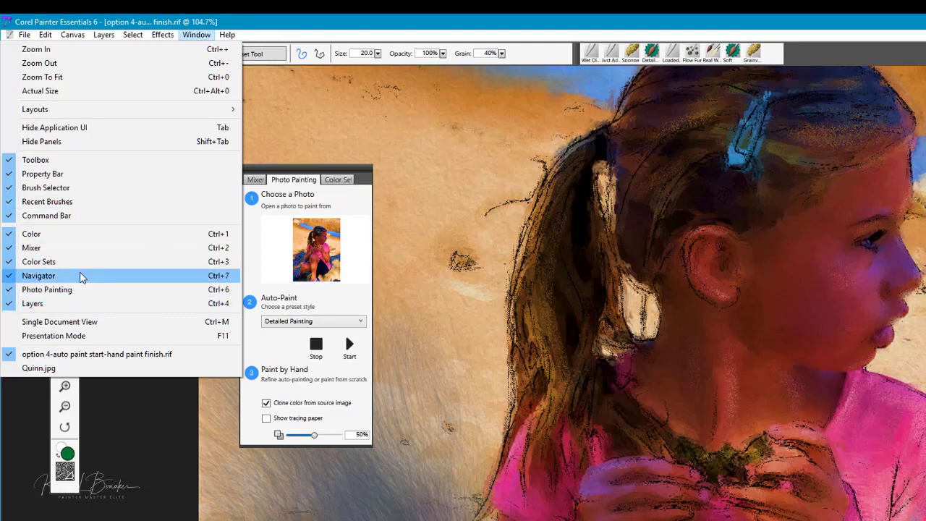
mouse_move(32, 235)
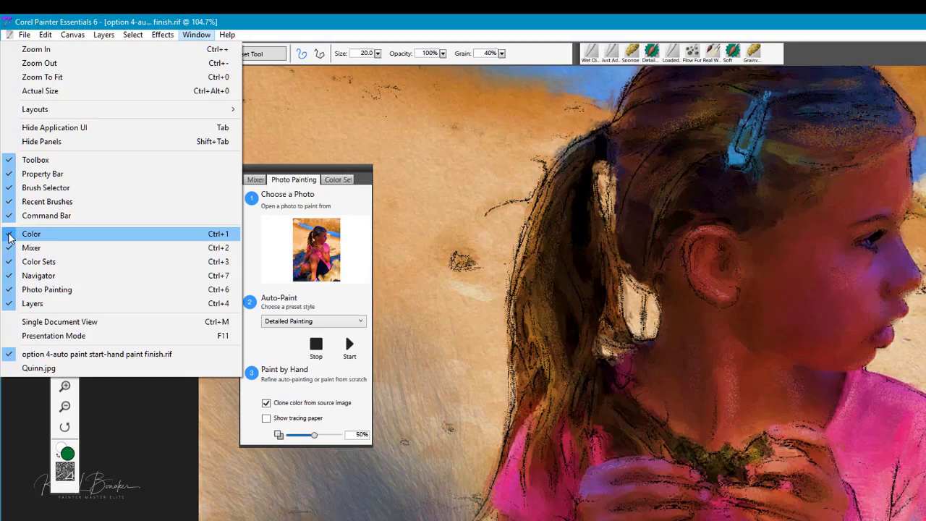
mouse_move(644, 243)
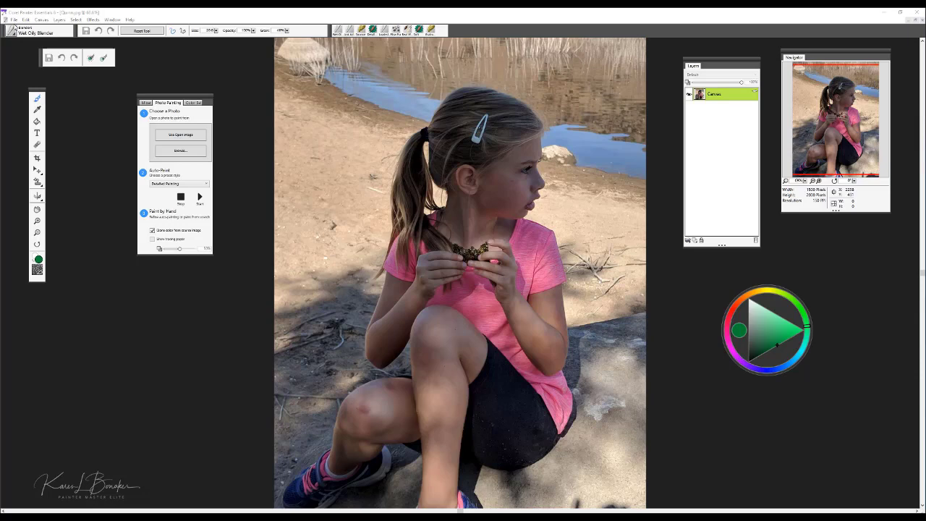
click(13, 20)
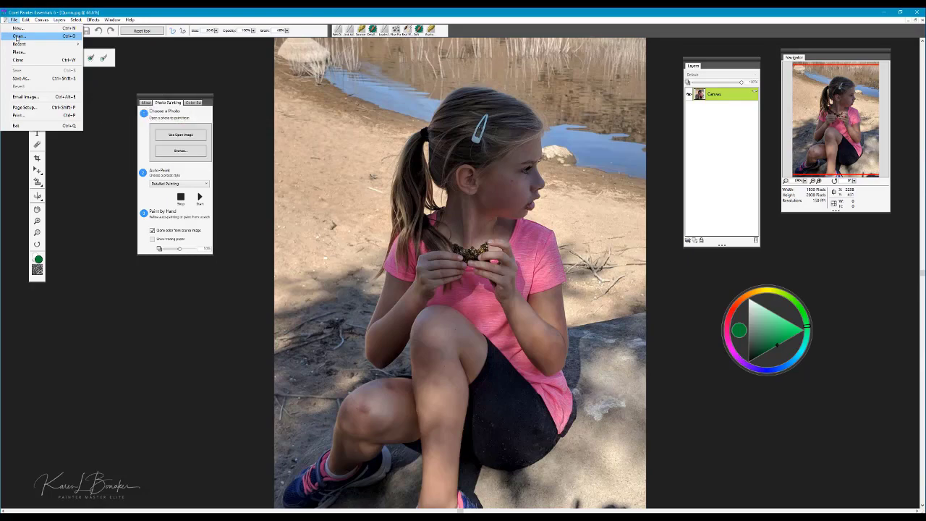
click(17, 36)
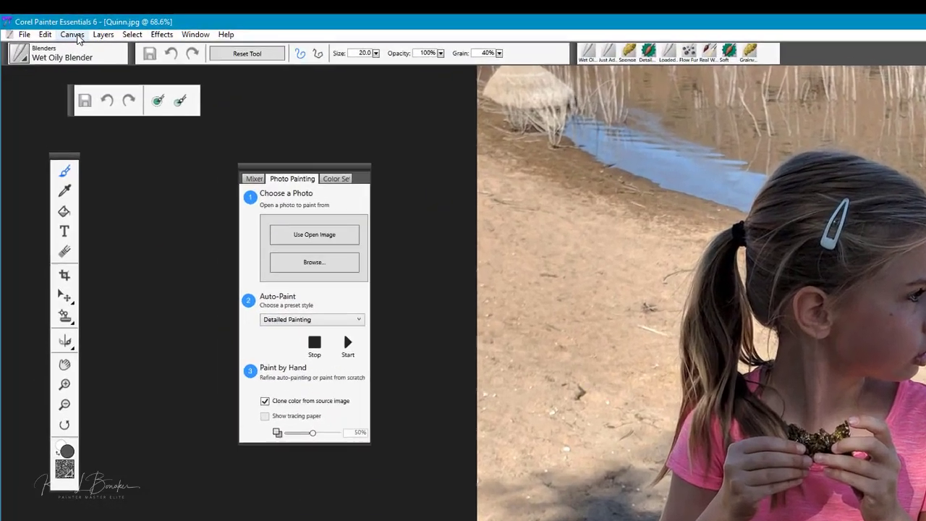
- Resize Quinn.jpg to 1500 by 2000 pixels at 150 pixels per inch via Canvas > Resize
click(72, 34)
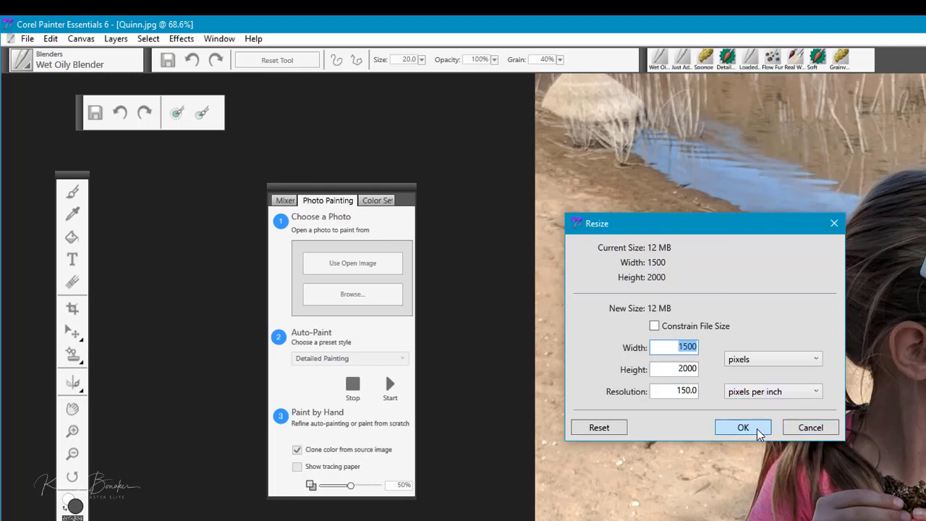
click(743, 427)
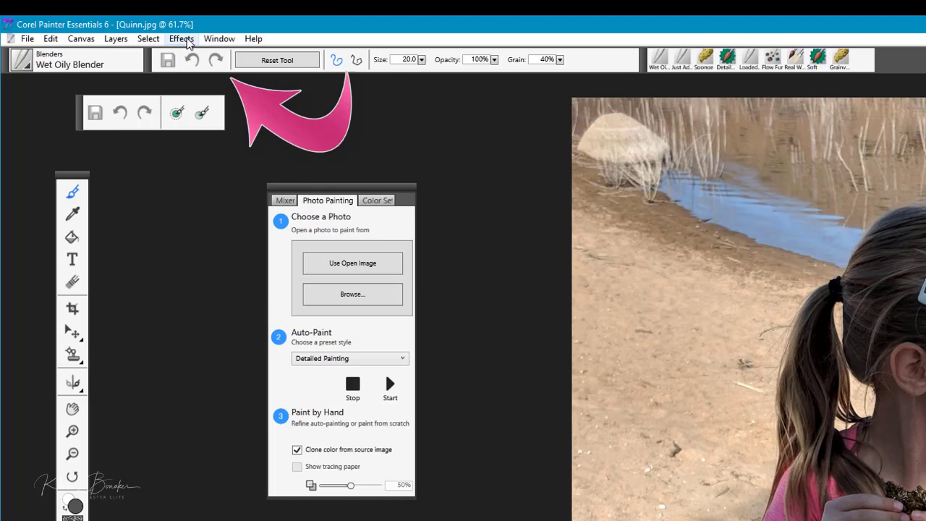
- Bring up Adjust Colors from Effects > Tonal Control, previewing Hue Shift 7%, Saturation 10%, Value 10%
click(181, 38)
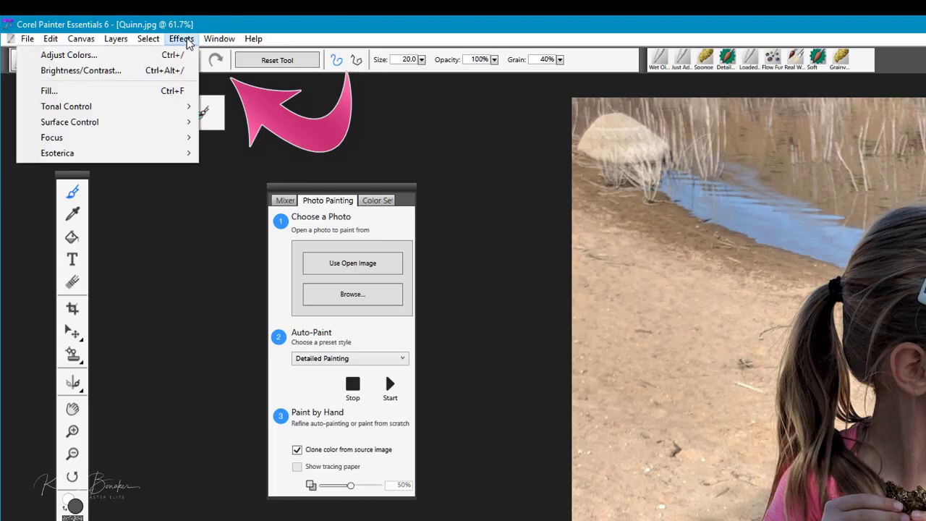
mouse_move(82, 70)
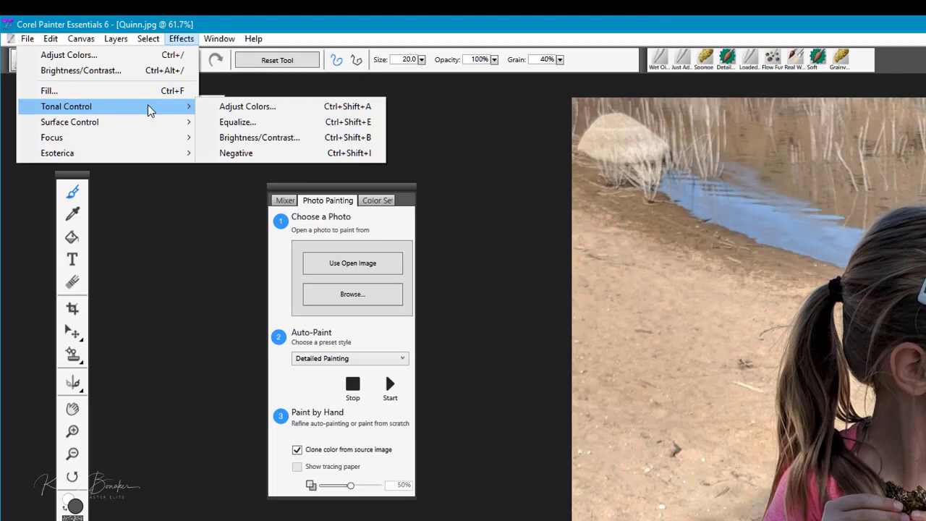
mouse_move(290, 107)
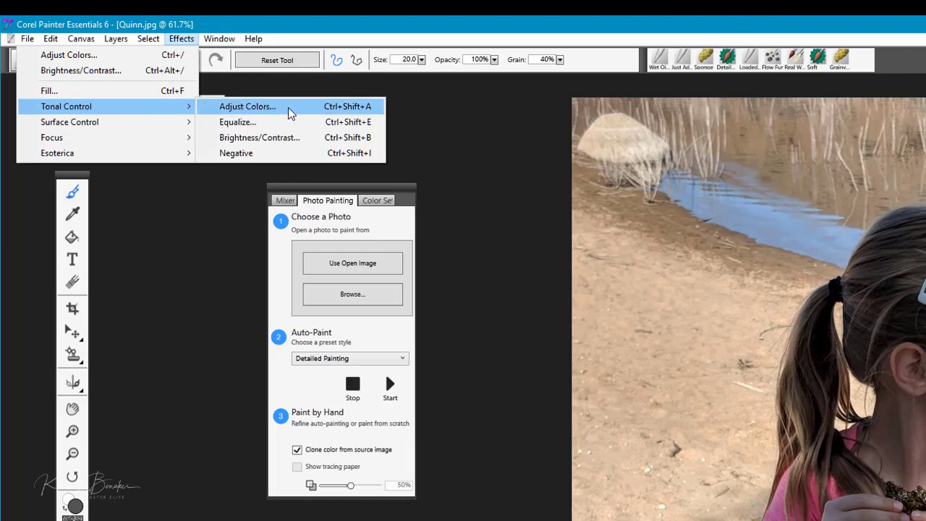
click(247, 108)
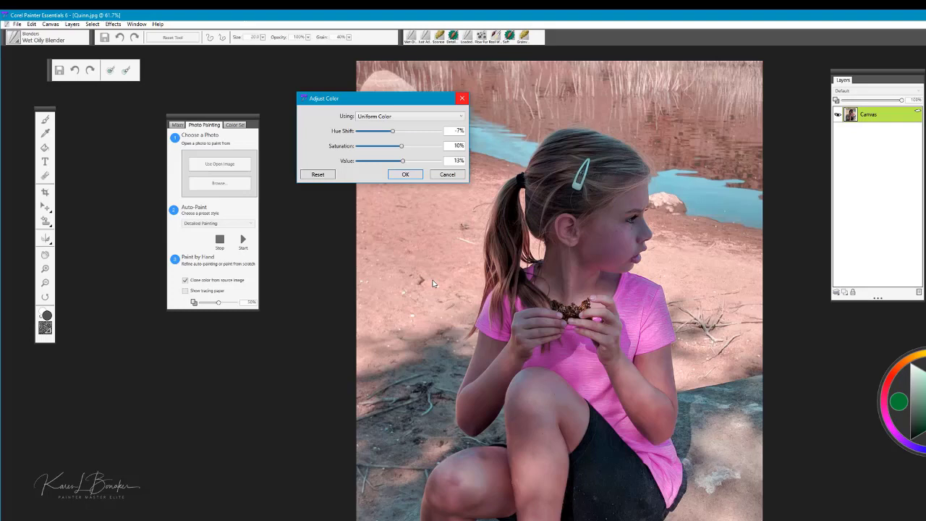
mouse_move(577, 282)
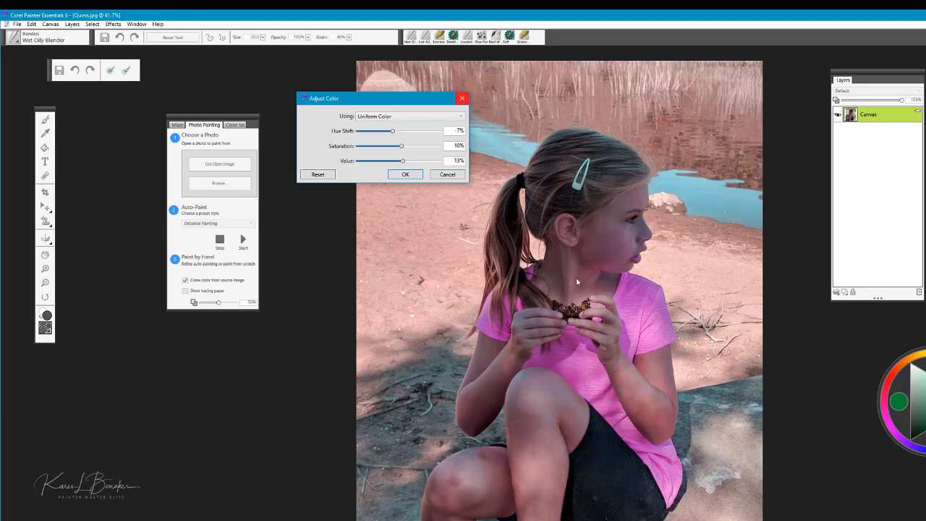
mouse_move(584, 205)
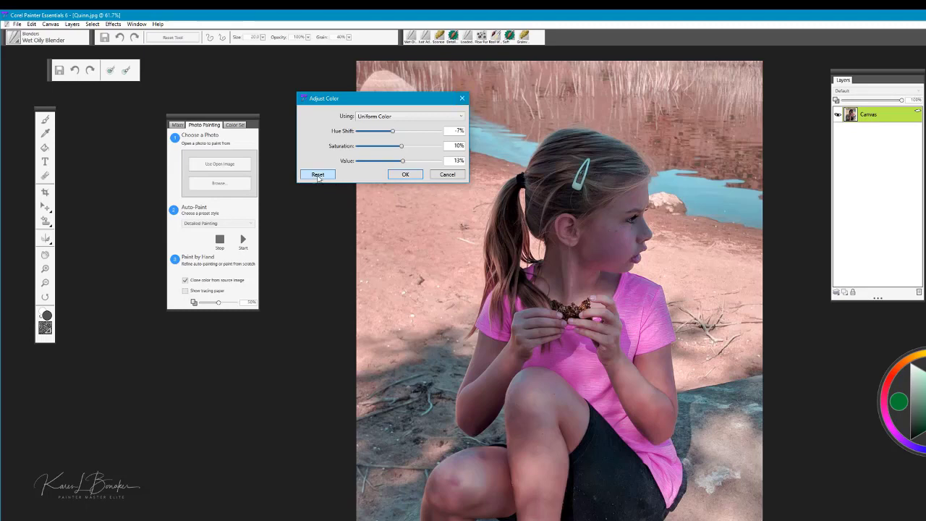
- Reset the sliders, raise Saturation to 40% with a slight Value boost, and apply the adjustment
click(319, 174)
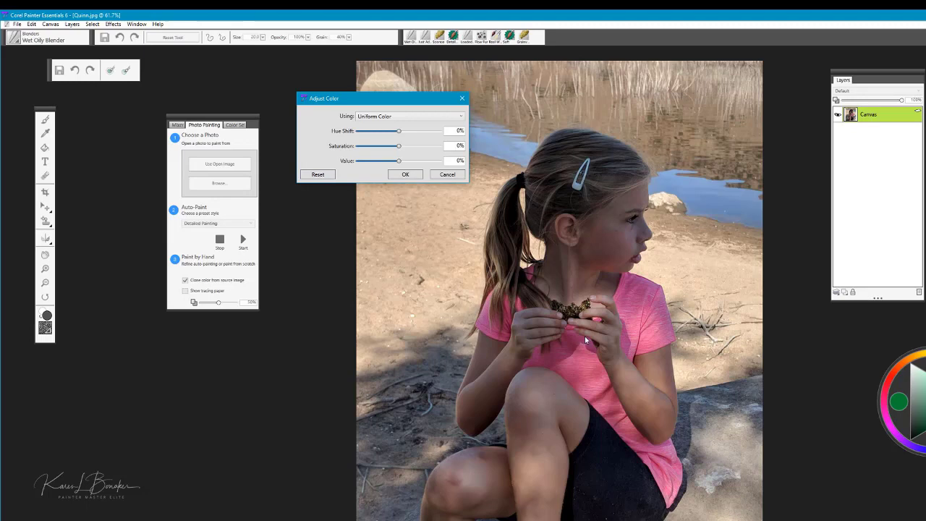
mouse_move(431, 189)
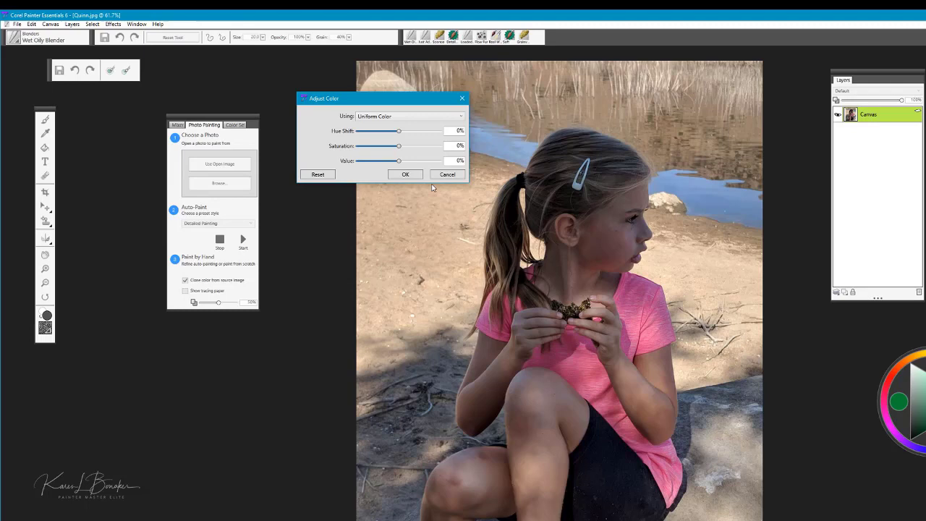
mouse_move(385, 108)
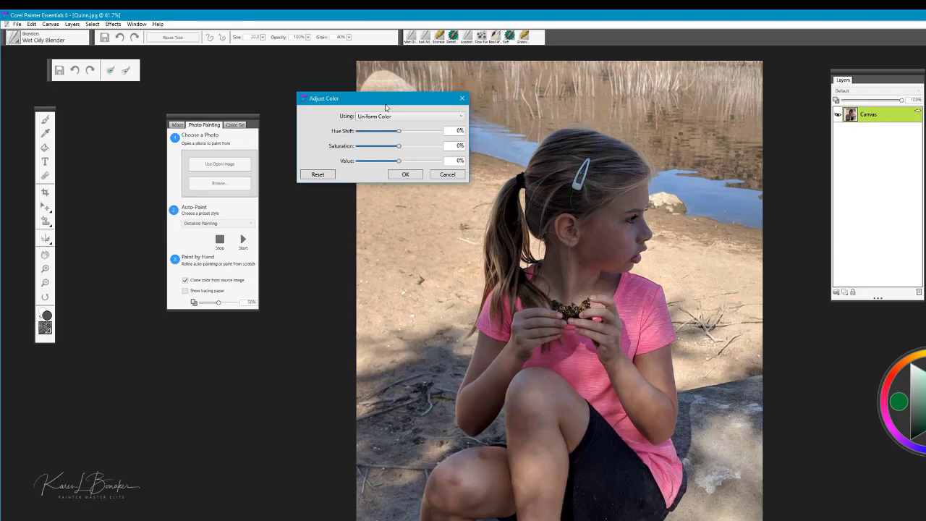
mouse_move(355, 149)
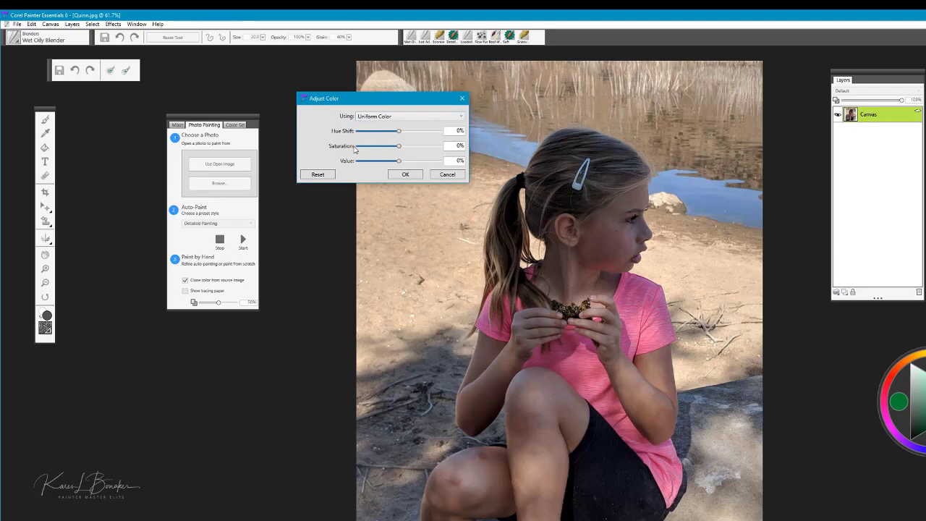
mouse_move(359, 149)
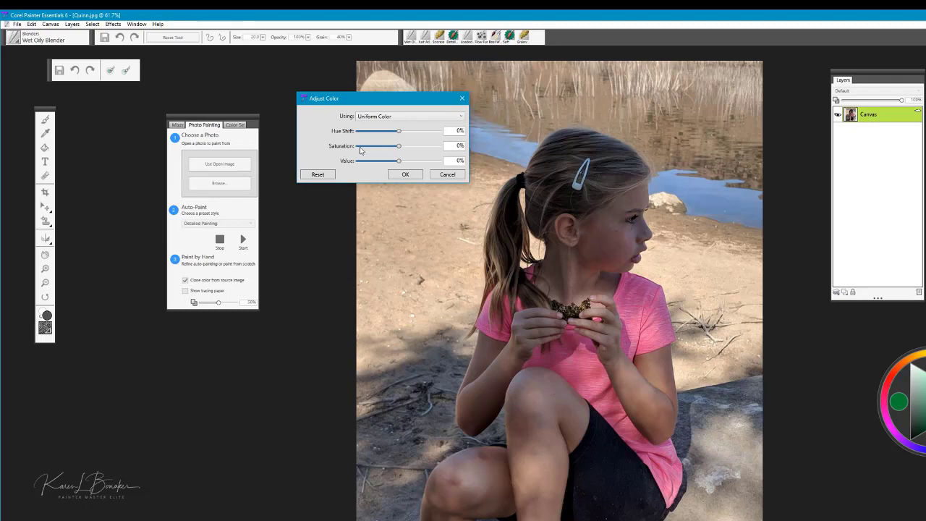
mouse_move(366, 165)
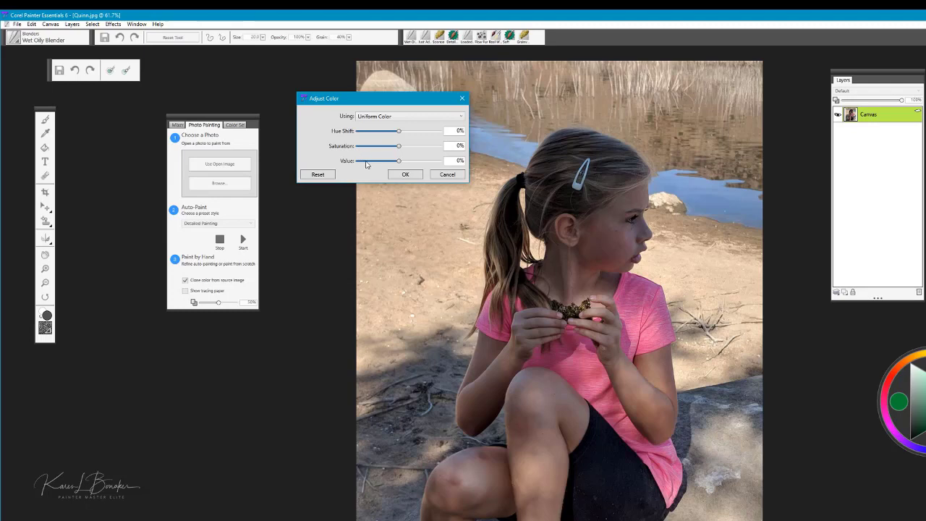
mouse_move(404, 164)
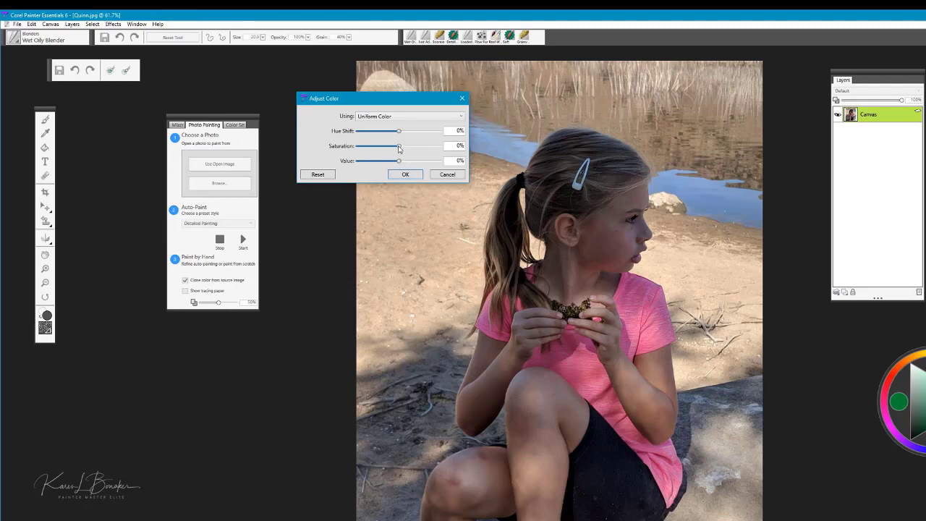
drag(376, 145, 406, 145)
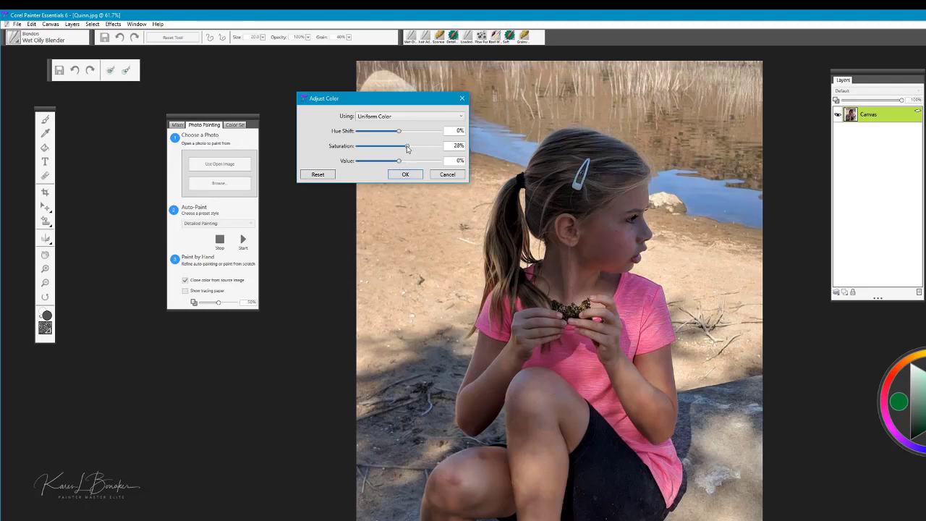
drag(408, 146, 412, 146)
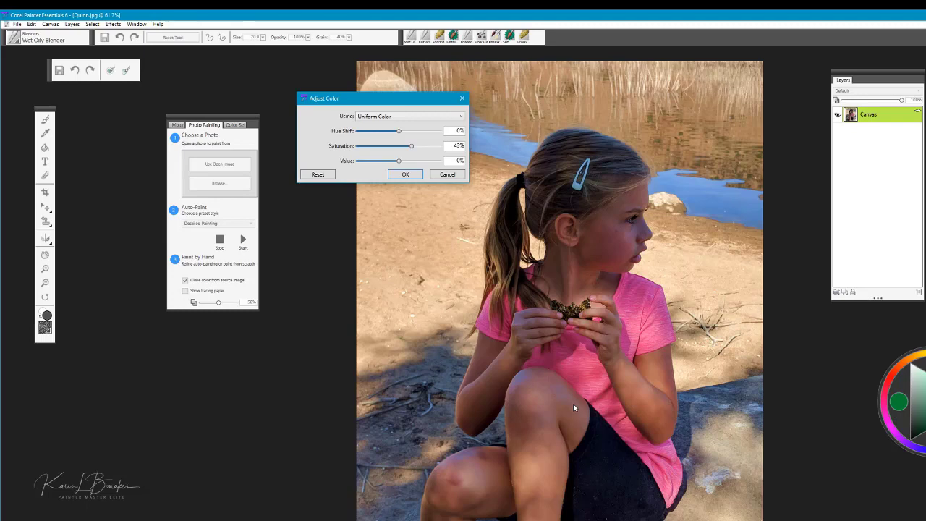
mouse_move(530, 408)
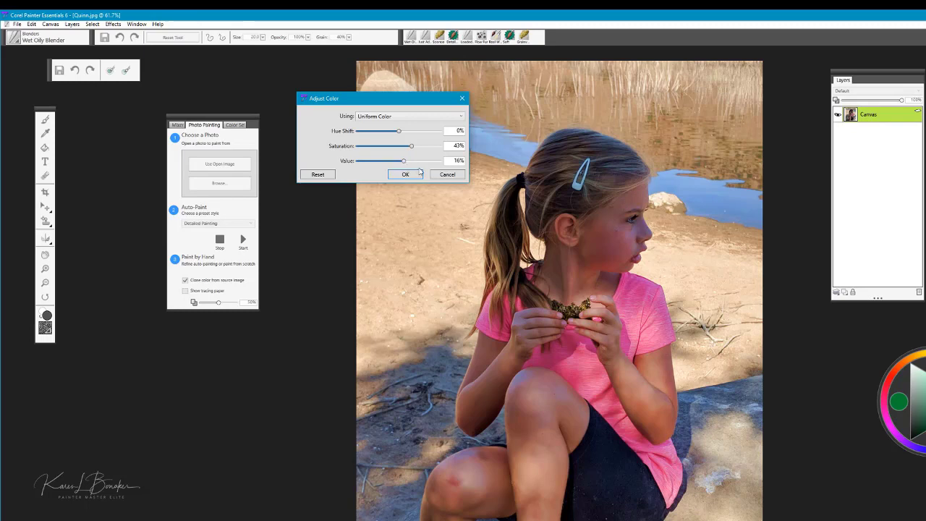
mouse_move(374, 180)
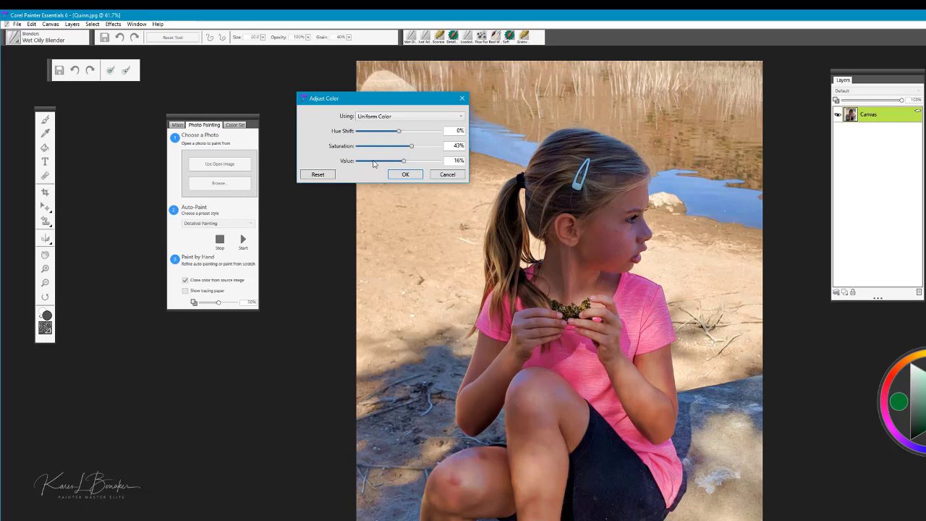
mouse_move(342, 165)
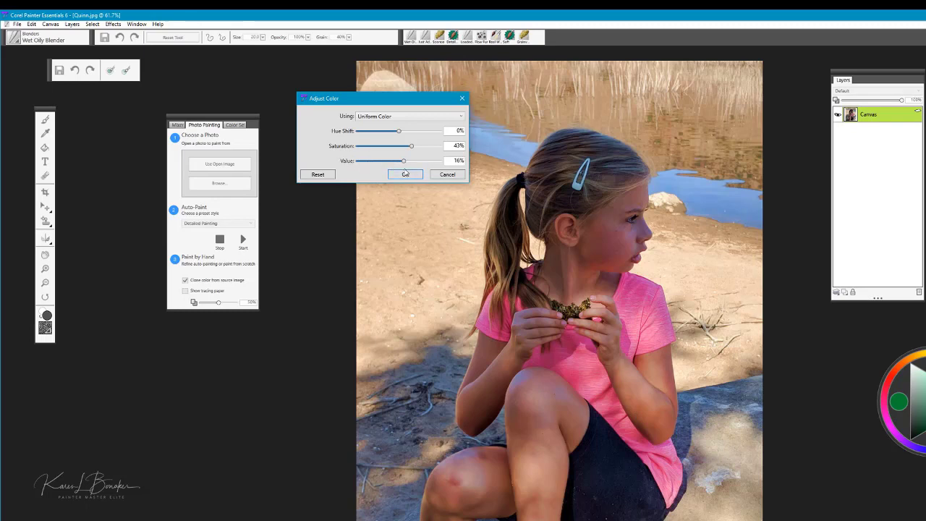
mouse_move(672, 298)
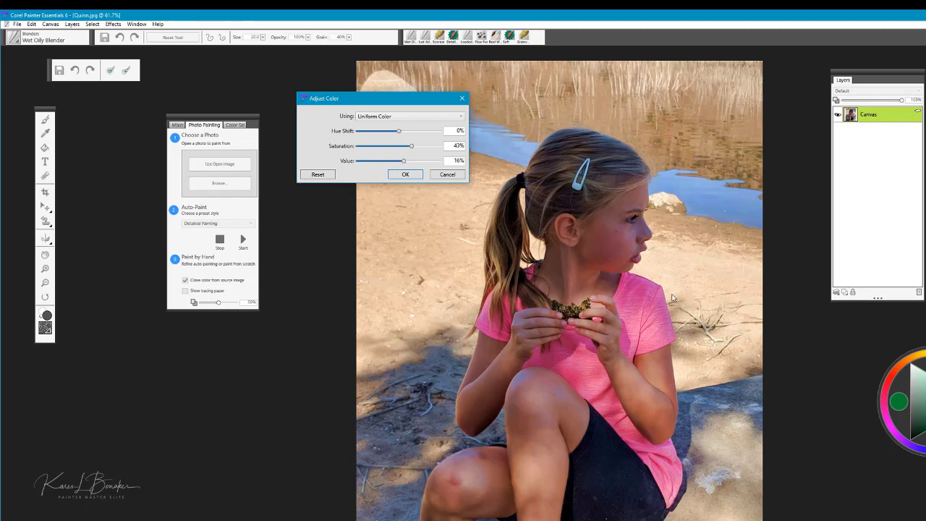
mouse_move(770, 352)
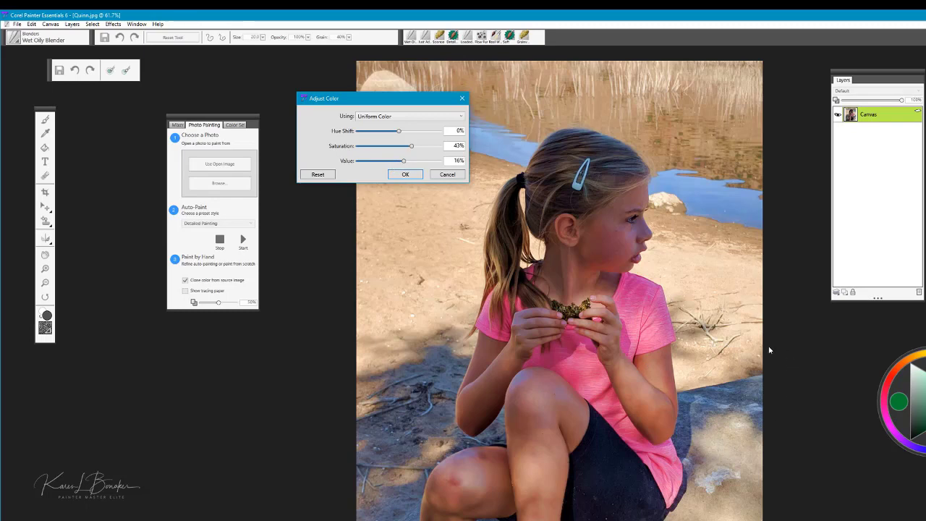
mouse_move(633, 248)
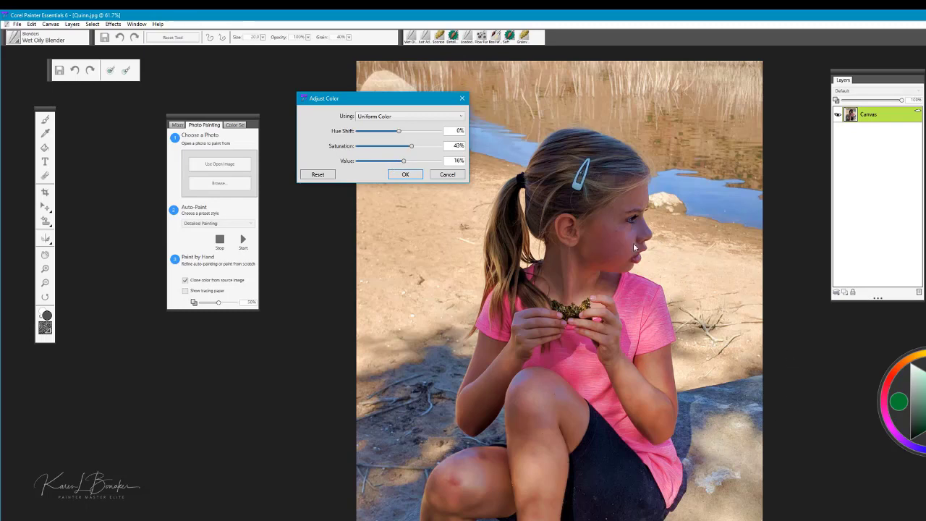
mouse_move(585, 240)
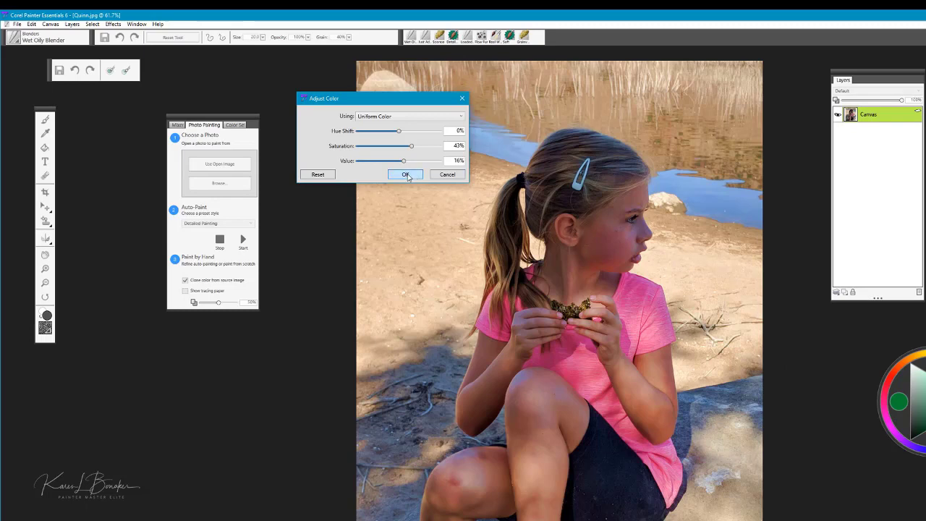
click(405, 174)
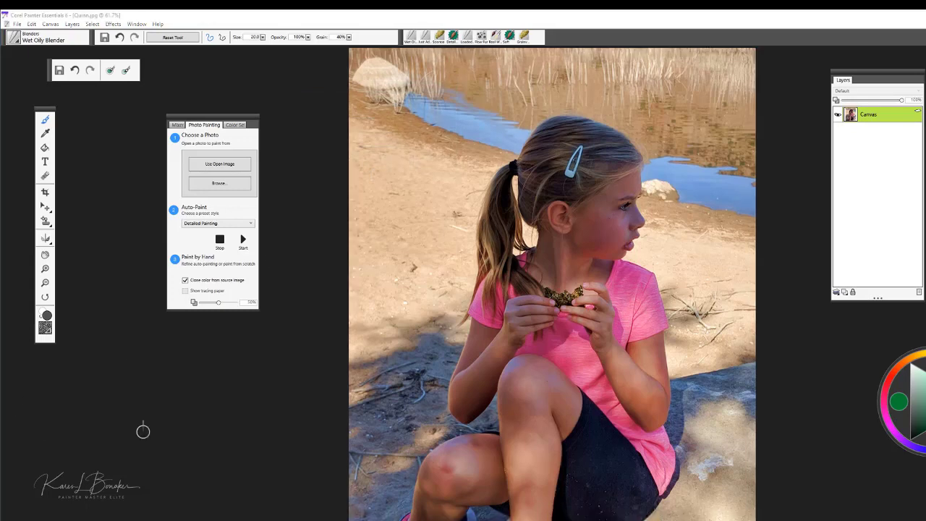
mouse_move(229, 440)
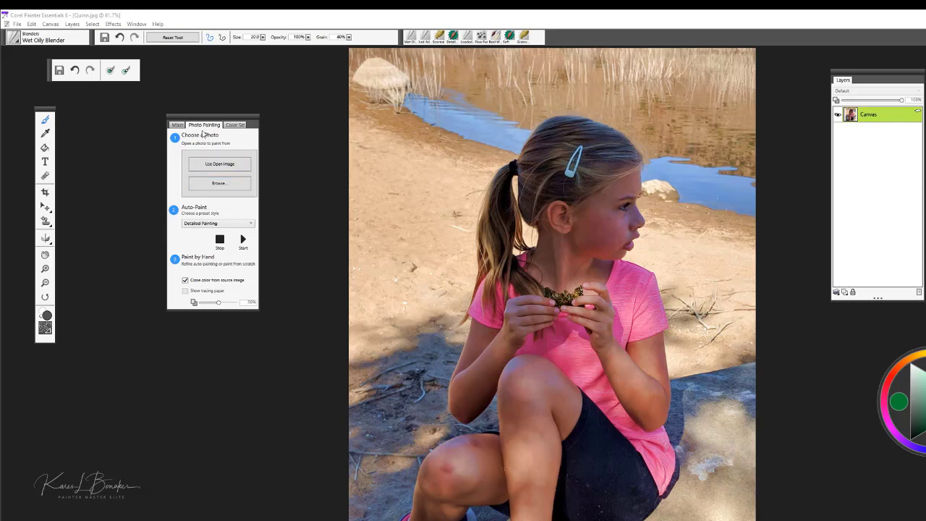
mouse_move(293, 139)
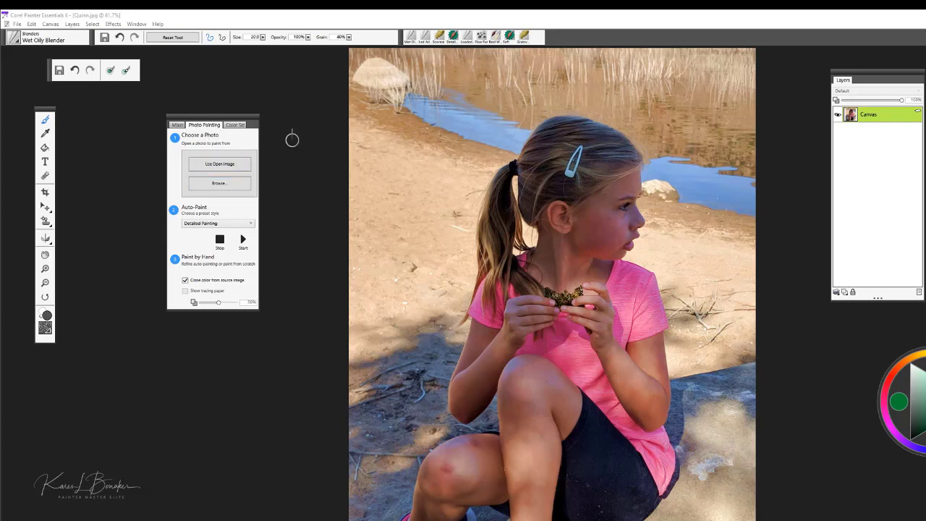
mouse_move(437, 173)
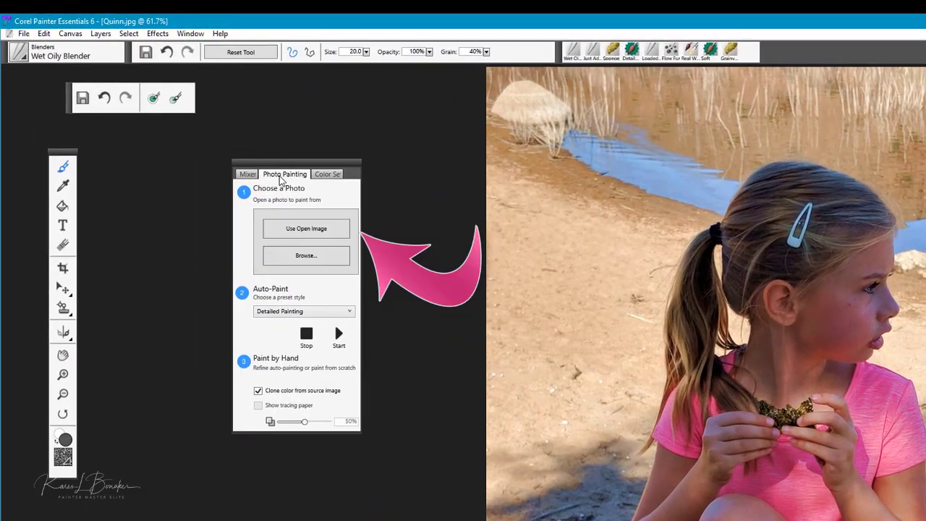
mouse_move(307, 229)
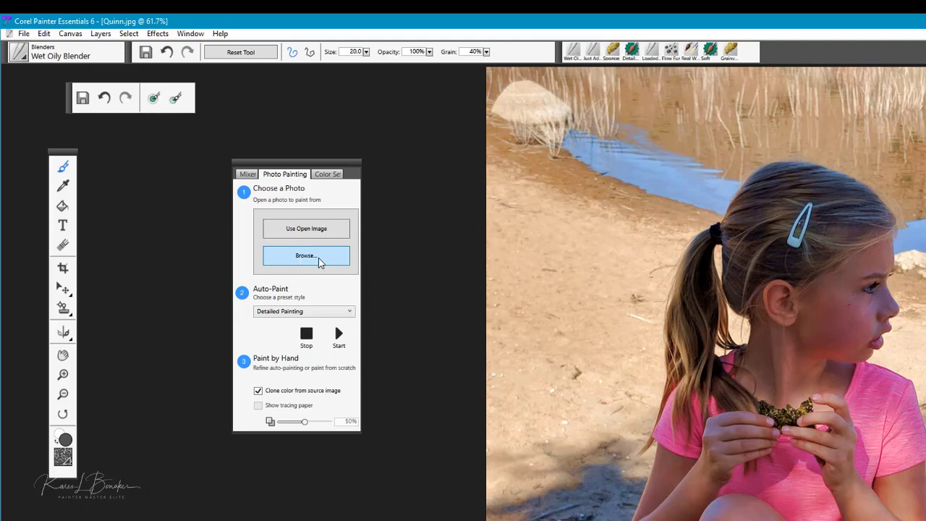
mouse_move(296, 245)
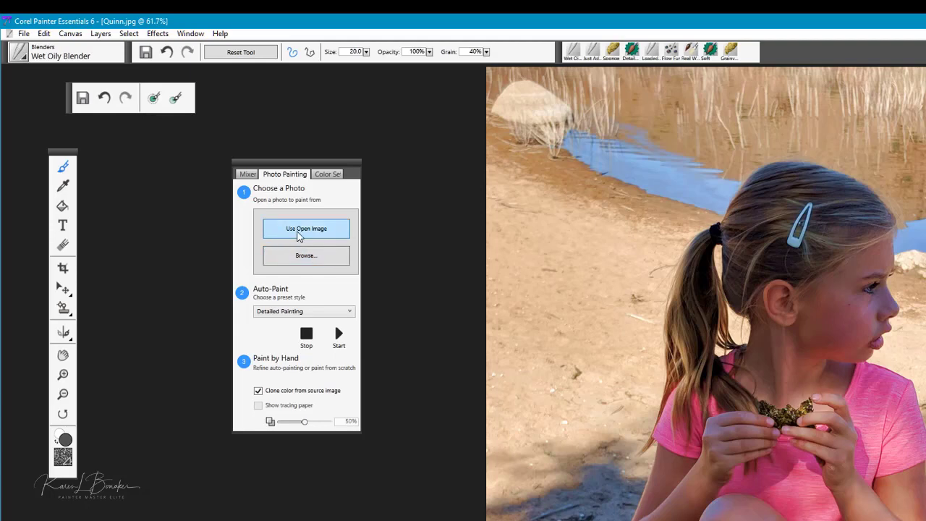
mouse_move(329, 238)
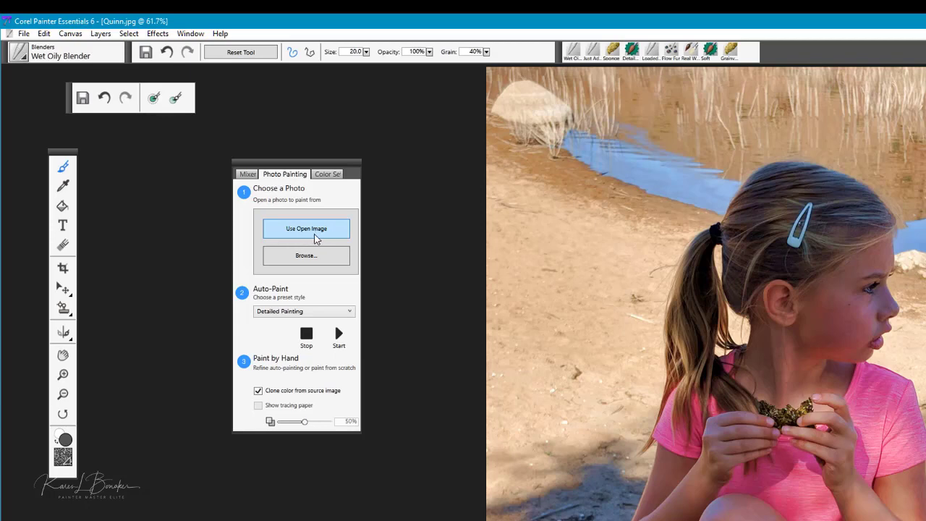
mouse_move(245, 300)
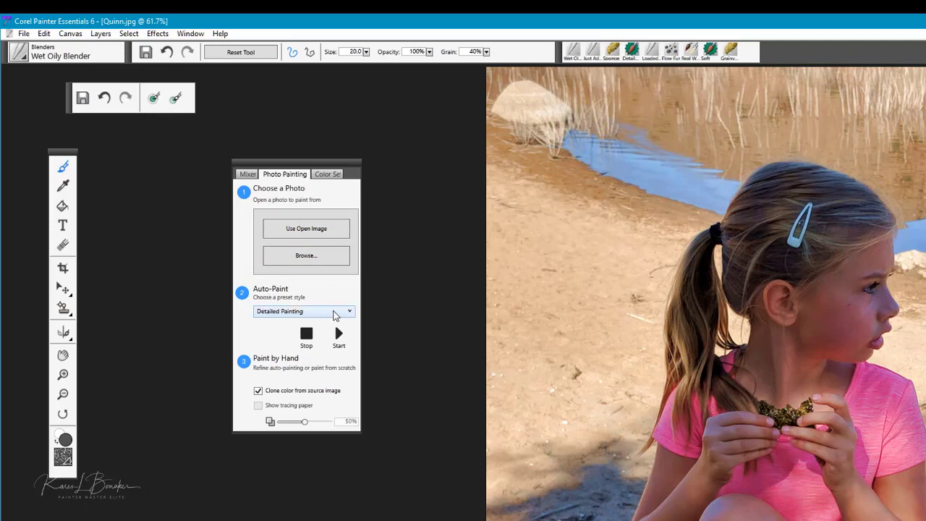
- Choose Pen & Ink Drawing as the Auto-Paint style in place of Detailed Painting
click(351, 311)
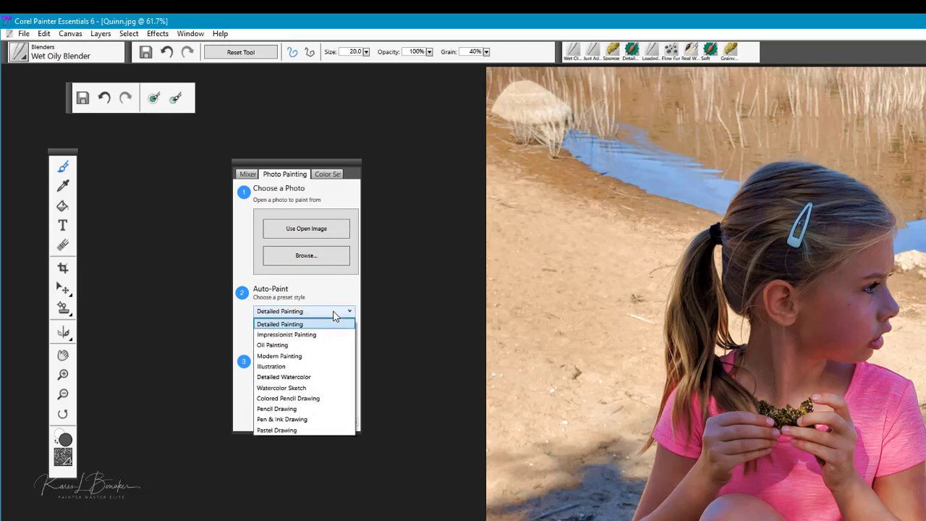
mouse_move(295, 356)
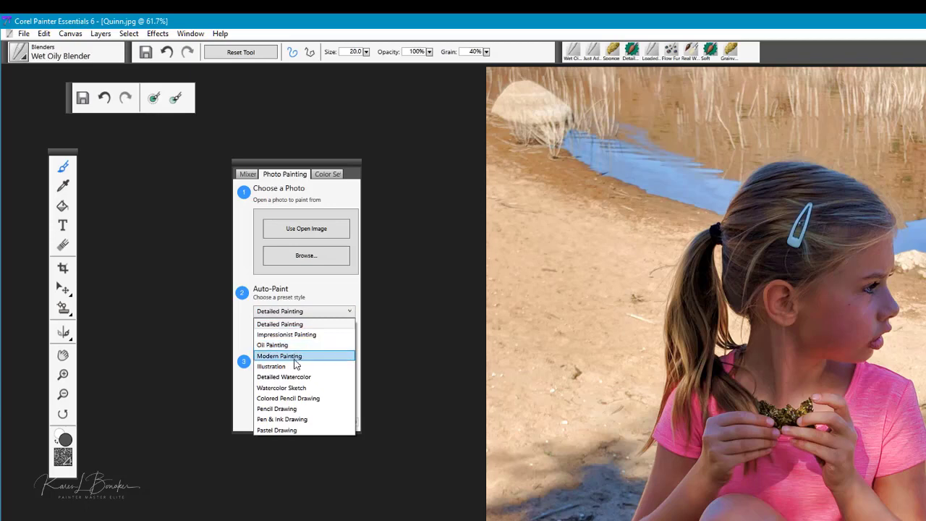
mouse_move(295, 409)
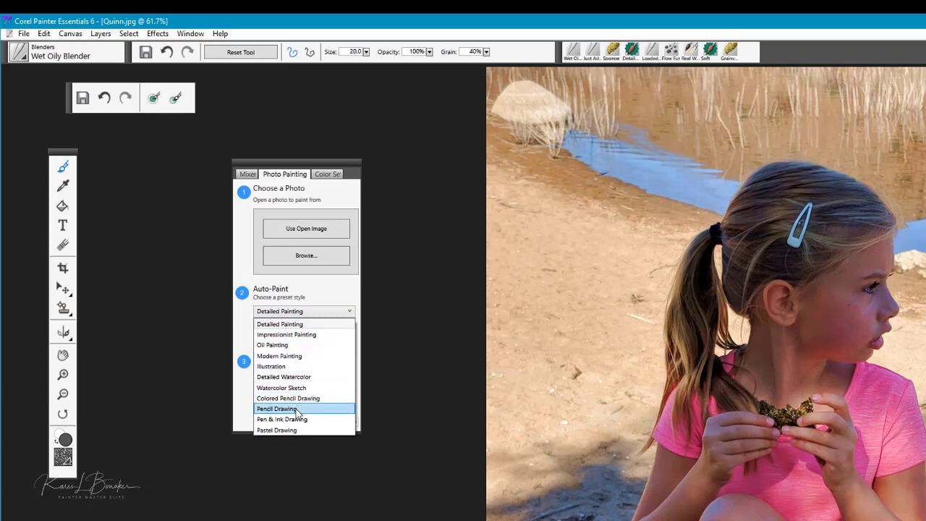
mouse_move(287, 324)
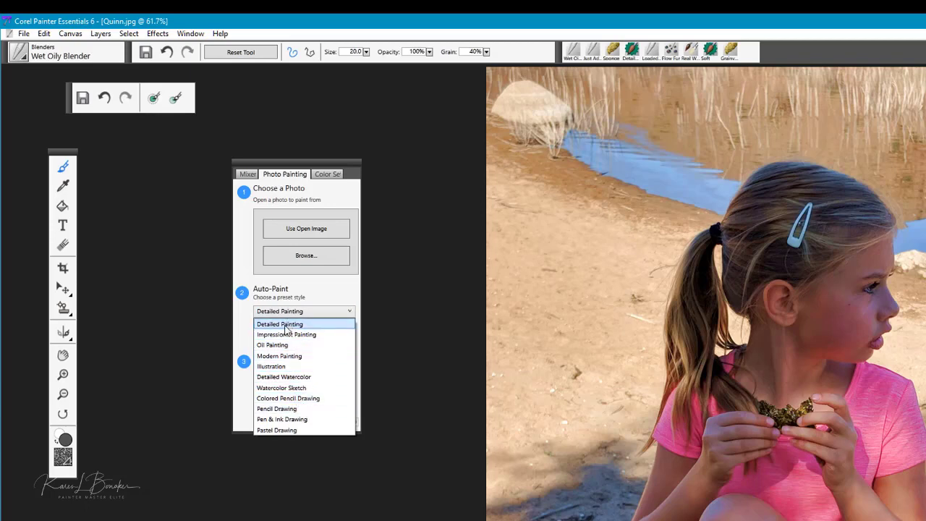
mouse_move(275, 430)
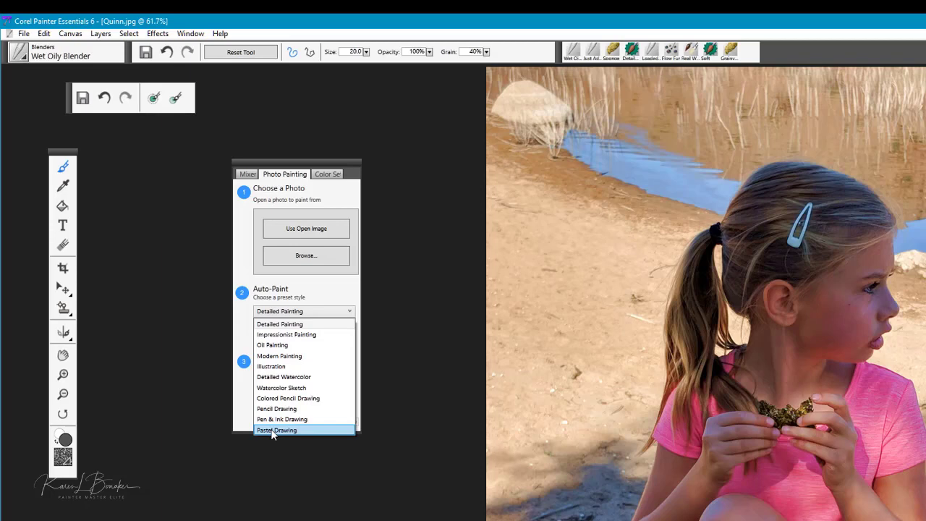
mouse_move(282, 420)
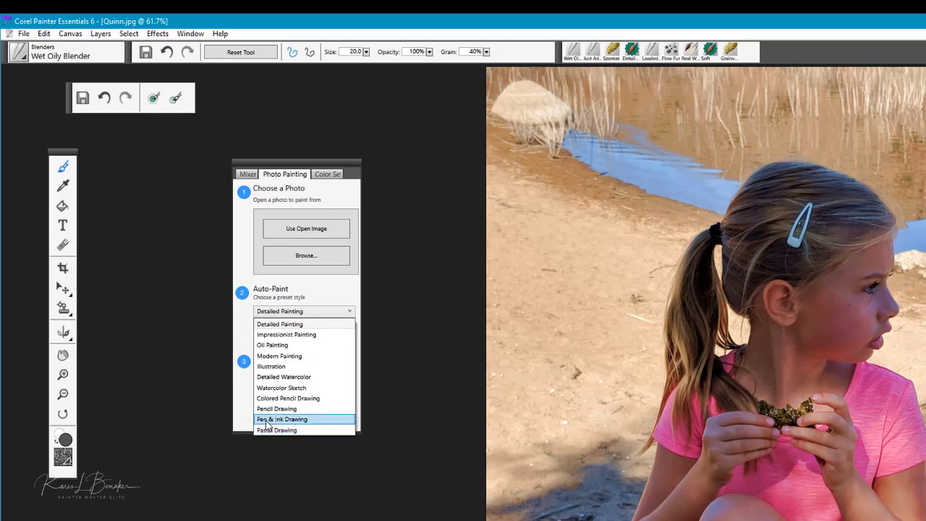
click(281, 419)
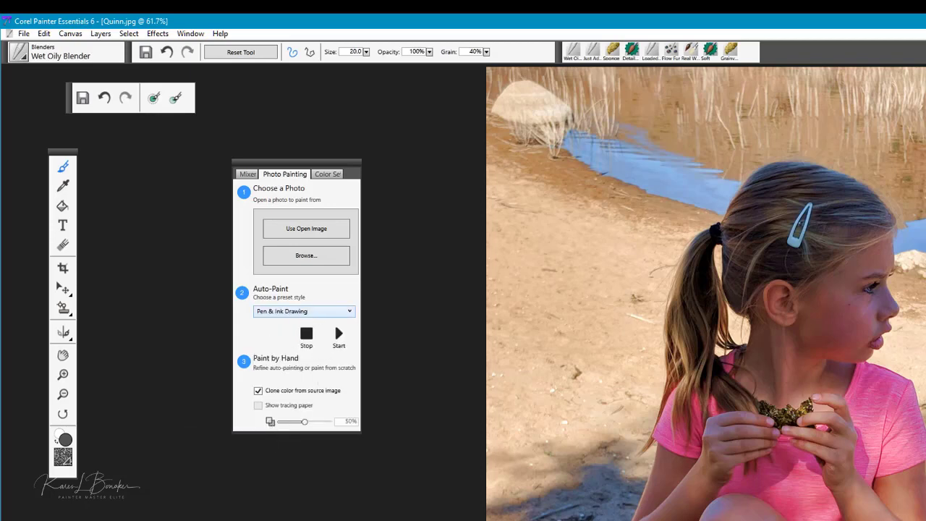
mouse_move(307, 229)
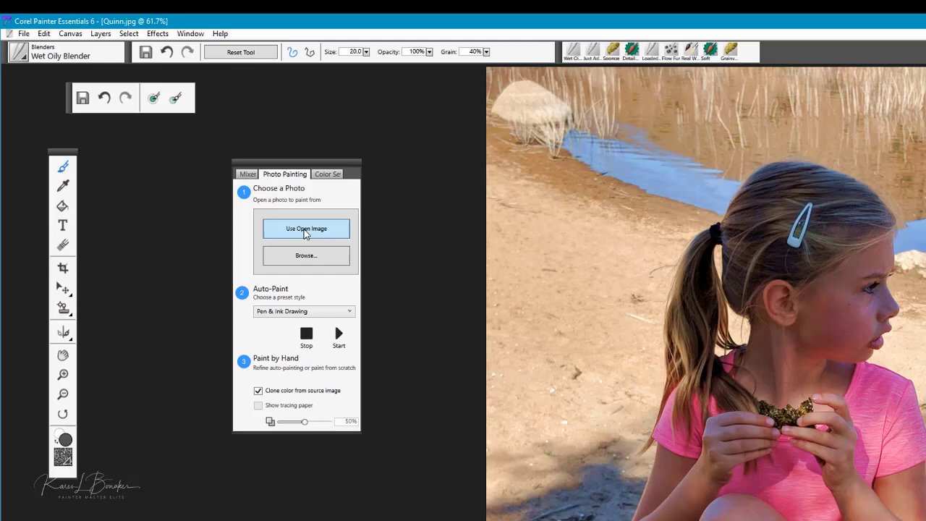
- Create a clone canvas from the open photo, answering Yes to save changes to Quinn.jpg
click(305, 228)
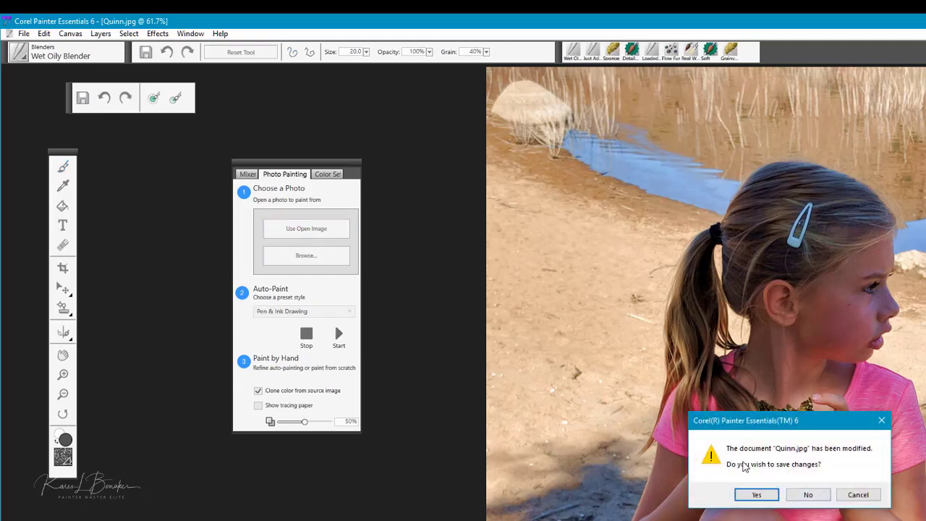
mouse_move(811, 460)
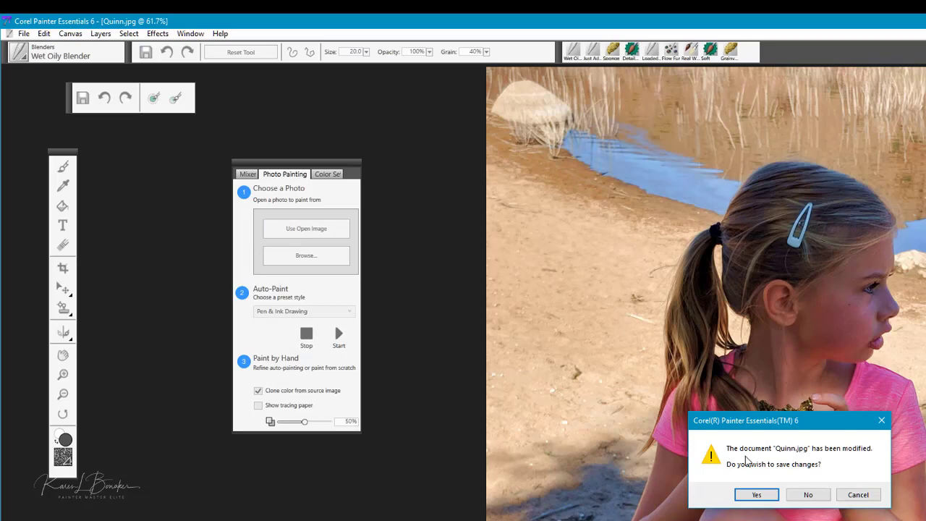
mouse_move(789, 463)
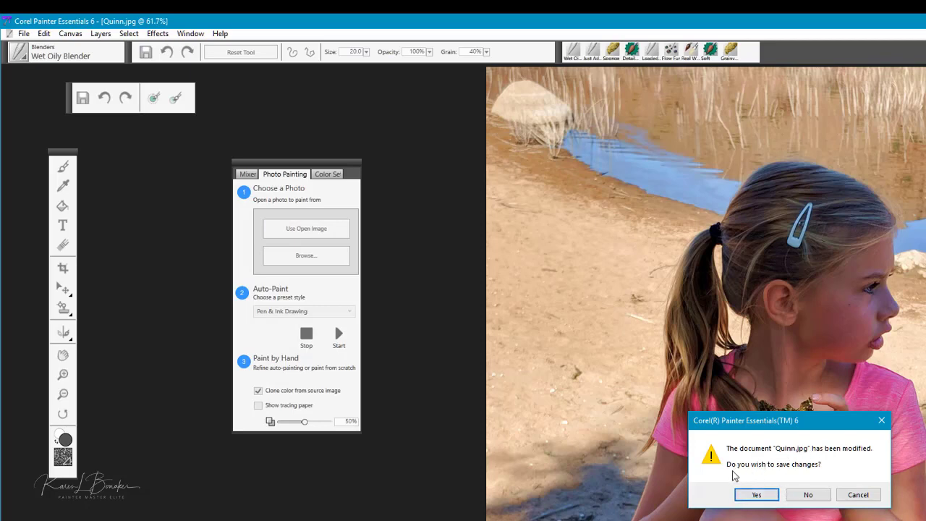
mouse_move(746, 465)
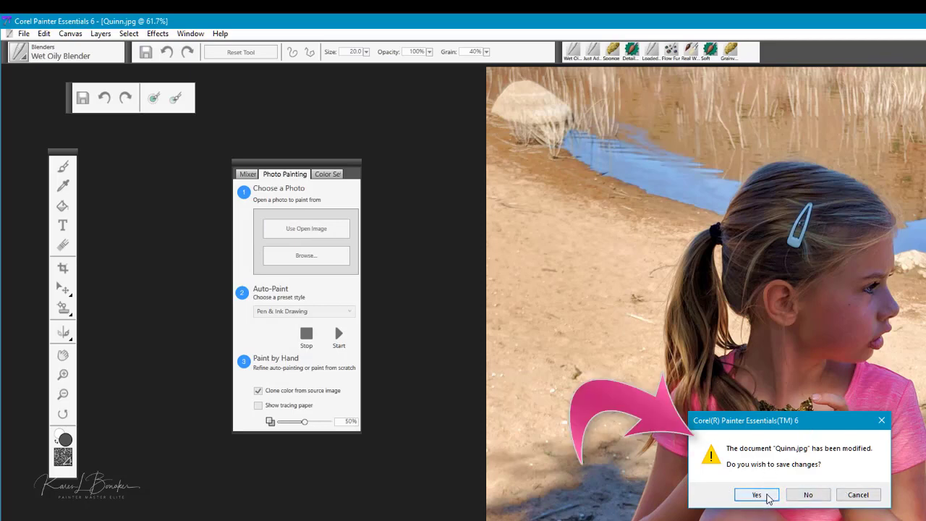
click(757, 495)
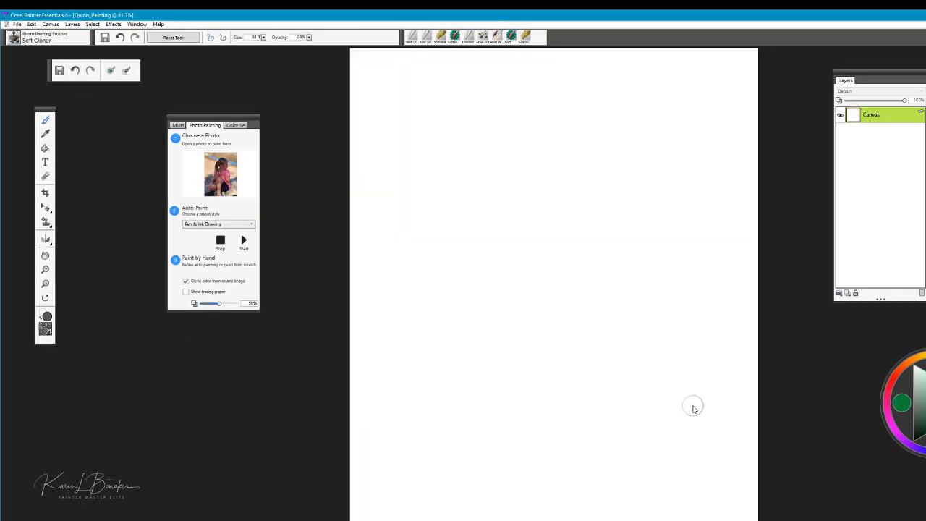
mouse_move(544, 166)
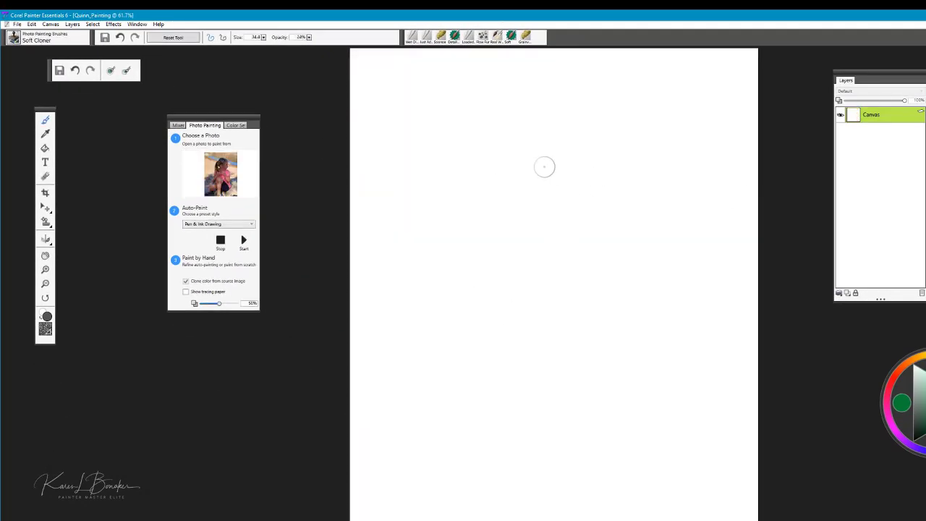
drag(215, 125, 263, 107)
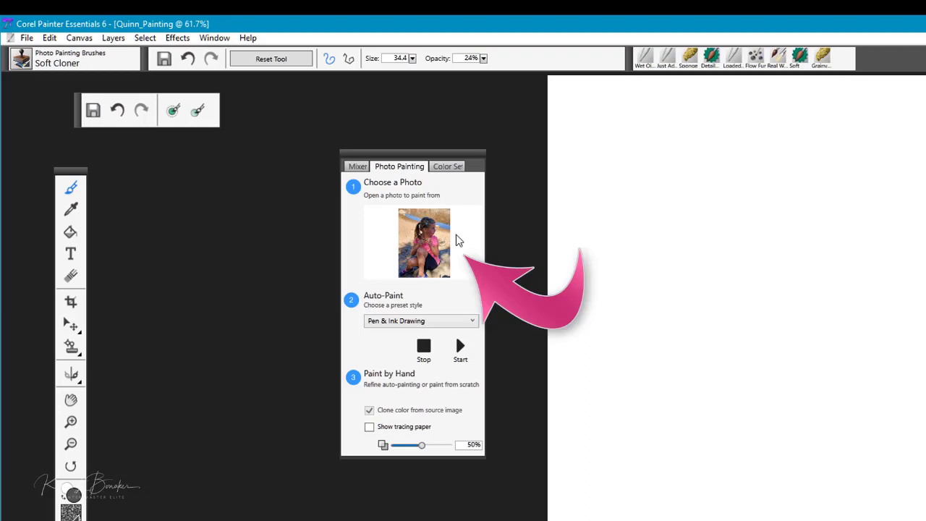
mouse_move(420, 233)
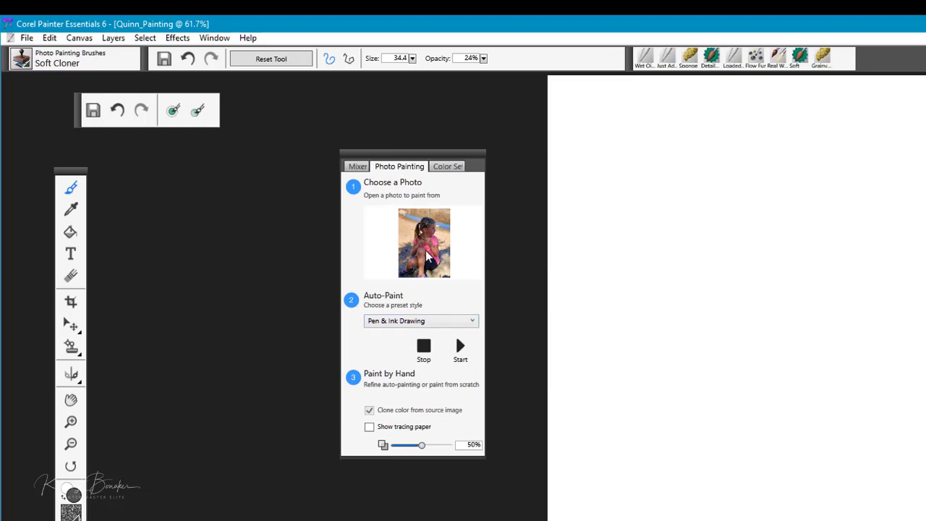
mouse_move(424, 249)
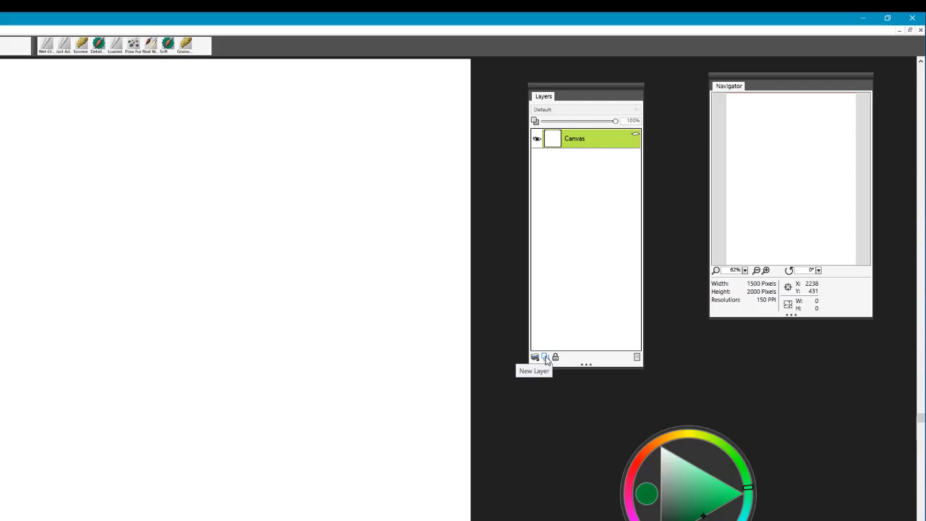
- Add a new empty Layer 1 above the Canvas in the Layers panel
click(544, 356)
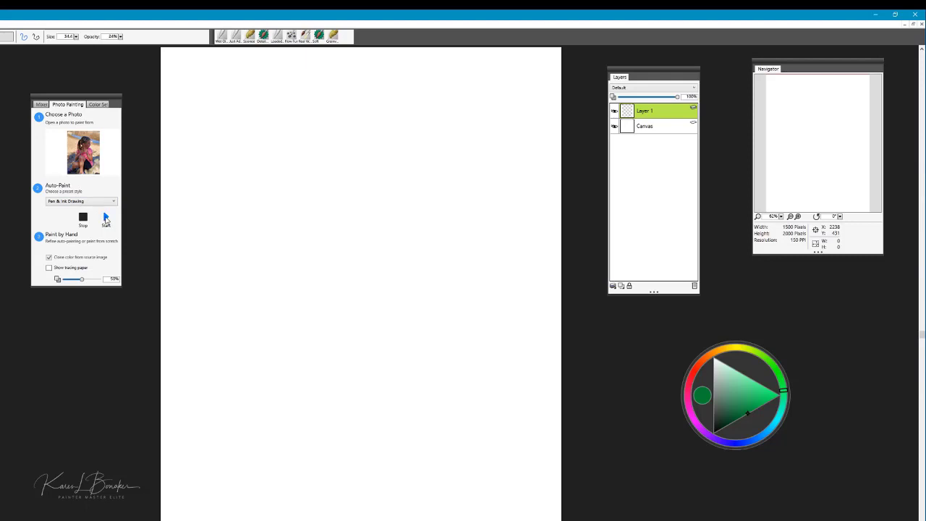
- Start Auto-Paint so Layer 1 fills with a pen-and-ink line drawing of the girl
click(105, 217)
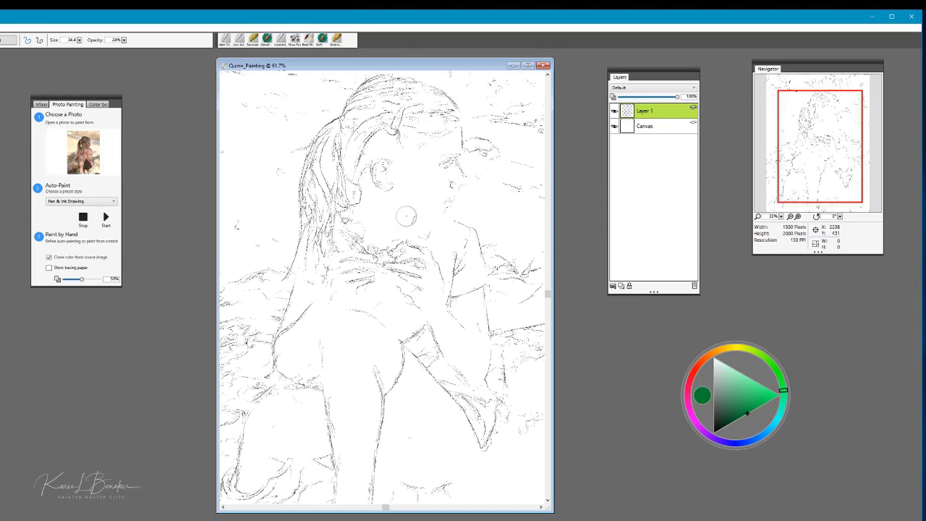
drag(384, 65, 344, 70)
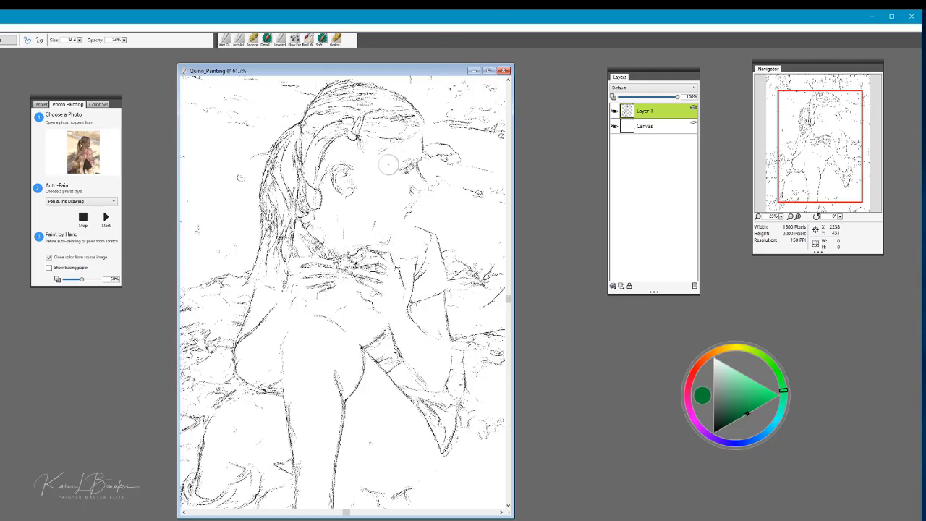
mouse_move(364, 149)
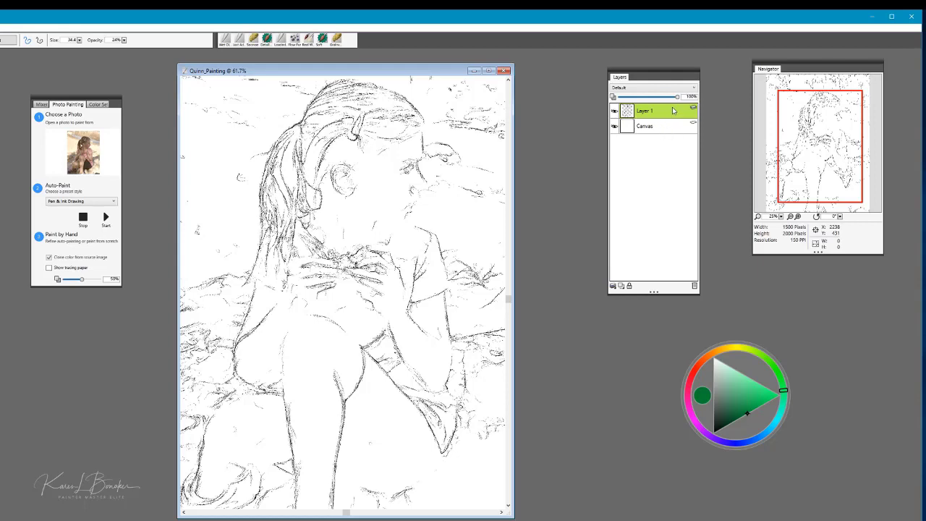
mouse_move(646, 237)
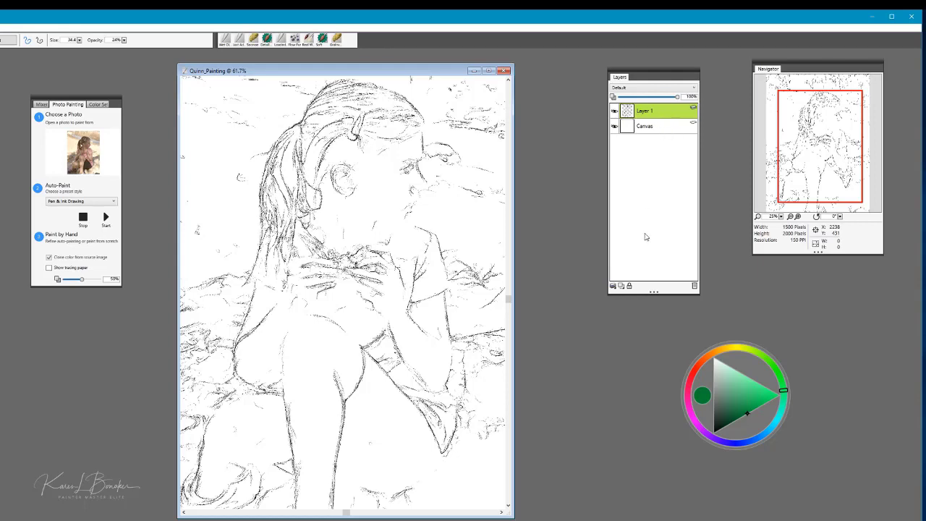
mouse_move(628, 287)
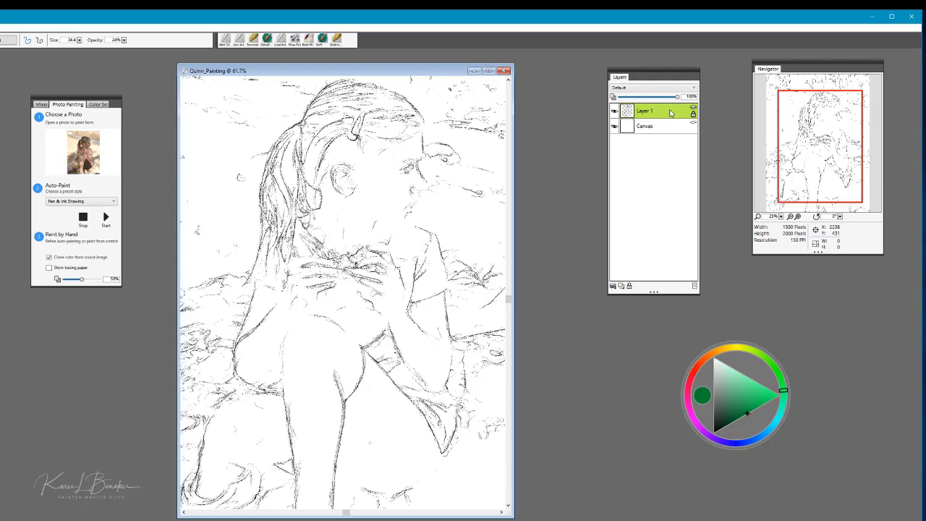
mouse_move(669, 135)
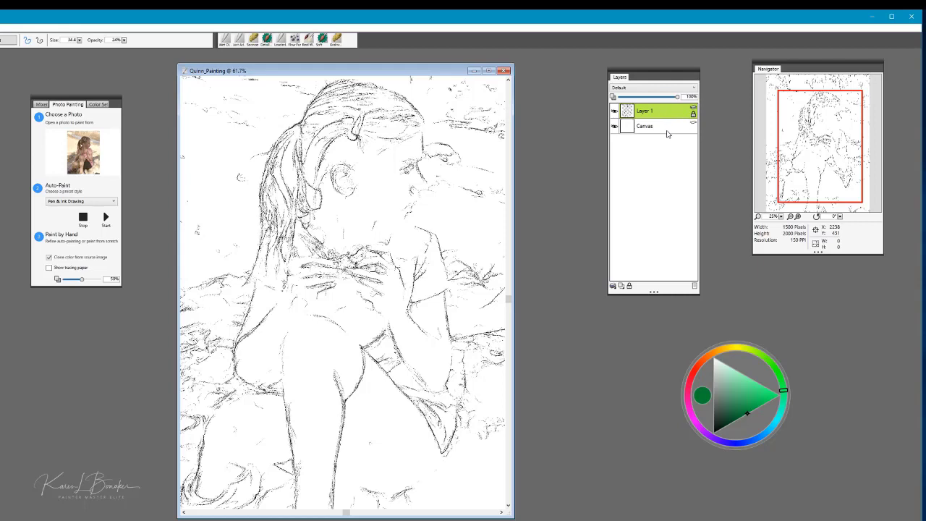
- With Layer 1's ink drawing locked, make the Canvas layer the working layer
click(646, 126)
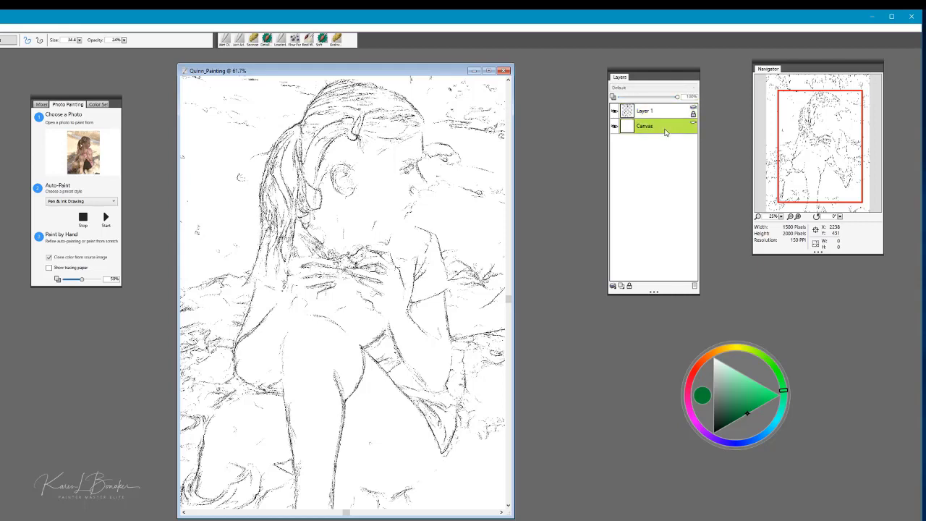
mouse_move(614, 287)
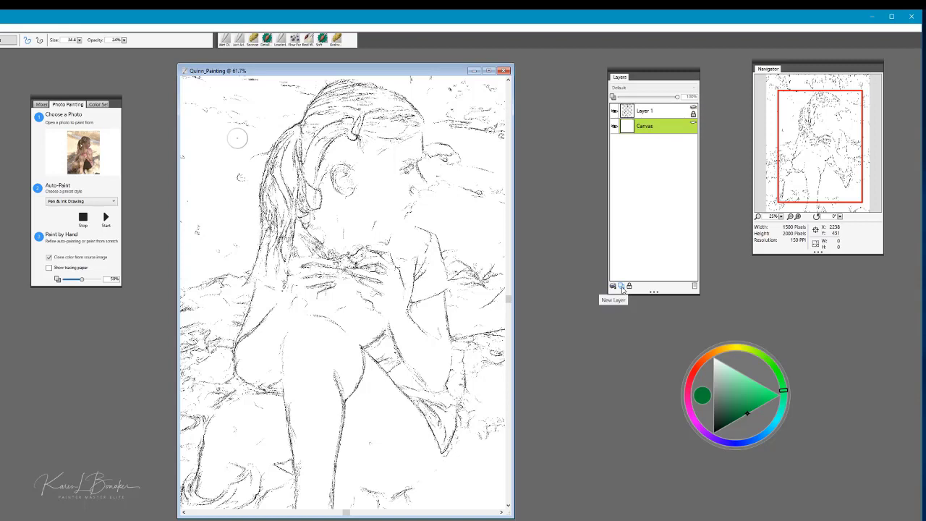
- Add a new empty Layer 2 and choose Illustration as the auto-paint style
click(613, 285)
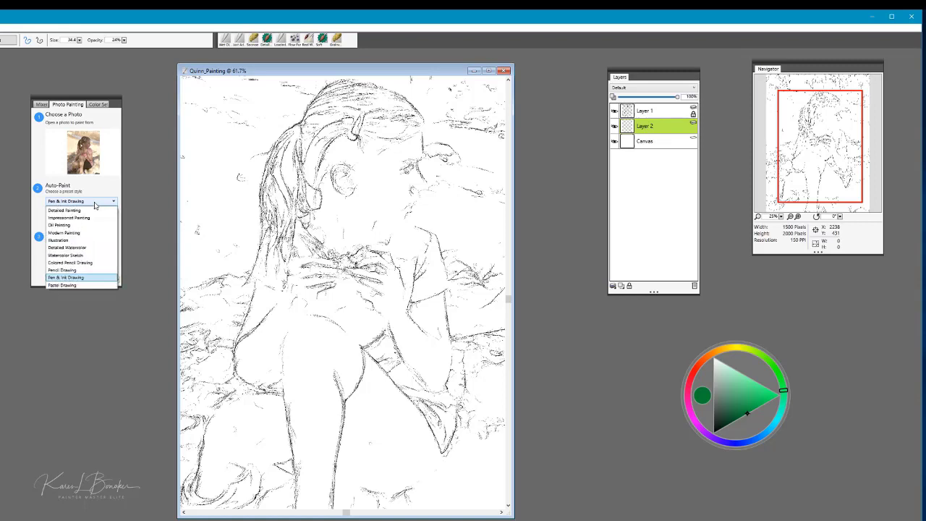
mouse_move(71, 233)
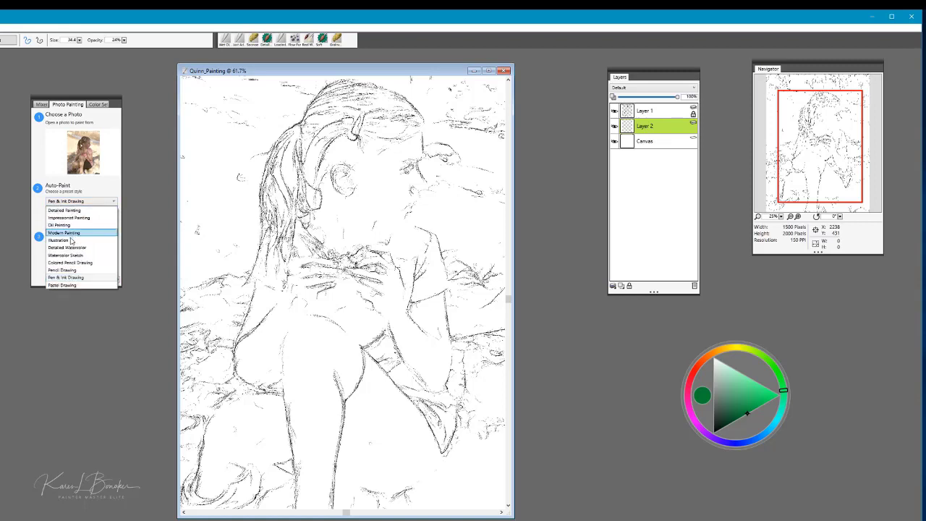
click(58, 241)
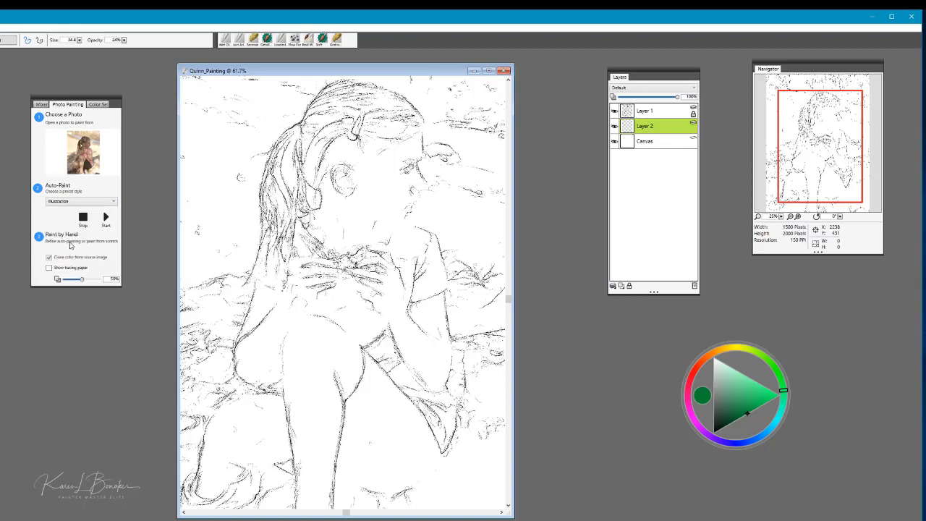
mouse_move(12, 437)
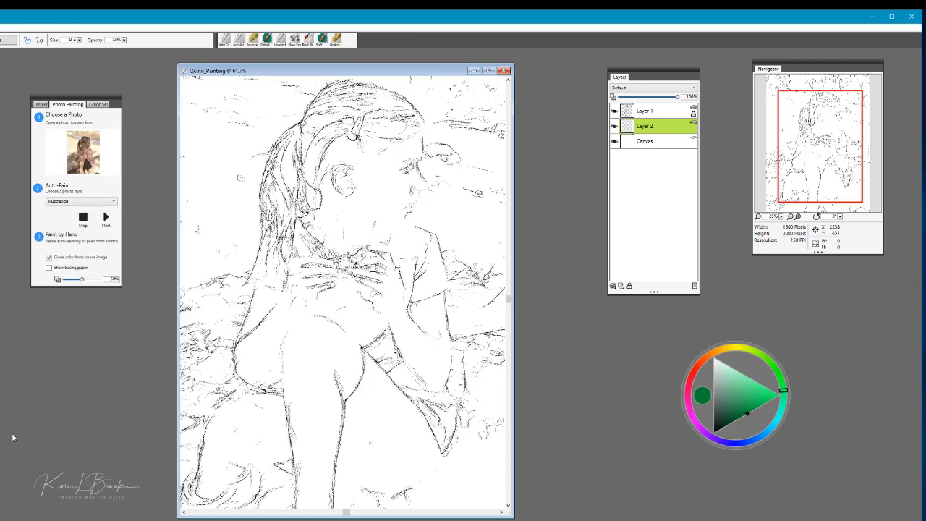
mouse_move(87, 390)
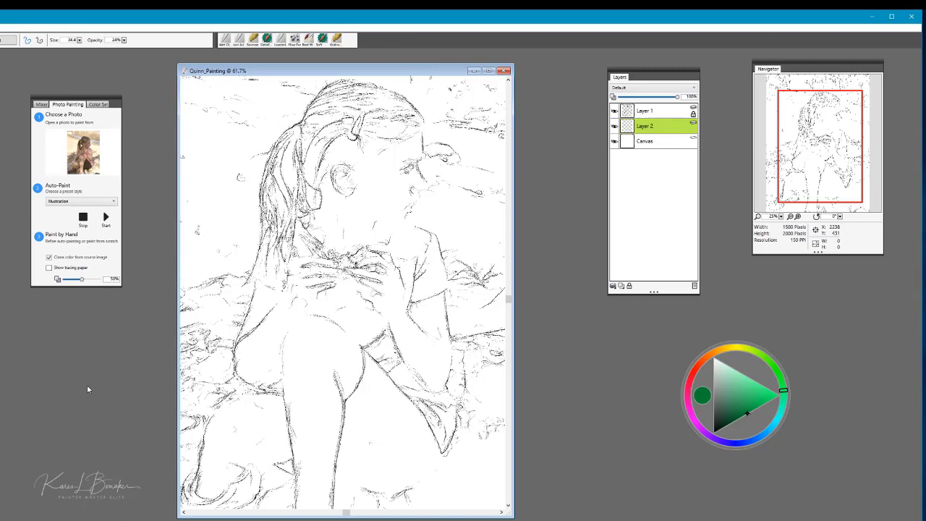
mouse_move(81, 391)
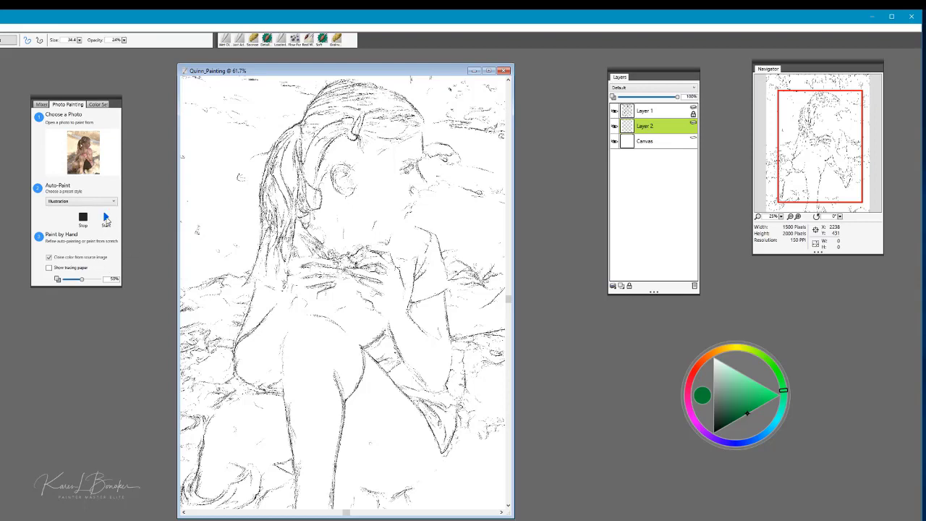
- Start the Illustration auto-painting of the girl onto Layer 2
click(105, 219)
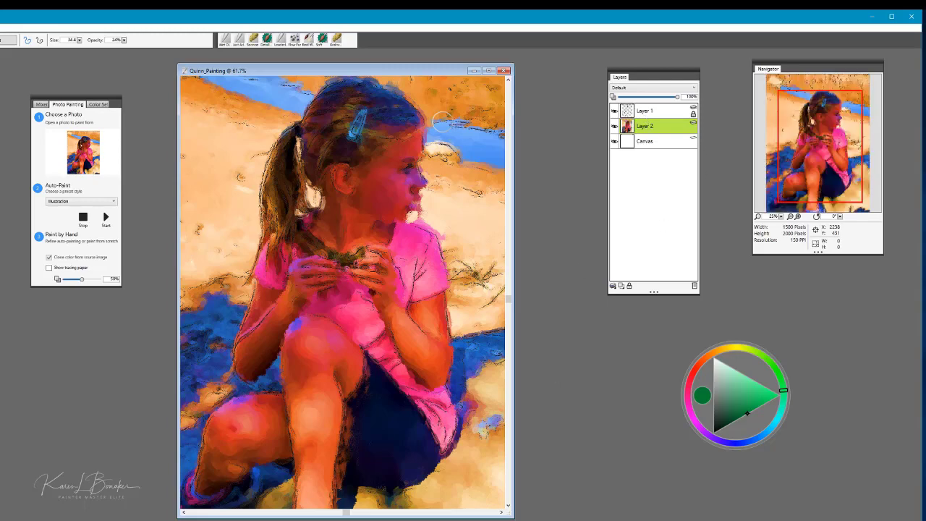
mouse_move(554, 117)
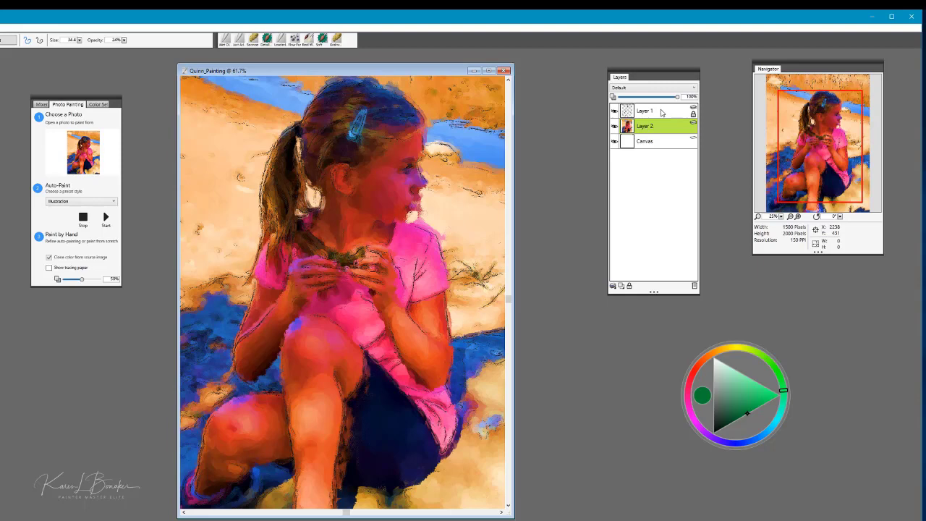
mouse_move(405, 158)
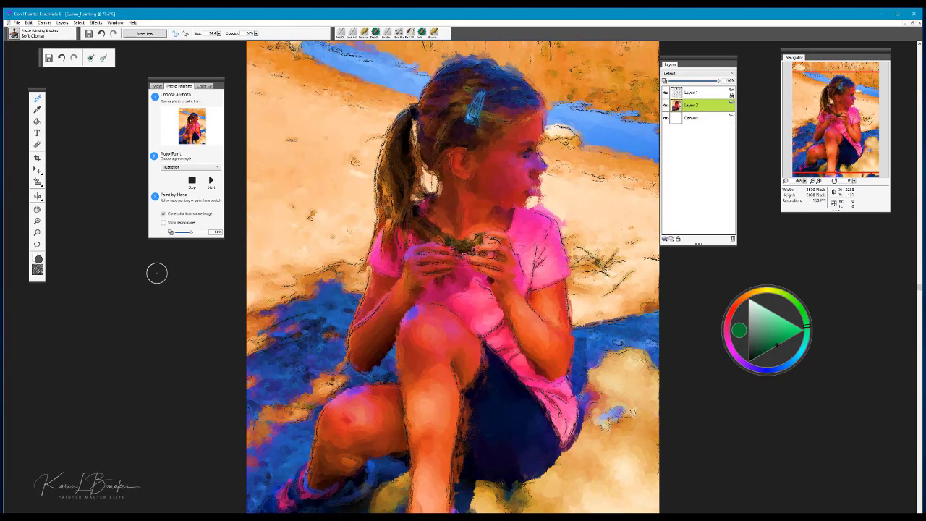
mouse_move(548, 162)
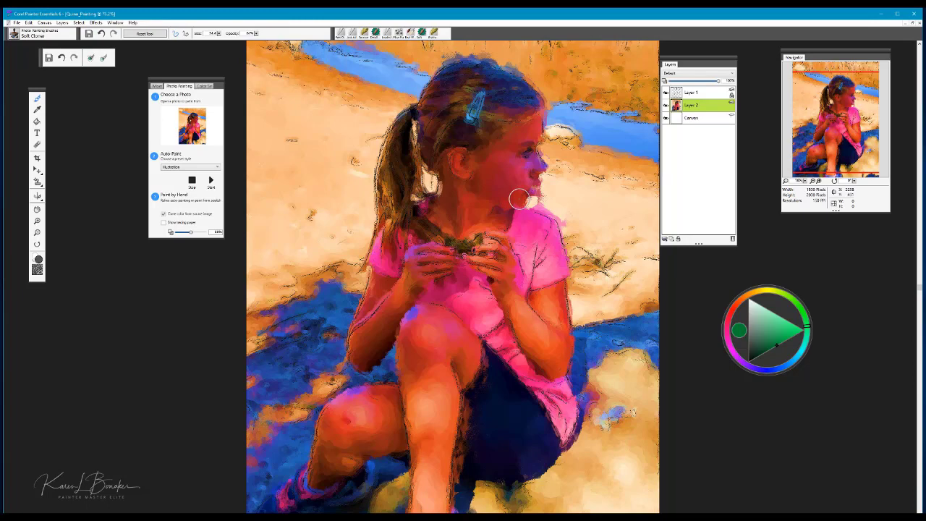
mouse_move(41, 333)
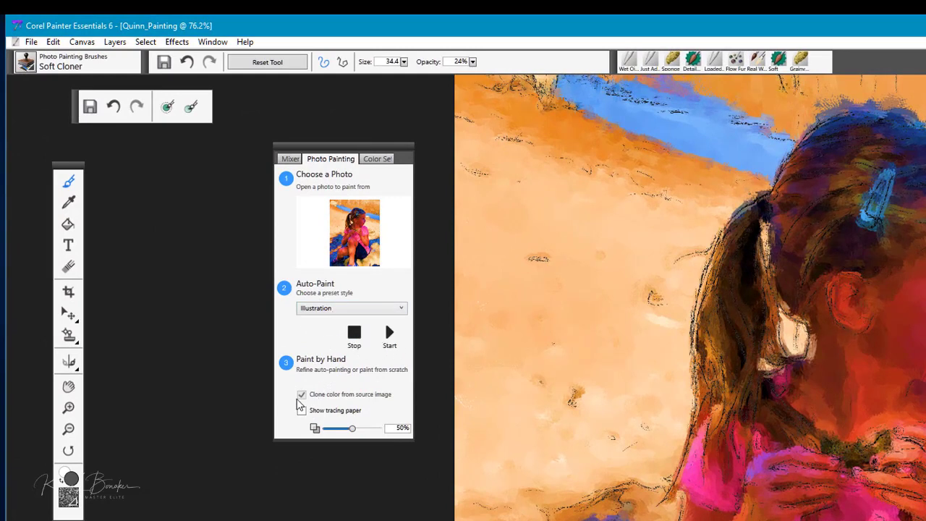
click(301, 411)
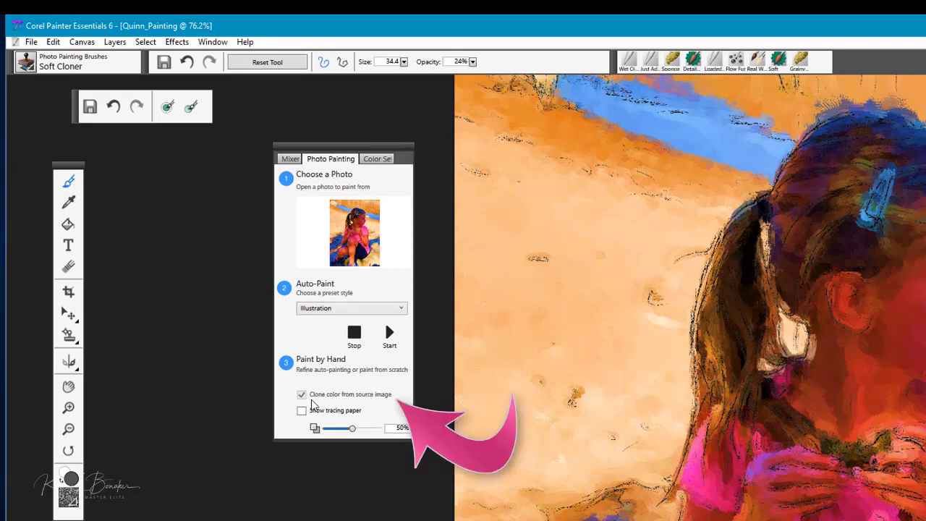
mouse_move(180, 387)
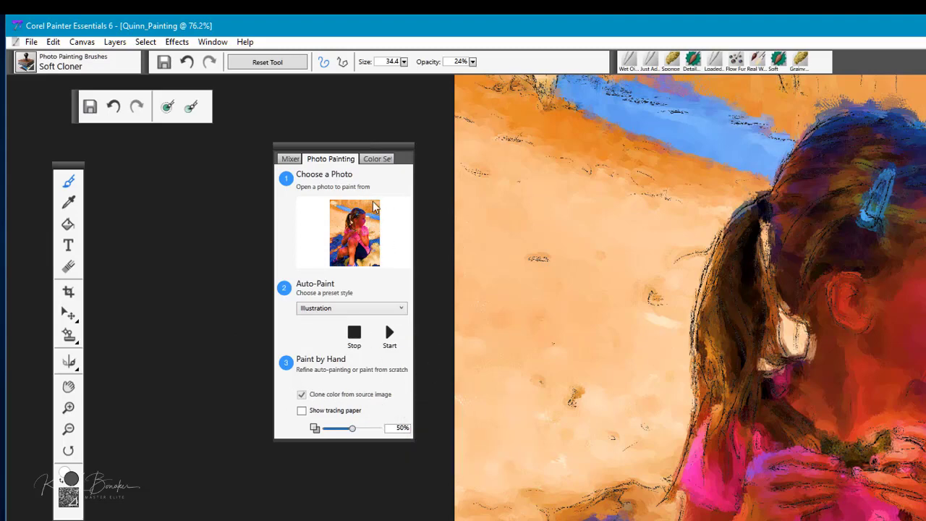
mouse_move(890, 219)
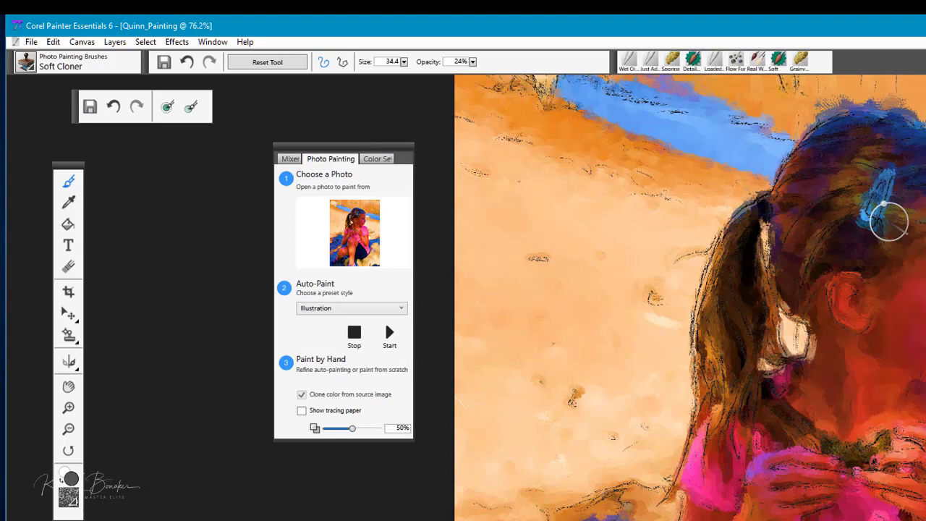
mouse_move(340, 352)
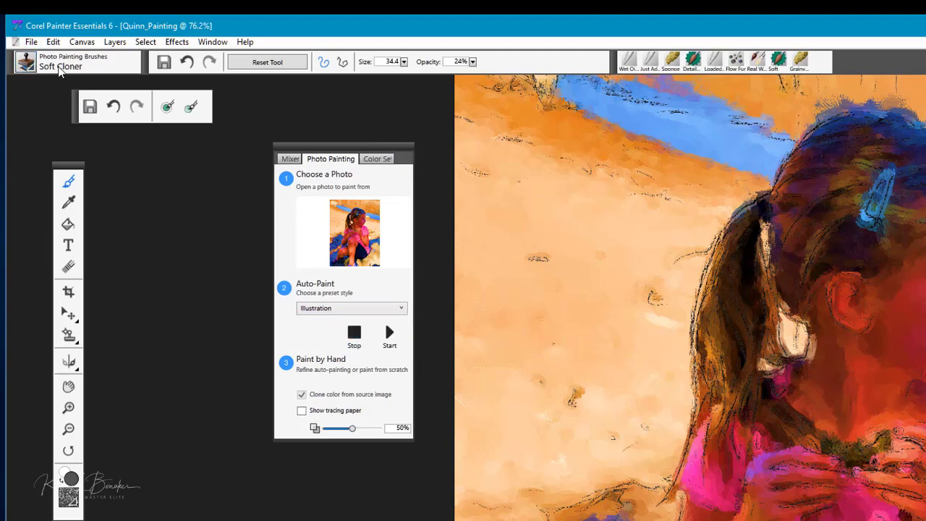
mouse_move(46, 73)
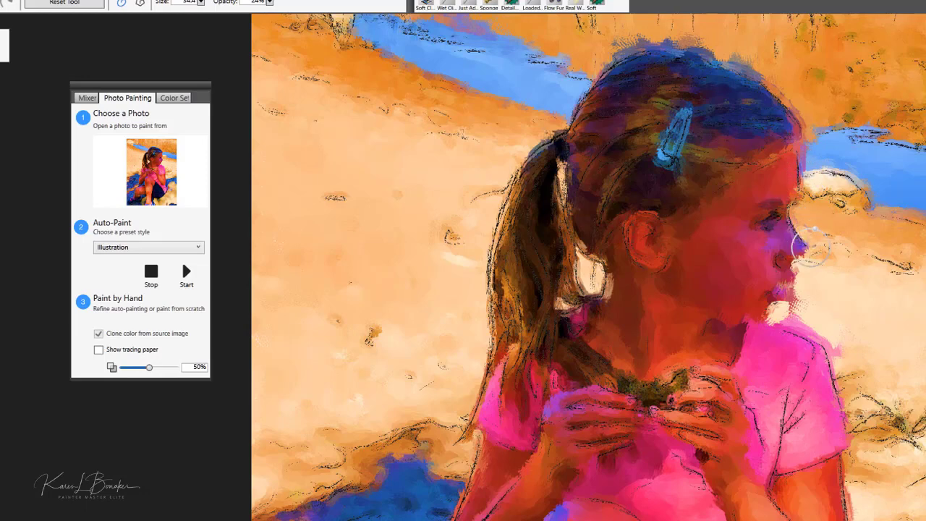
mouse_move(796, 224)
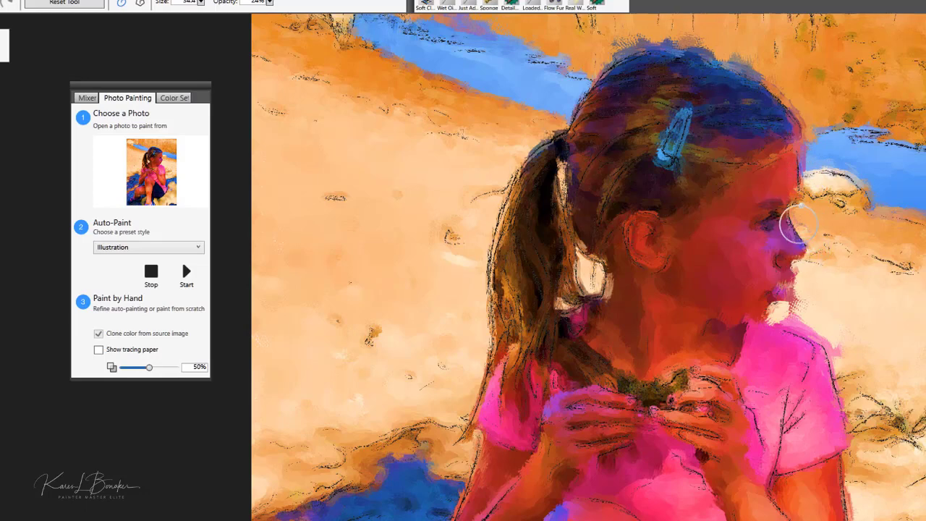
mouse_move(765, 212)
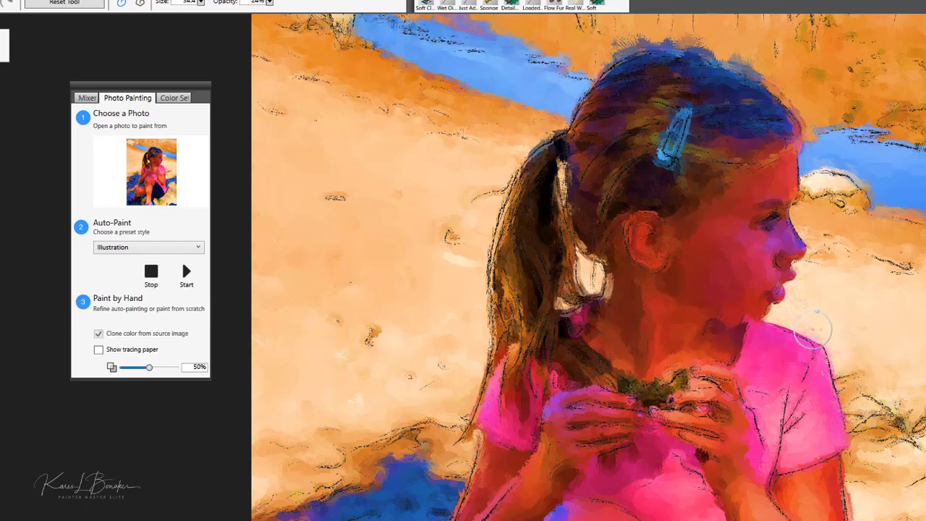
mouse_move(799, 271)
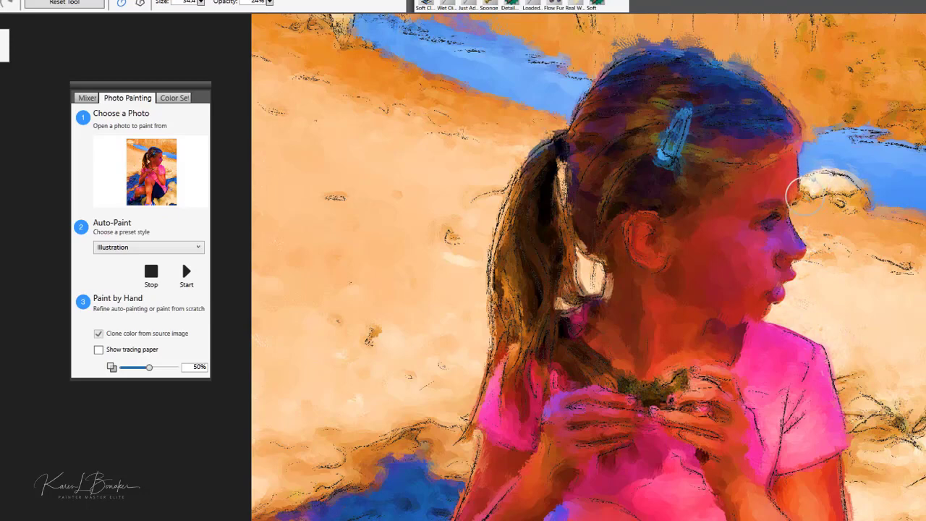
mouse_move(698, 46)
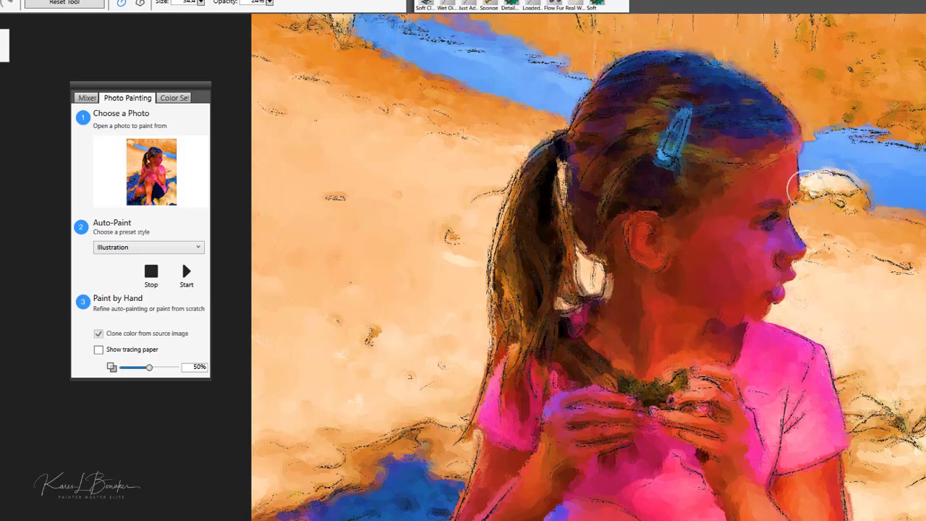
mouse_move(814, 272)
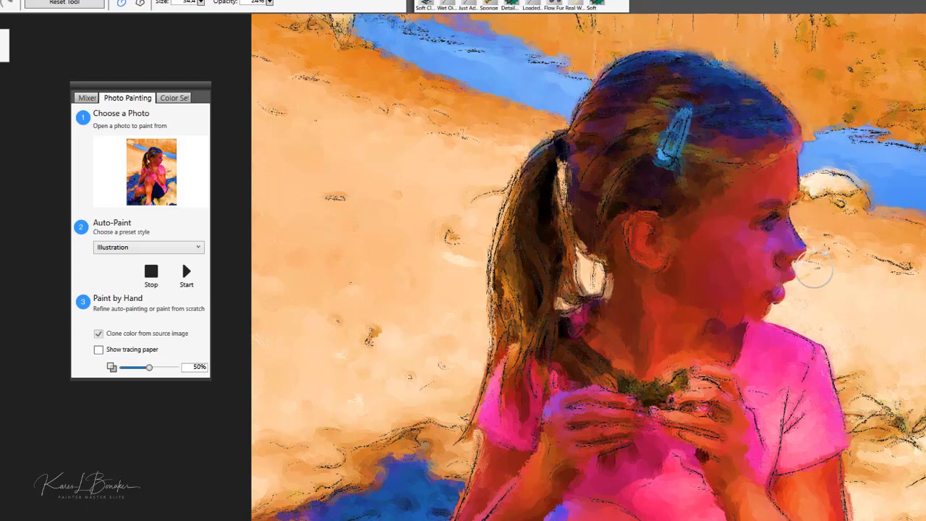
mouse_move(735, 317)
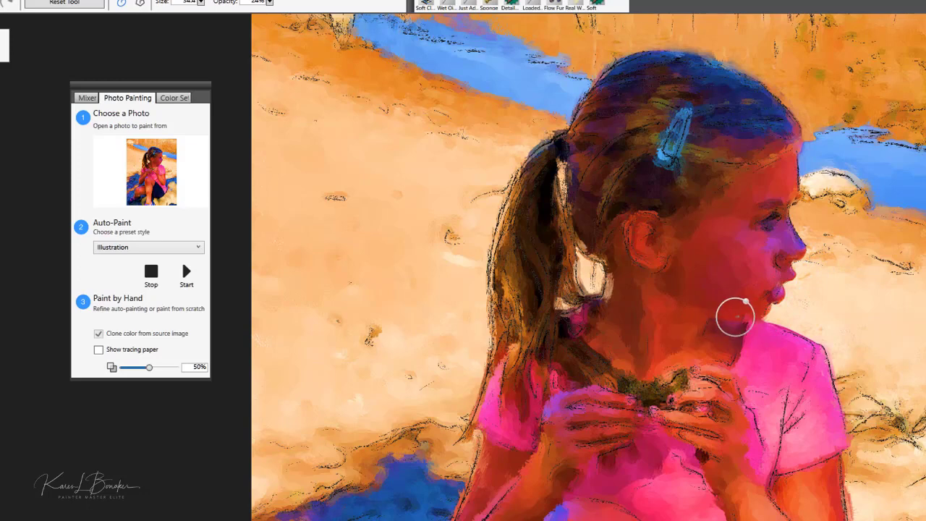
mouse_move(776, 312)
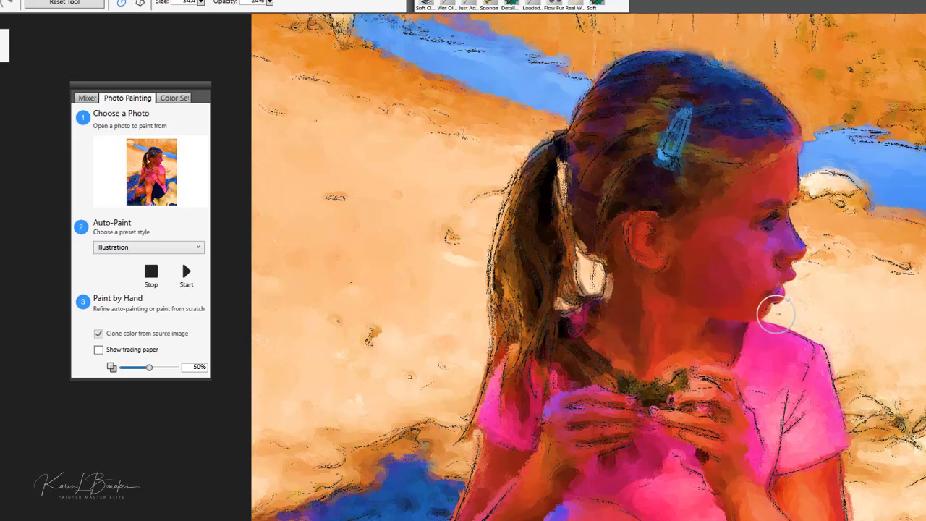
mouse_move(660, 253)
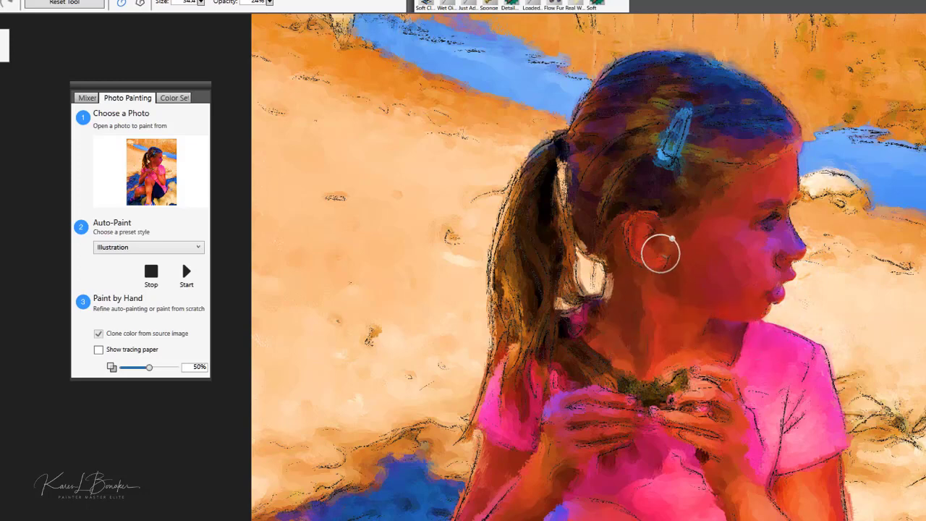
mouse_move(803, 261)
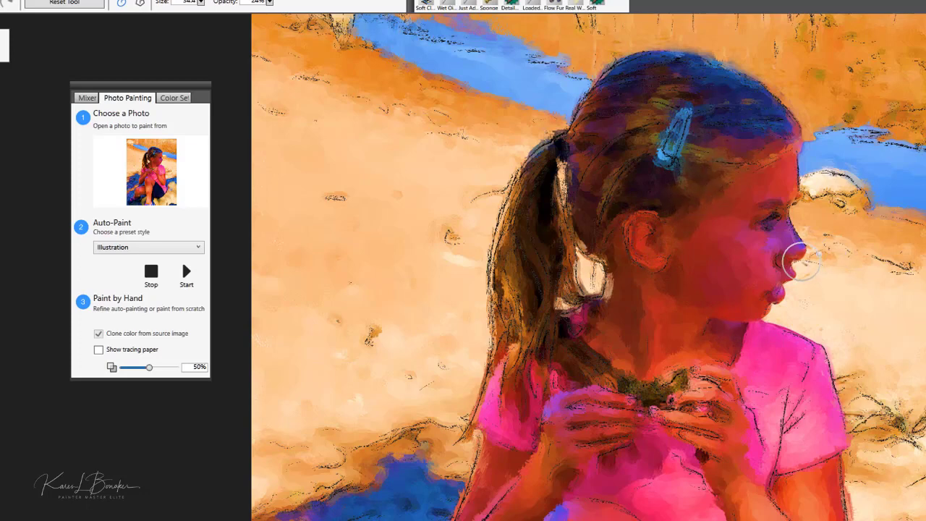
mouse_move(801, 137)
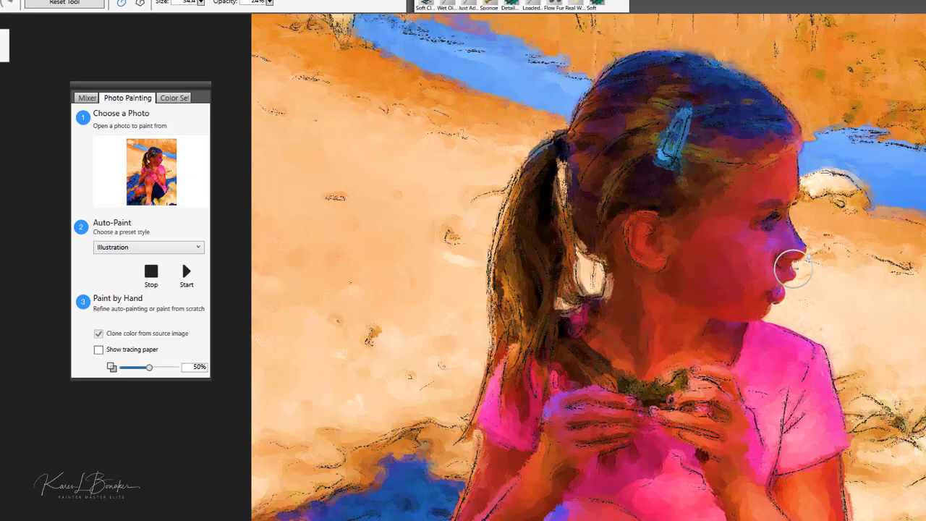
mouse_move(851, 433)
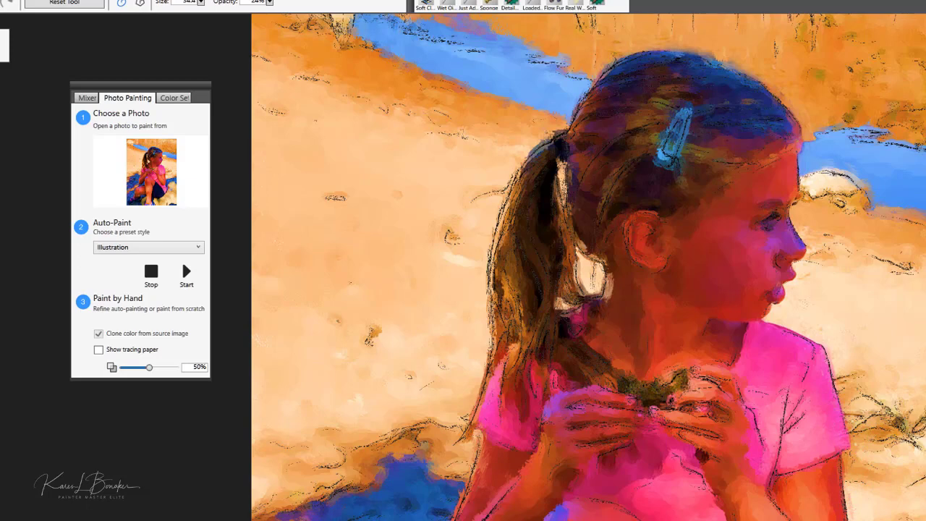
mouse_move(847, 472)
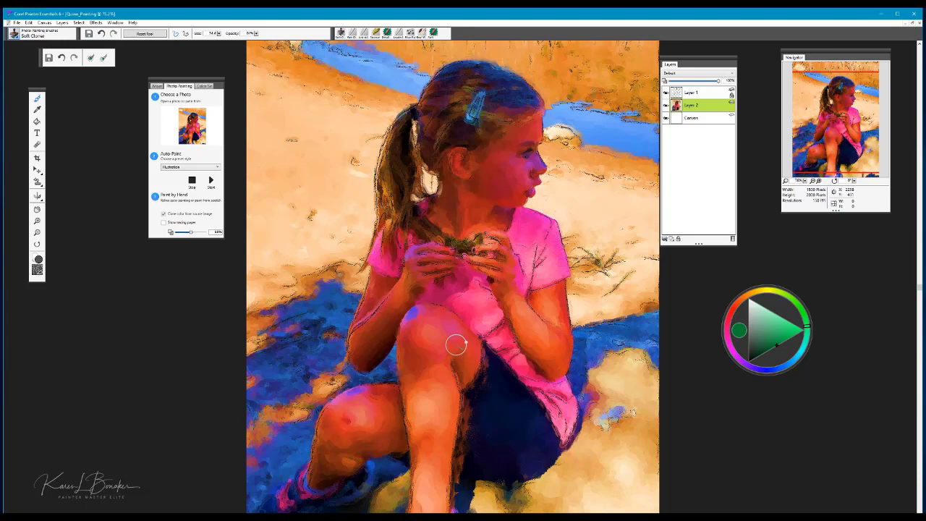
mouse_move(448, 348)
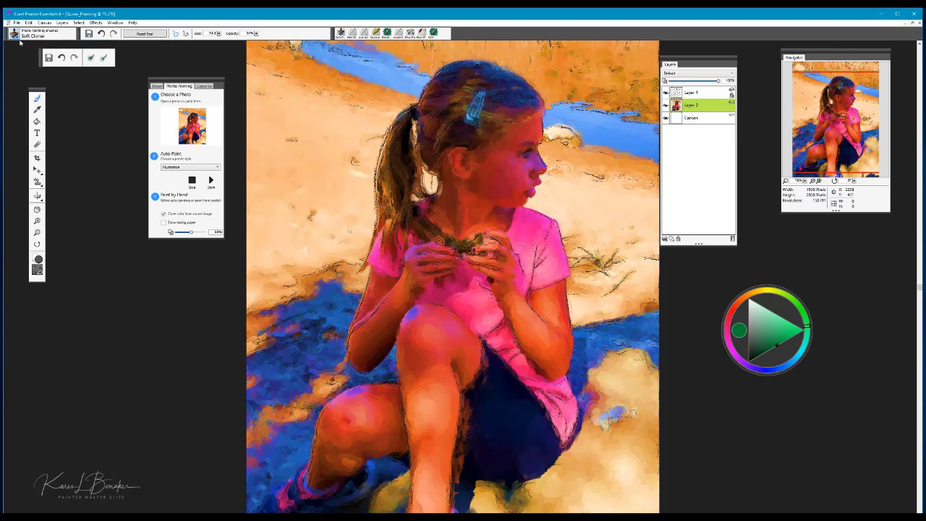
- Choose Square Chalk from the Chalk, Pastels & Crayons brush category
click(41, 35)
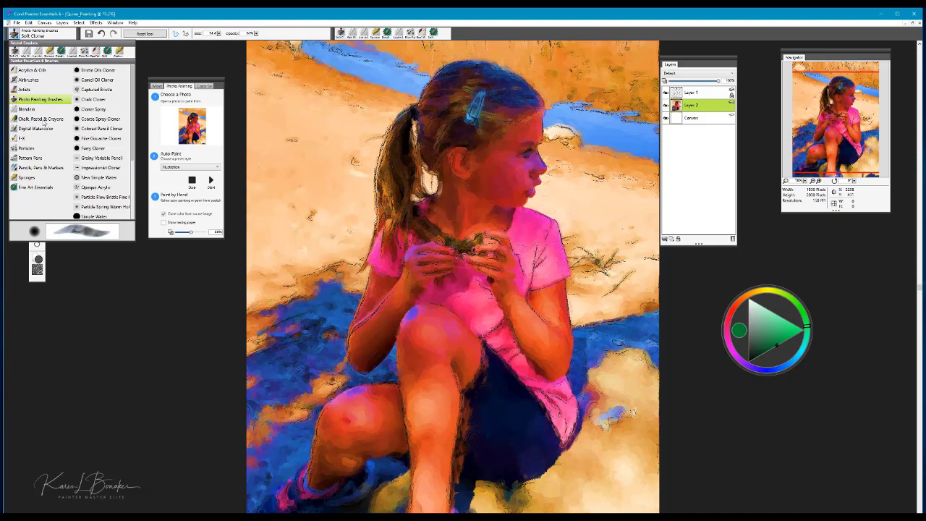
mouse_move(40, 118)
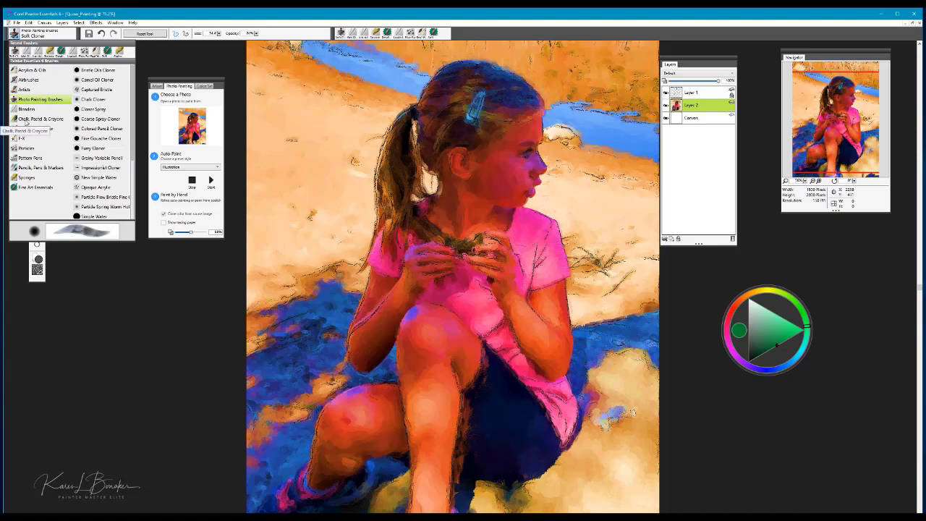
click(41, 118)
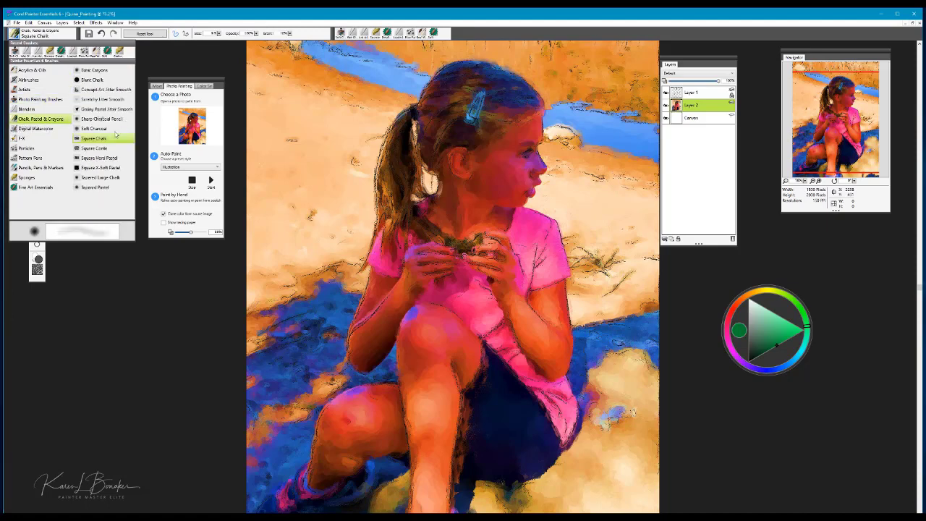
click(94, 139)
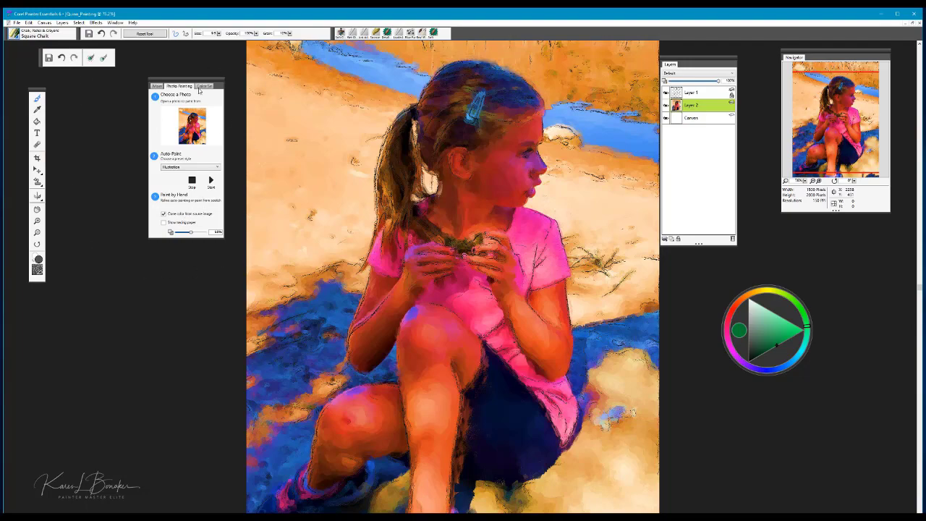
mouse_move(153, 216)
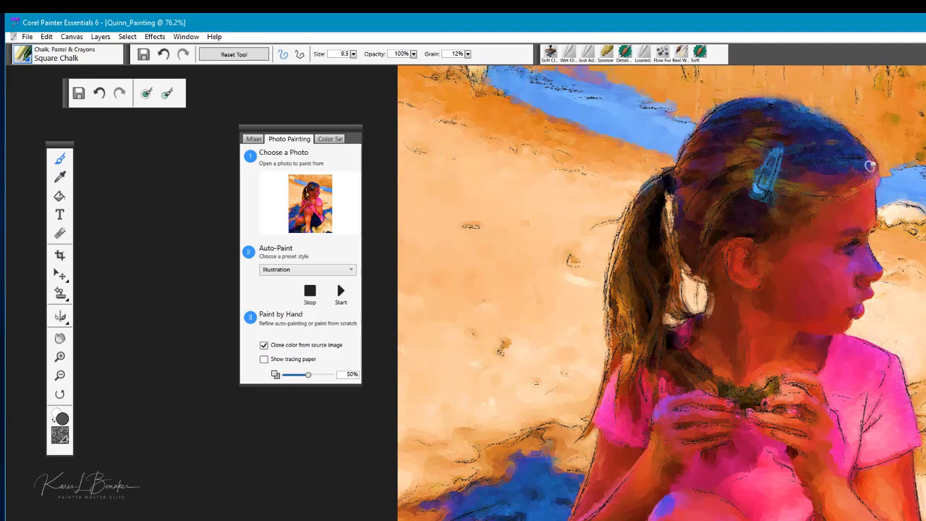
mouse_move(648, 353)
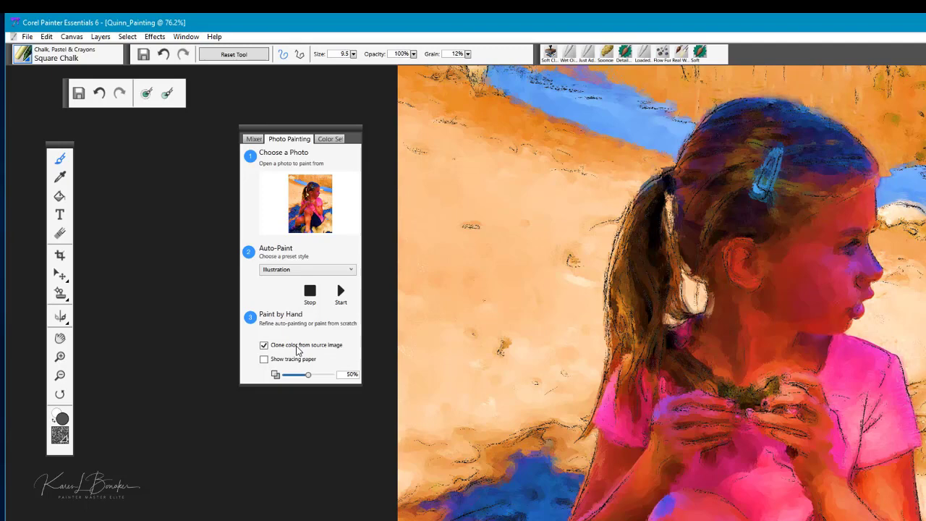
mouse_move(332, 356)
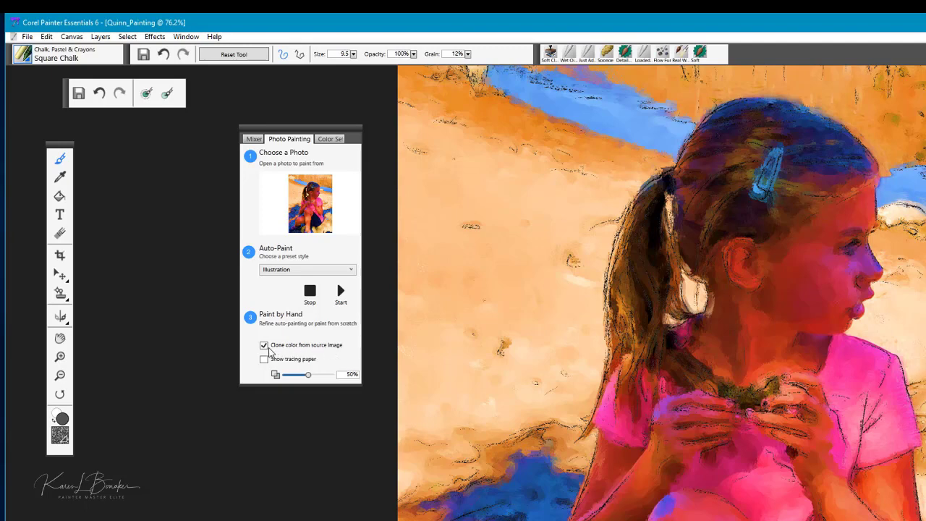
click(263, 344)
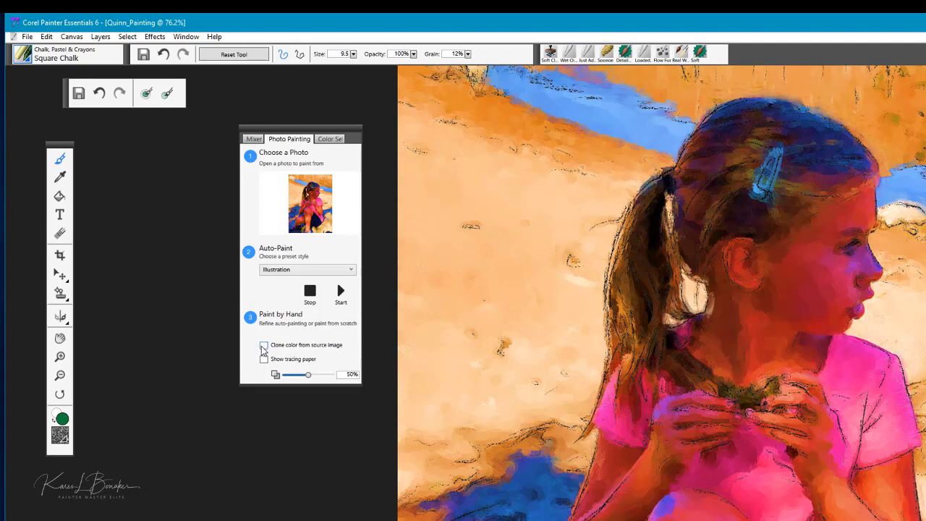
click(263, 344)
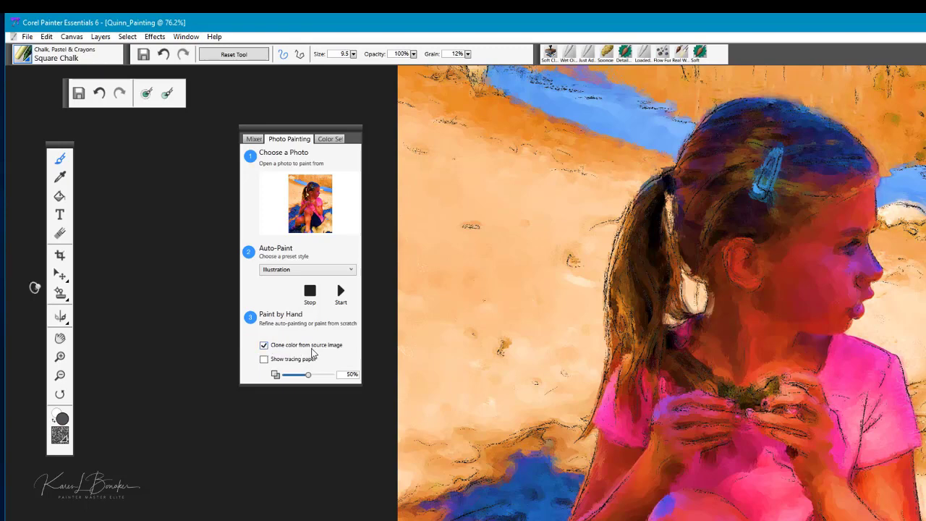
mouse_move(104, 391)
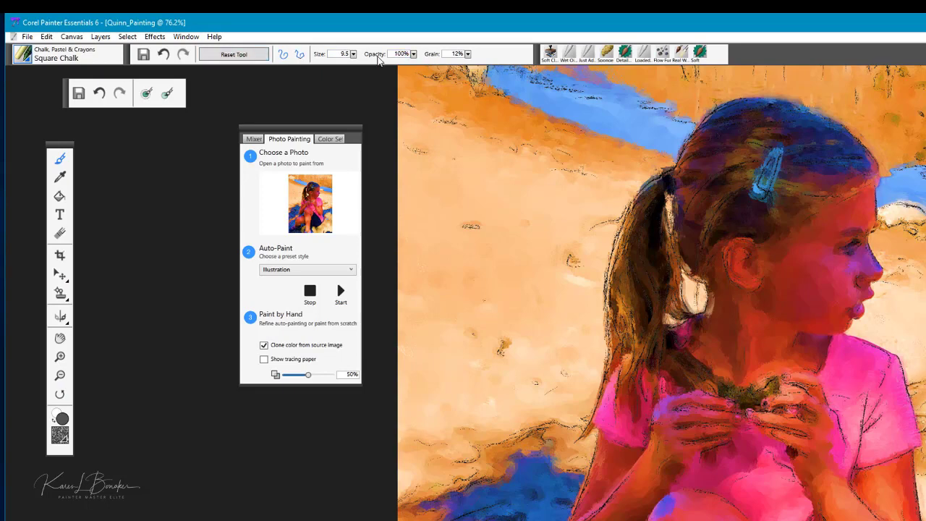
mouse_move(865, 248)
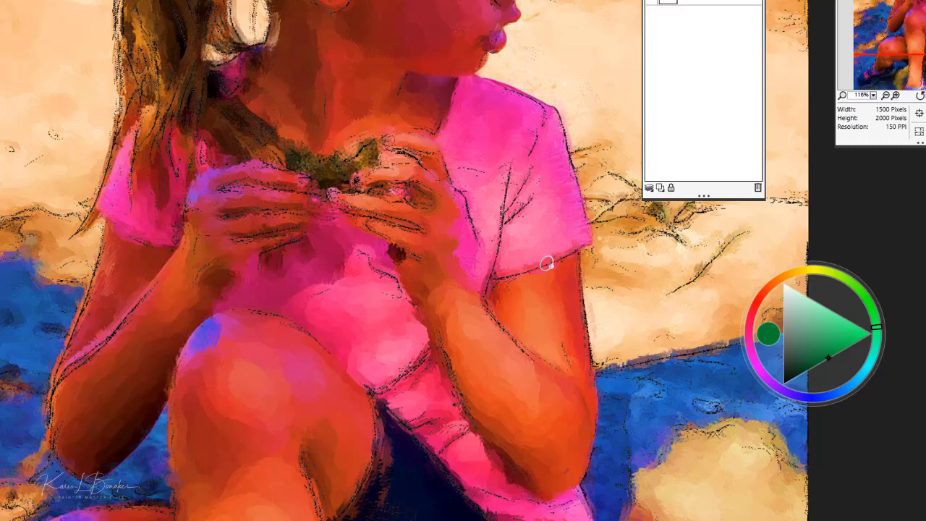
mouse_move(537, 333)
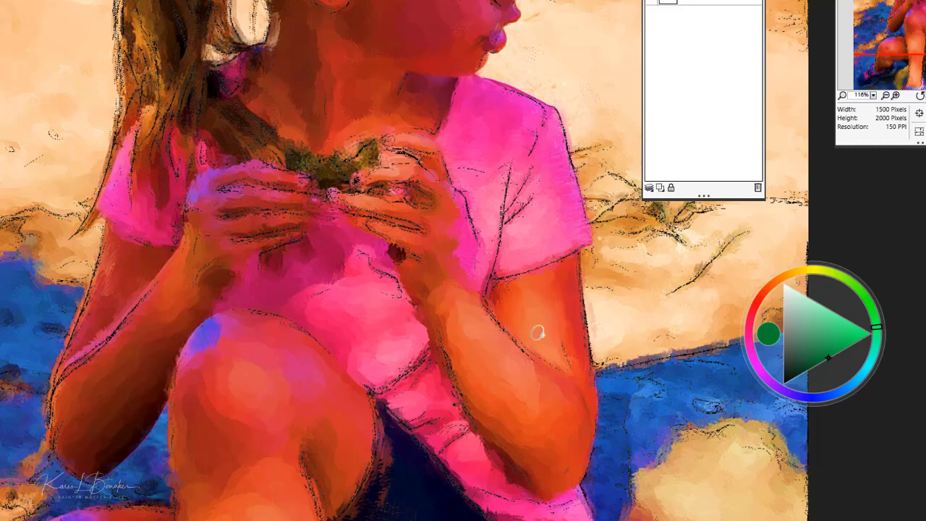
mouse_move(489, 406)
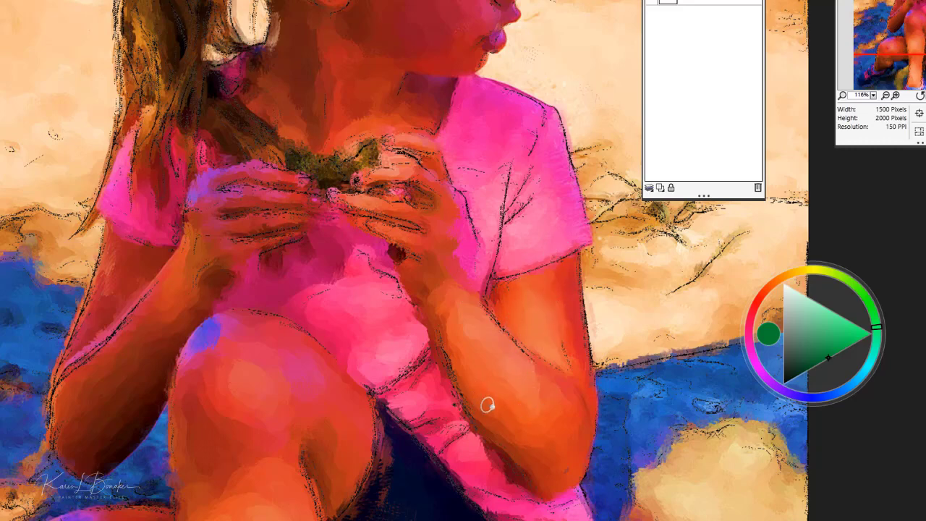
mouse_move(457, 281)
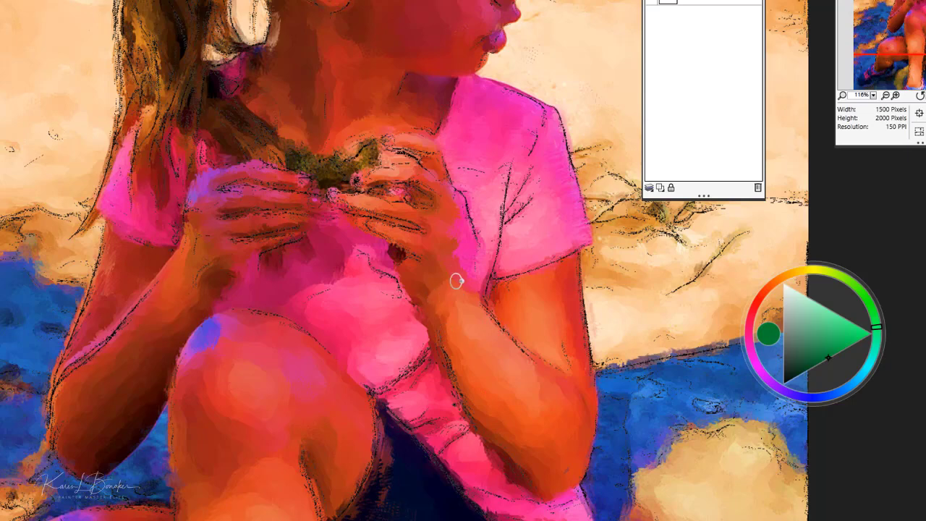
mouse_move(448, 334)
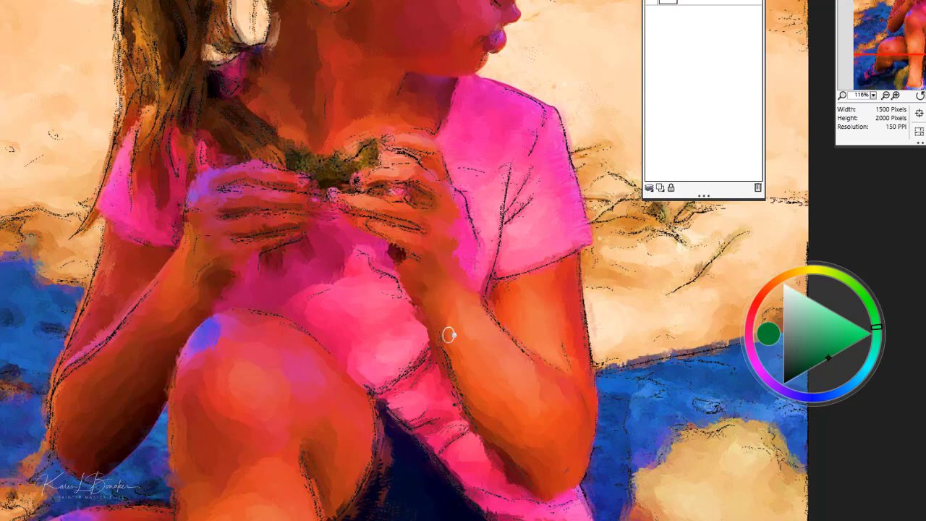
mouse_move(513, 435)
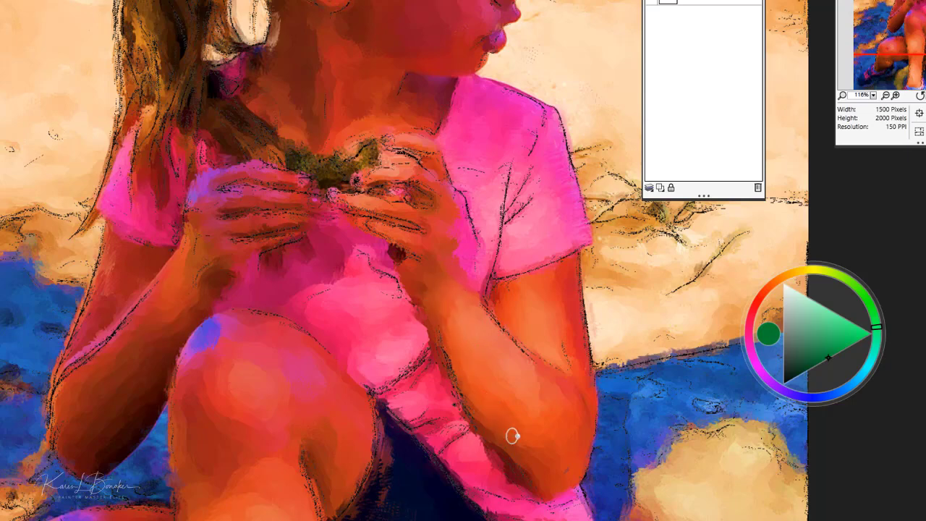
mouse_move(570, 381)
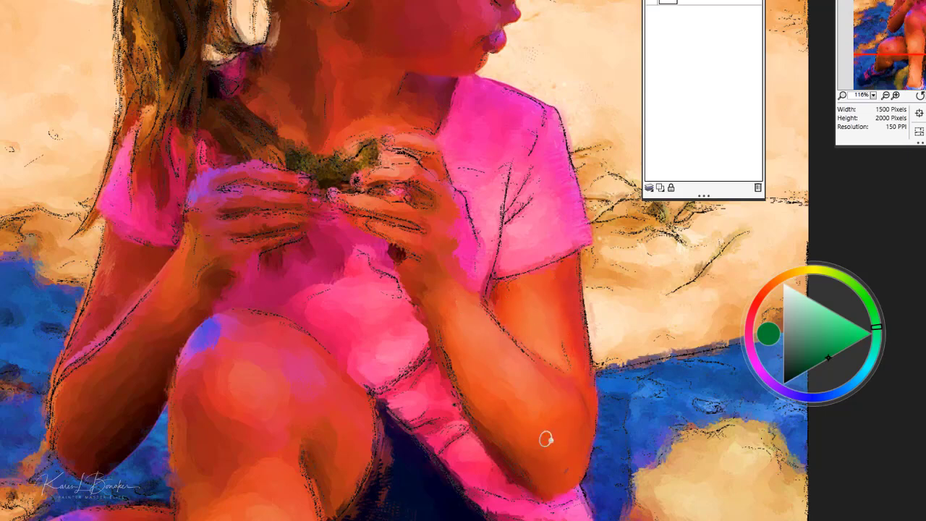
mouse_move(466, 394)
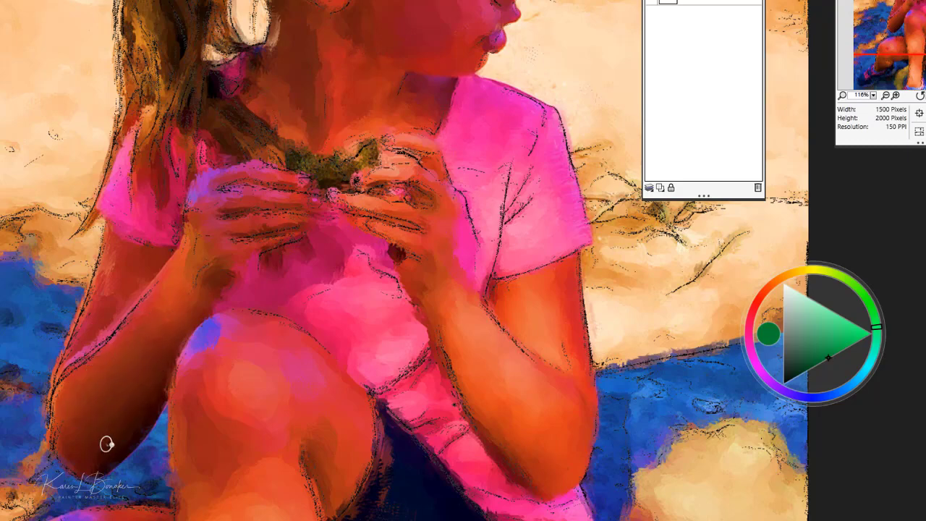
mouse_move(224, 272)
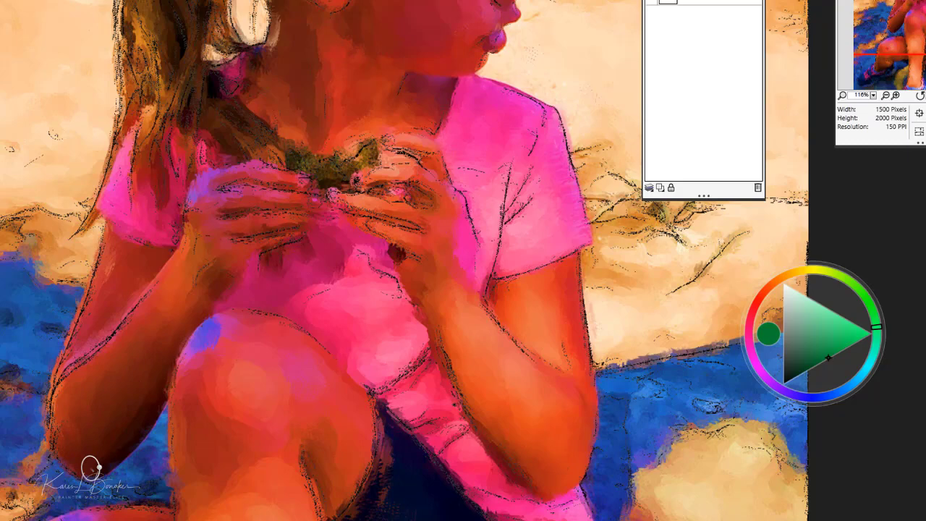
mouse_move(129, 347)
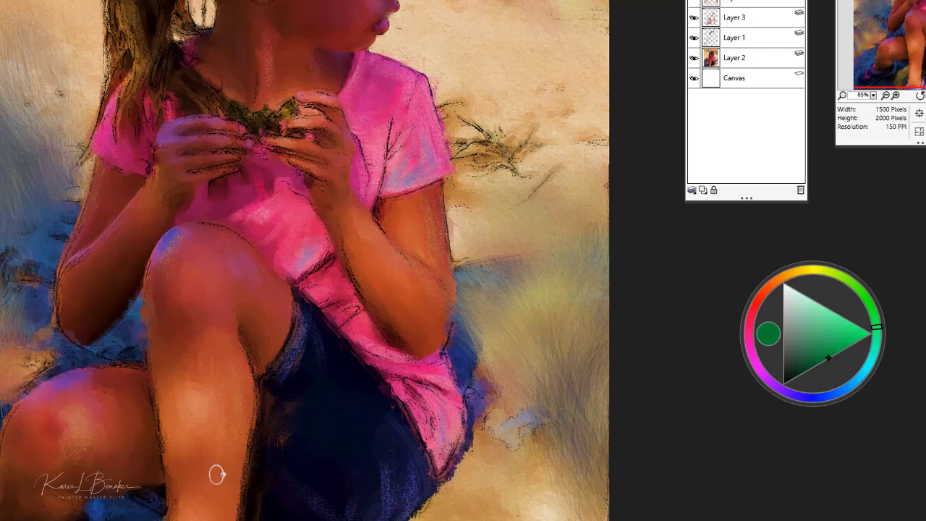
mouse_move(91, 427)
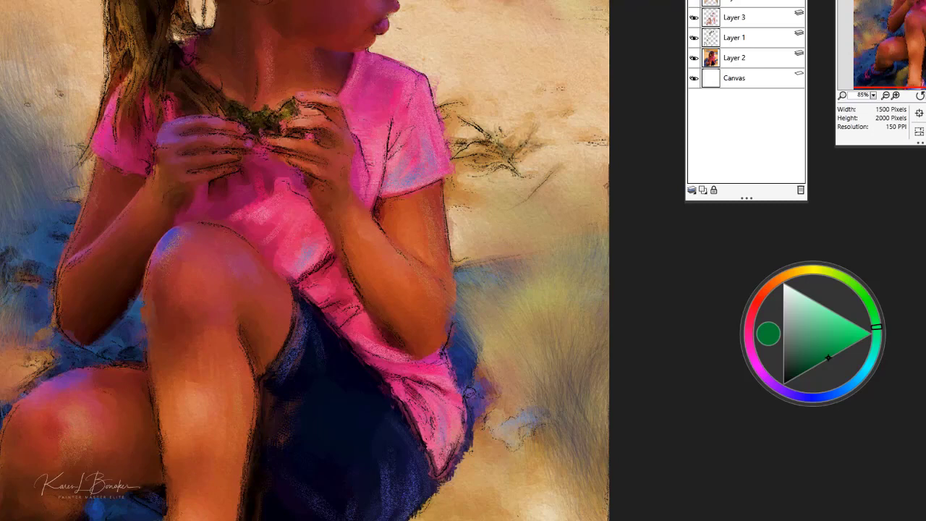
mouse_move(266, 180)
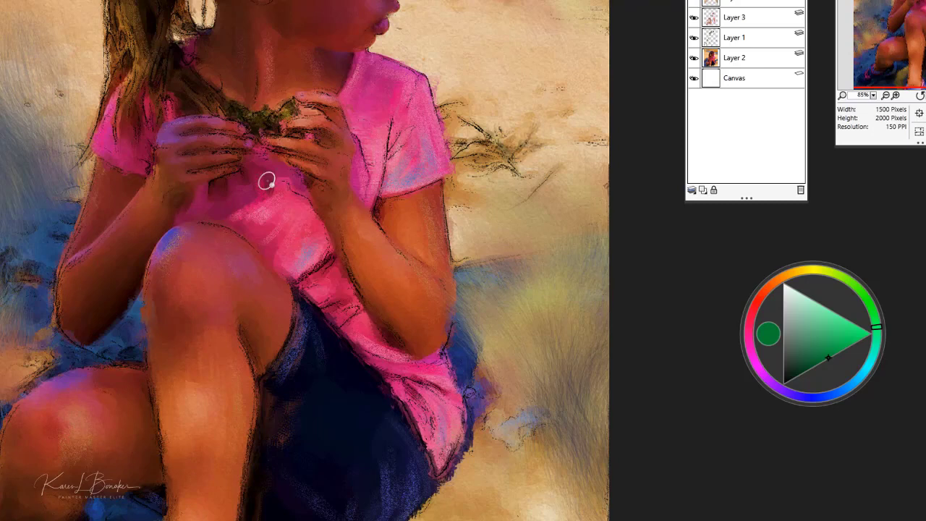
mouse_move(663, 28)
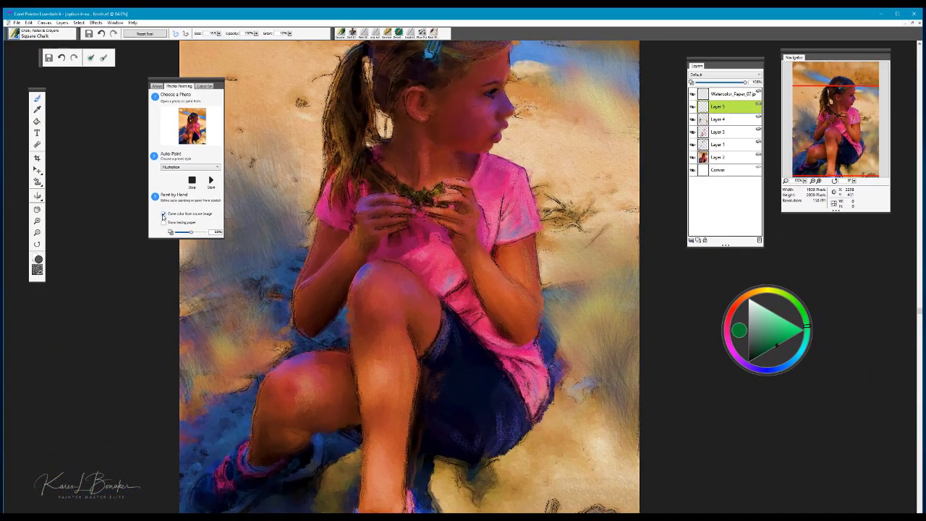
- Set Square Chalk to a small size with 12% grain and sample the shorts' blue as paint colour
click(164, 214)
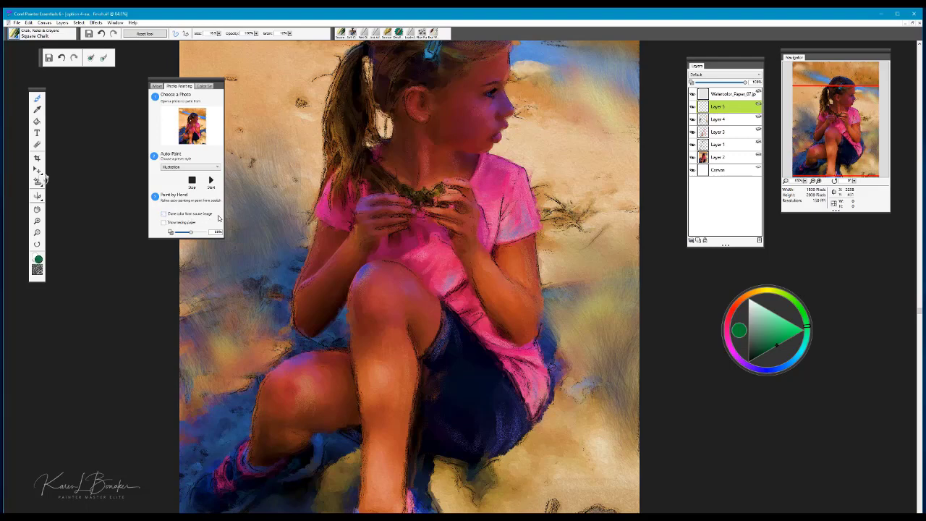
click(162, 214)
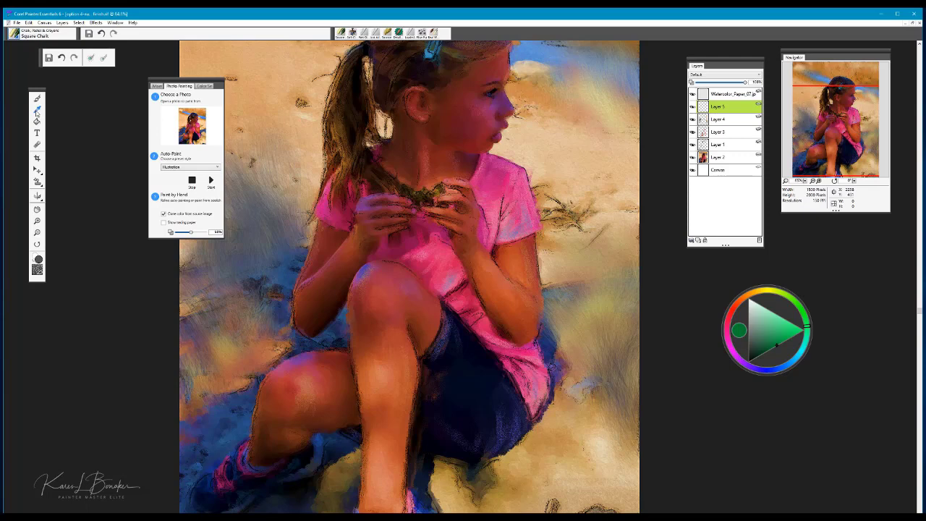
click(738, 330)
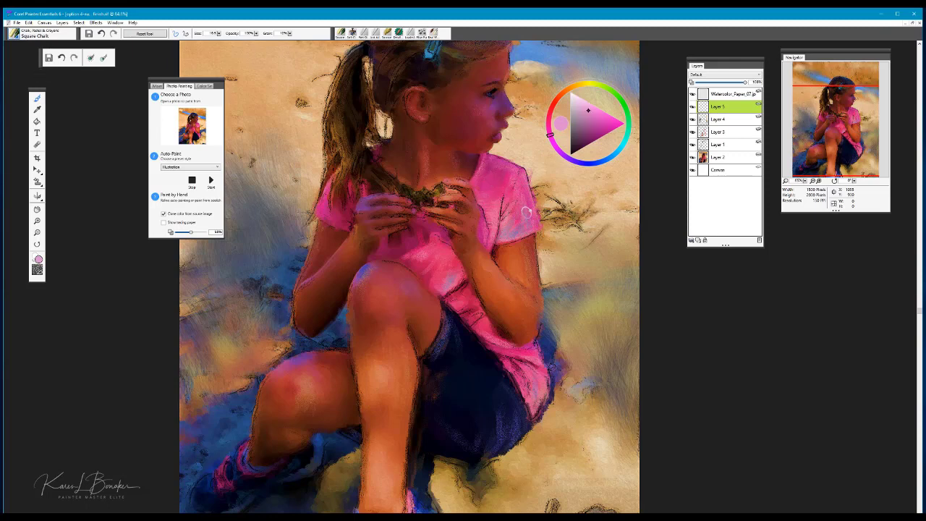
mouse_move(532, 300)
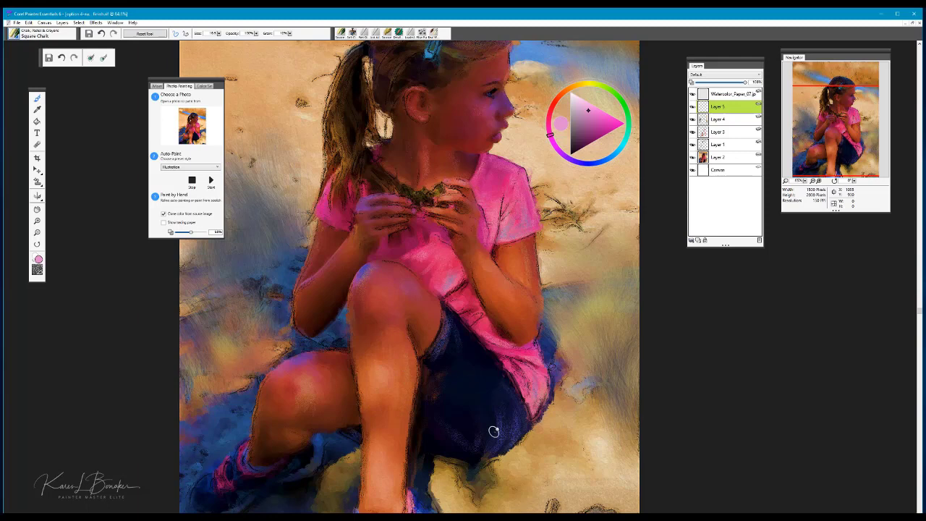
click(614, 152)
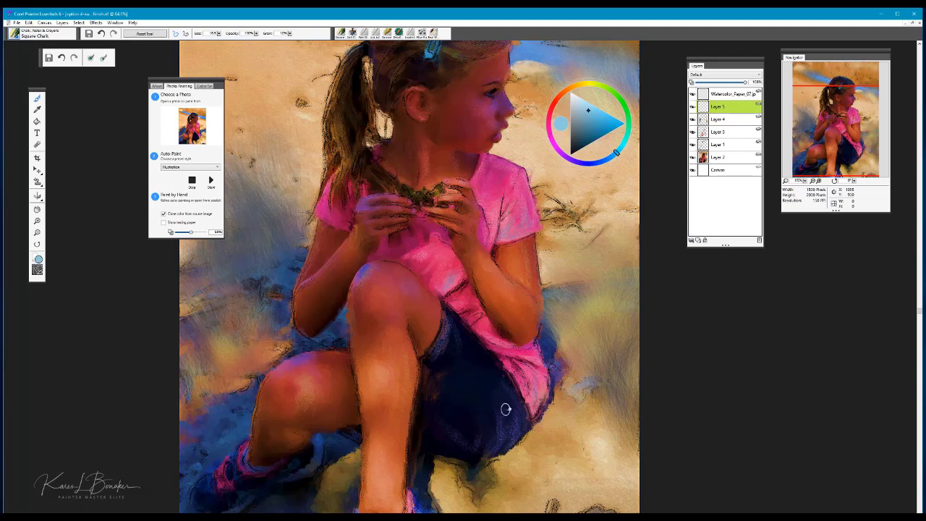
mouse_move(499, 436)
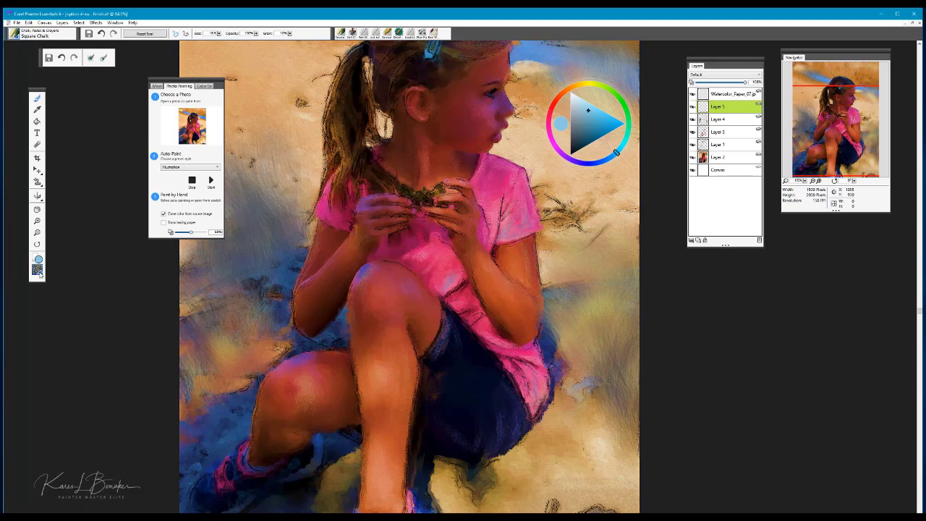
click(38, 258)
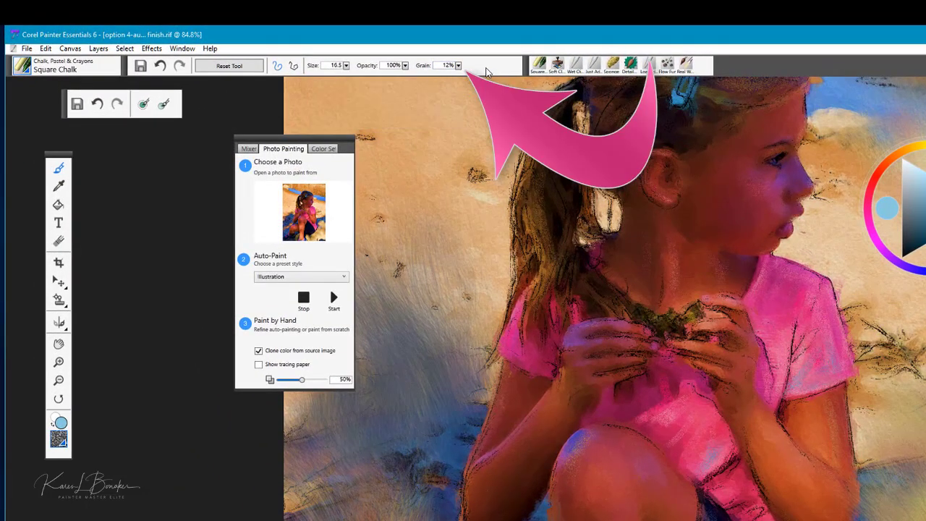
mouse_move(427, 160)
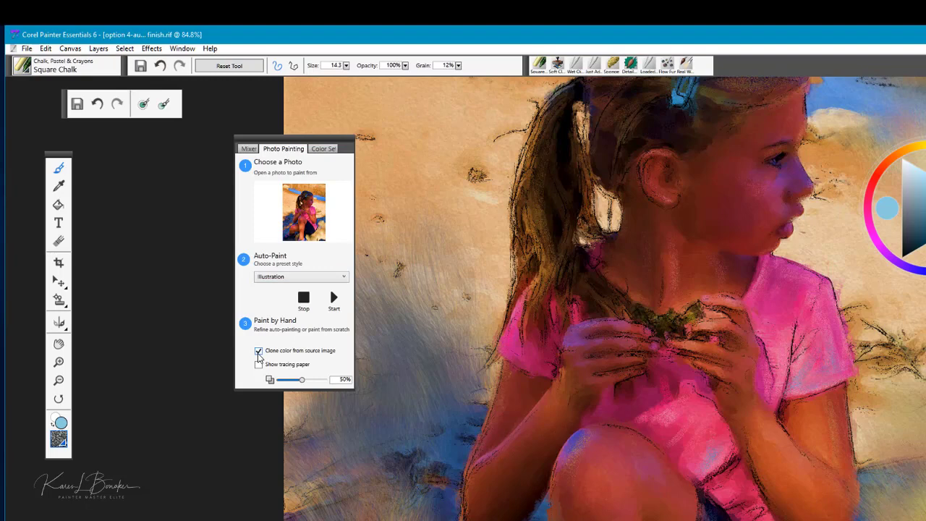
- Turn off Clone colour from source, pick a paper texture and choose pink in the colour wheel
click(257, 350)
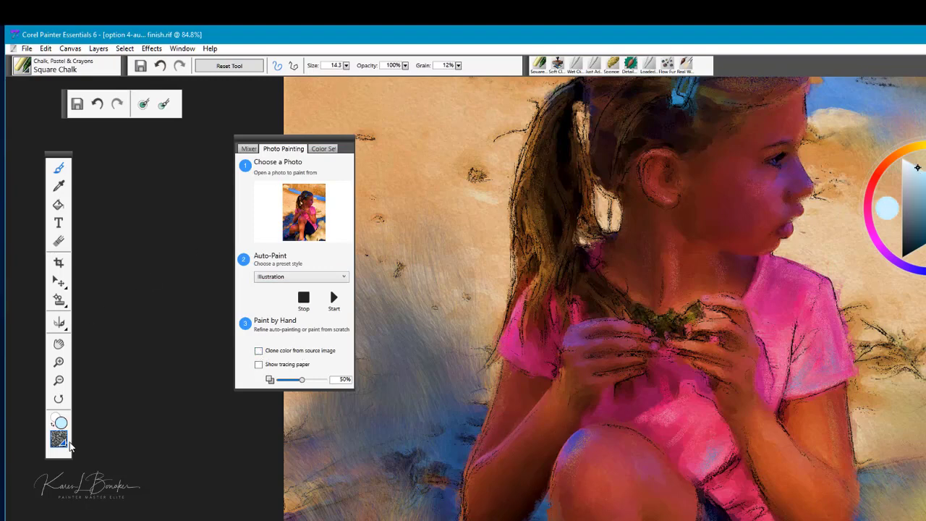
click(58, 437)
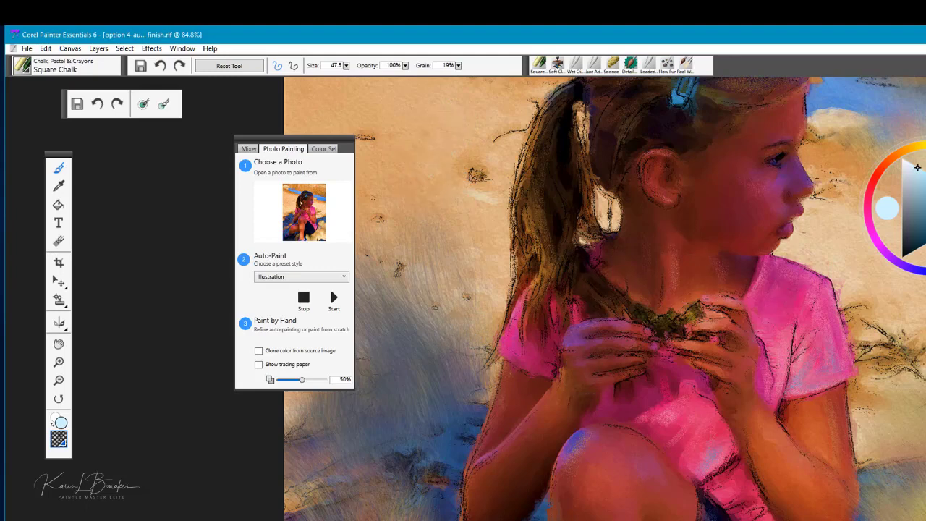
click(886, 210)
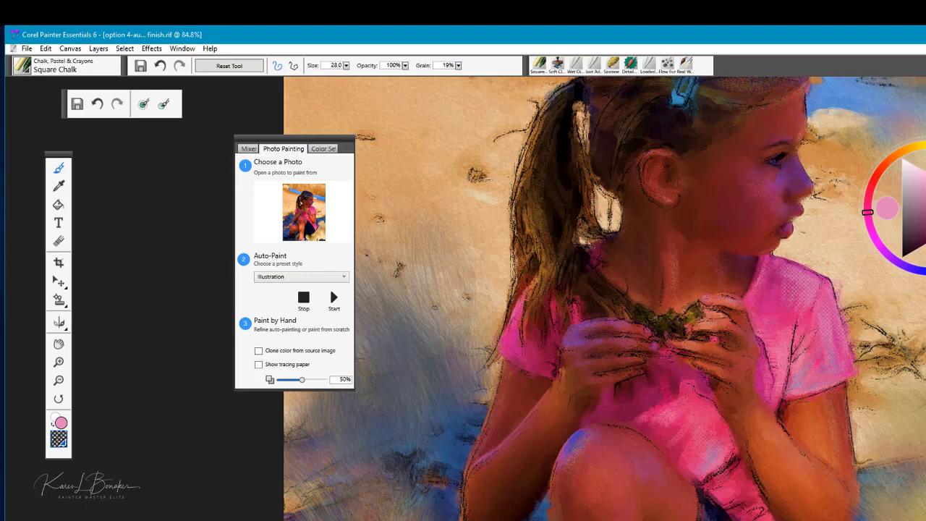
mouse_move(557, 141)
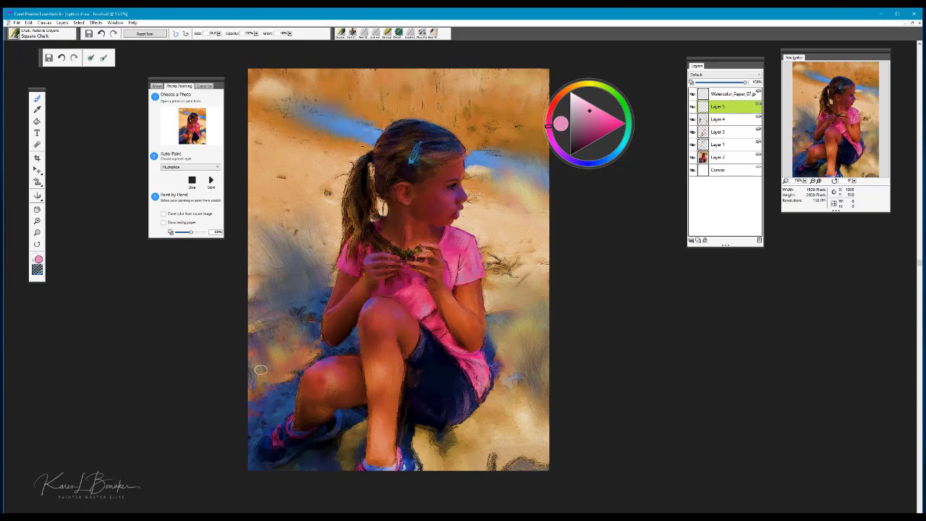
mouse_move(490, 377)
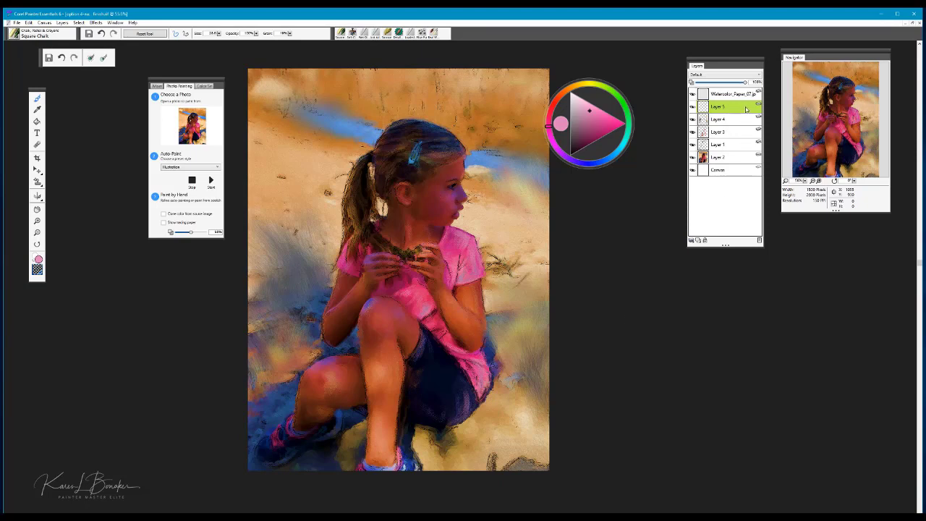
- Paint pink highlights on Layer 5 beneath the watercolor paper overlay
click(731, 94)
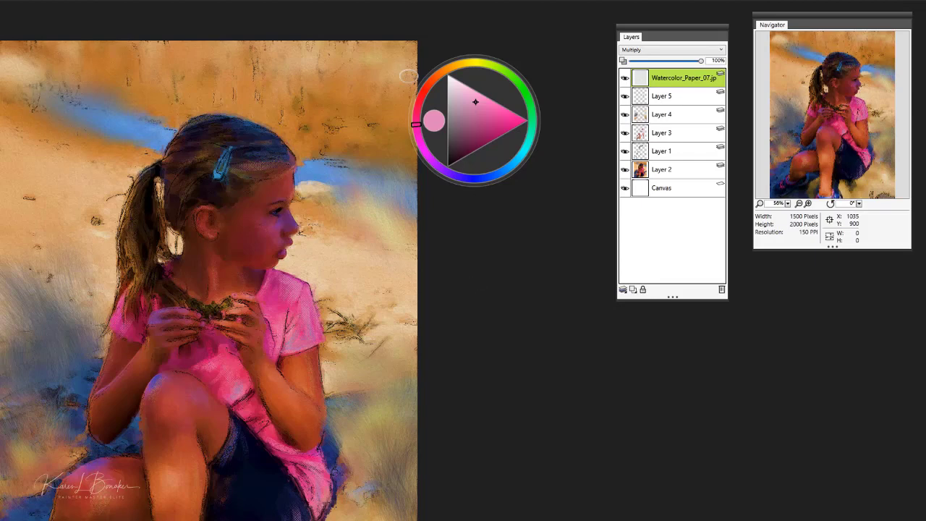
mouse_move(336, 413)
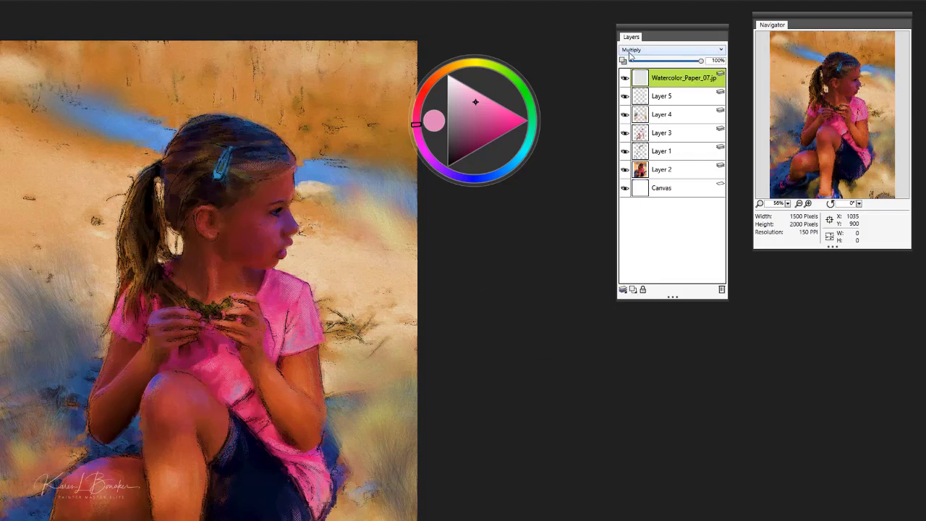
mouse_move(644, 49)
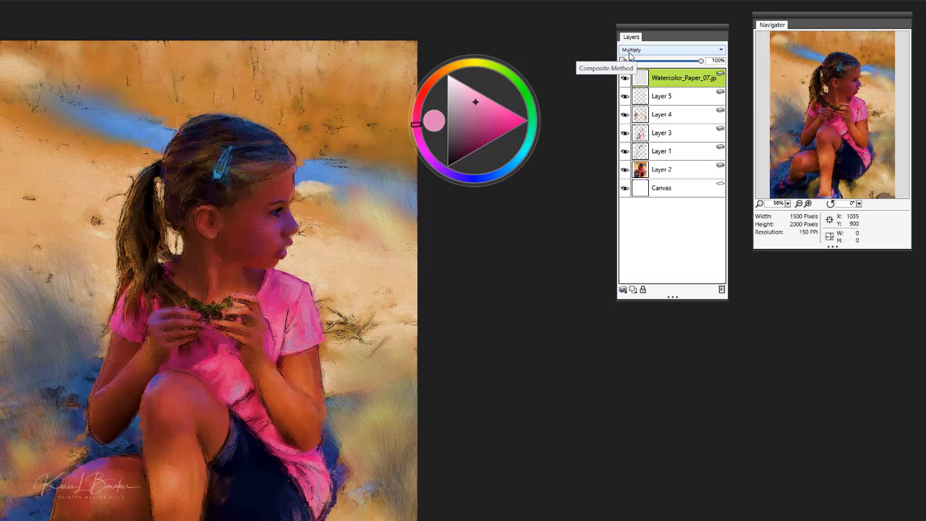
mouse_move(634, 58)
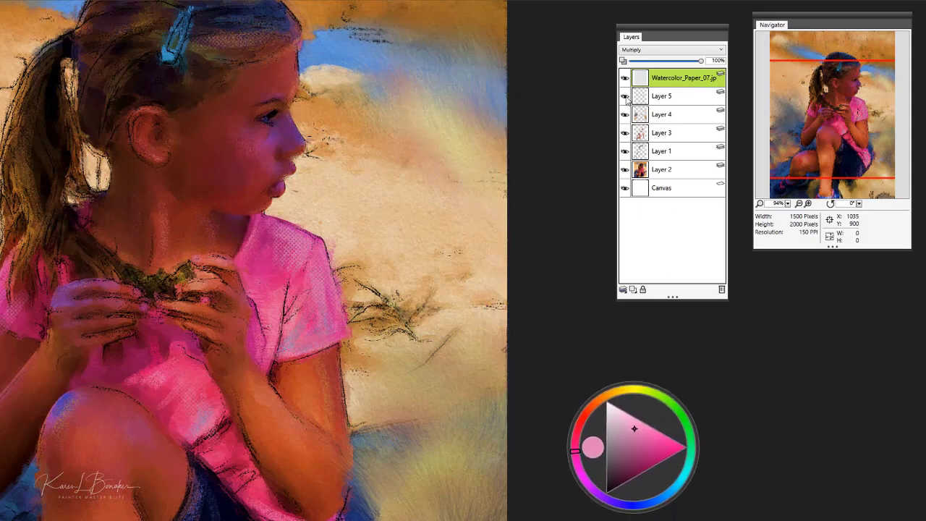
- Navigate to the girl's head and shirt to inspect the Multiply paper overlay
click(625, 78)
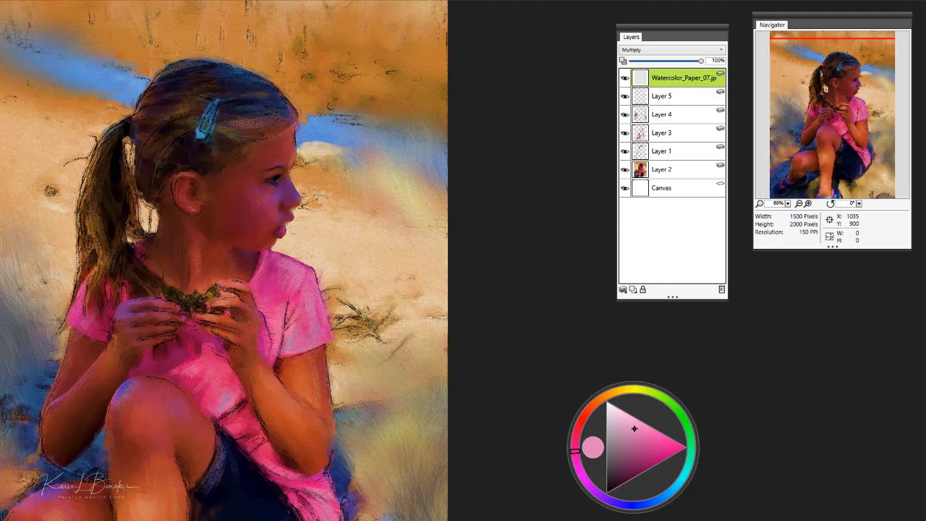
mouse_move(182, 122)
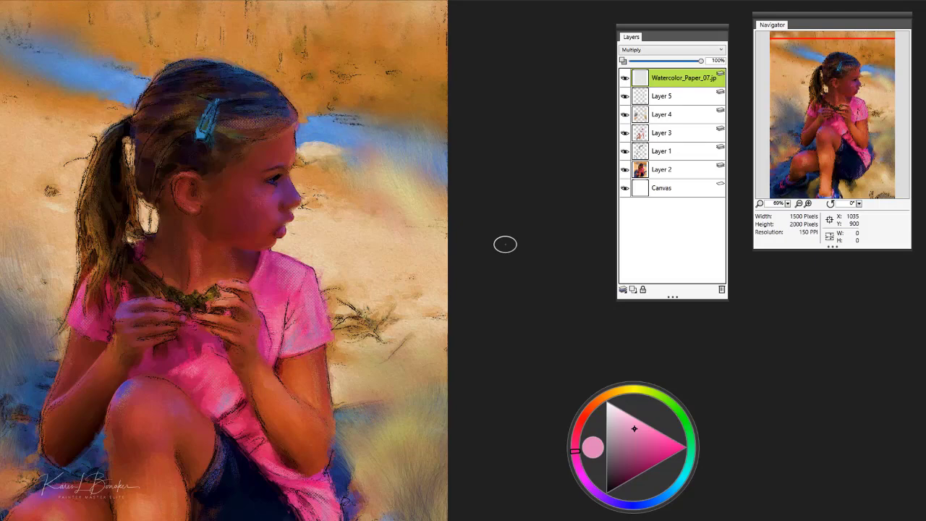
mouse_move(400, 434)
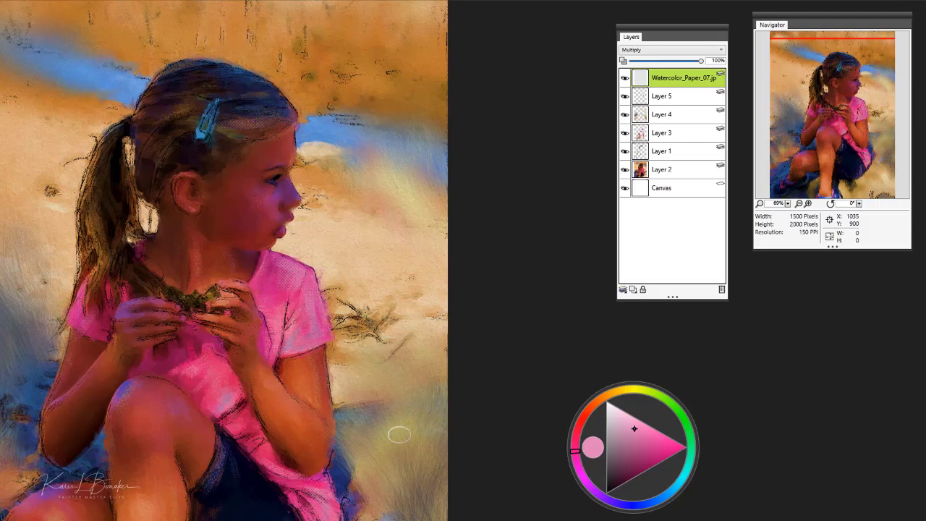
mouse_move(400, 434)
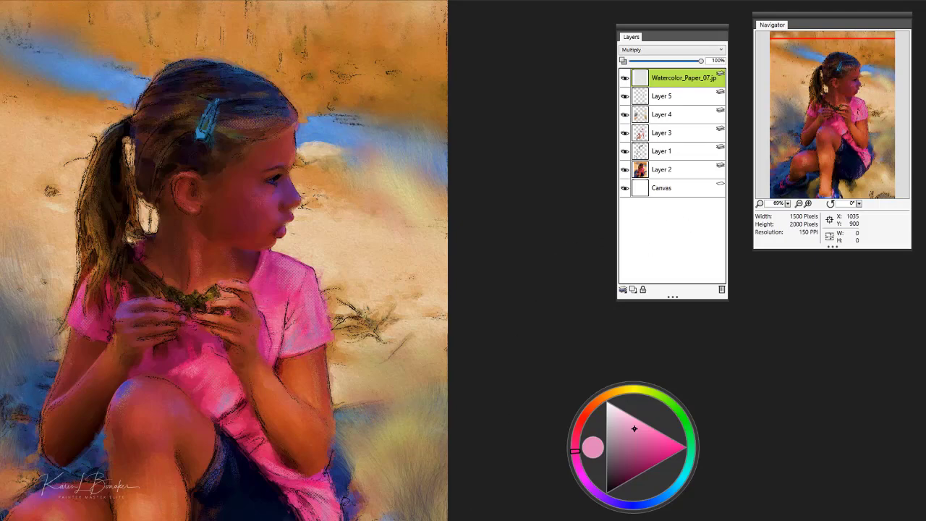